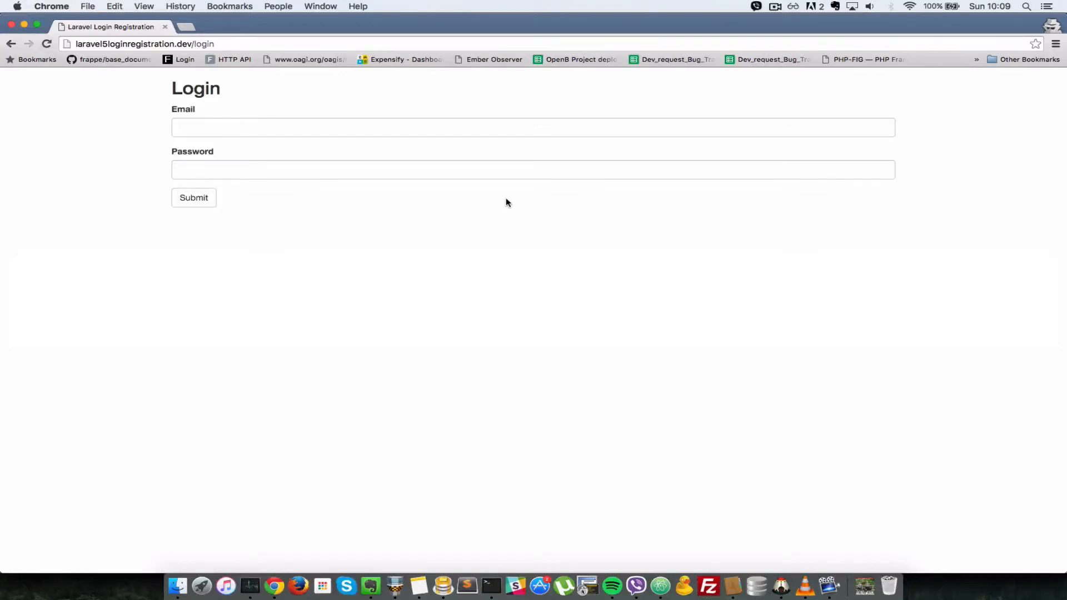
{"action": "mouse_move", "coordinate": [510, 108]}
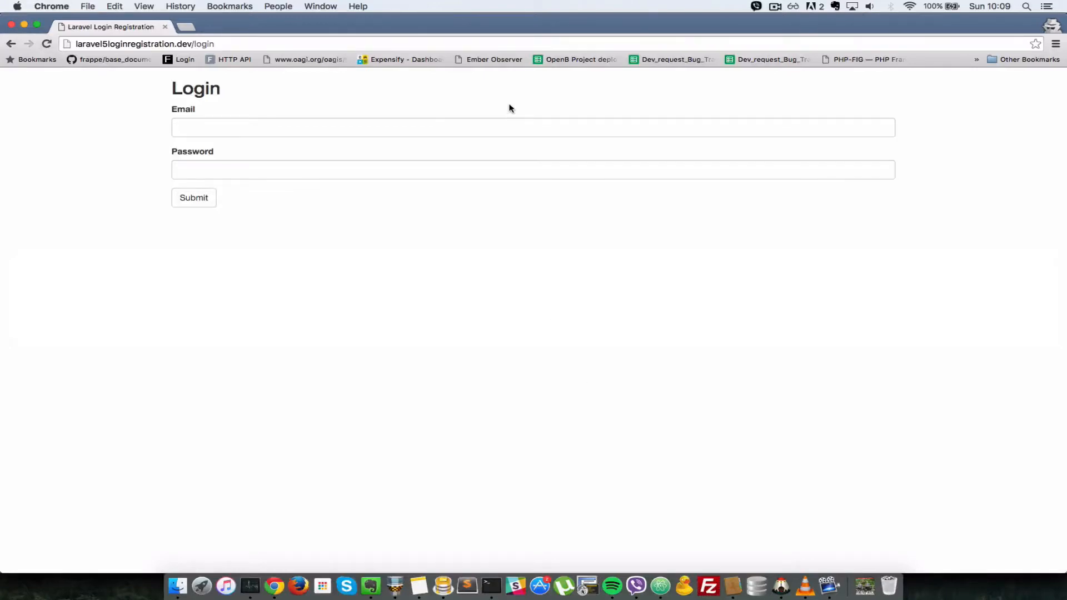
{"action": "mouse_move", "coordinate": [561, 458]}
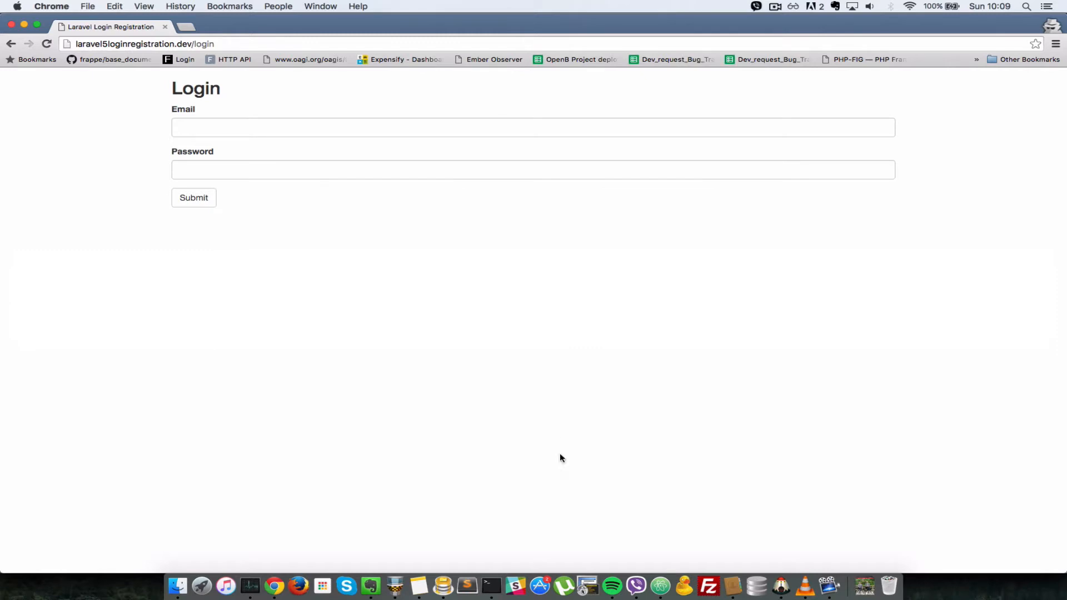
{"action": "mouse_move", "coordinate": [524, 299]}
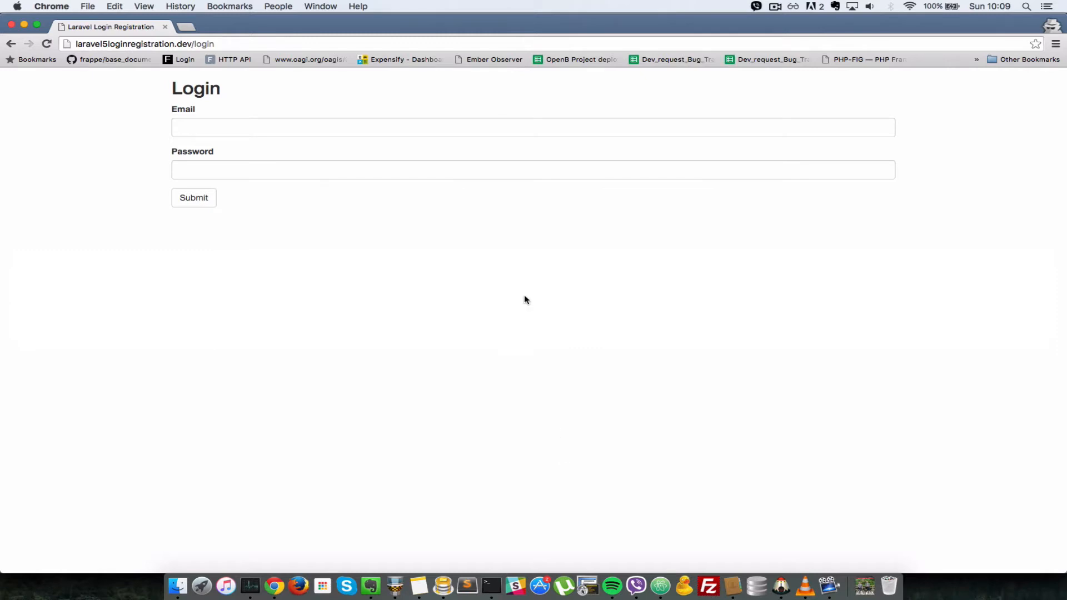
{"action": "mouse_move", "coordinate": [244, 116]}
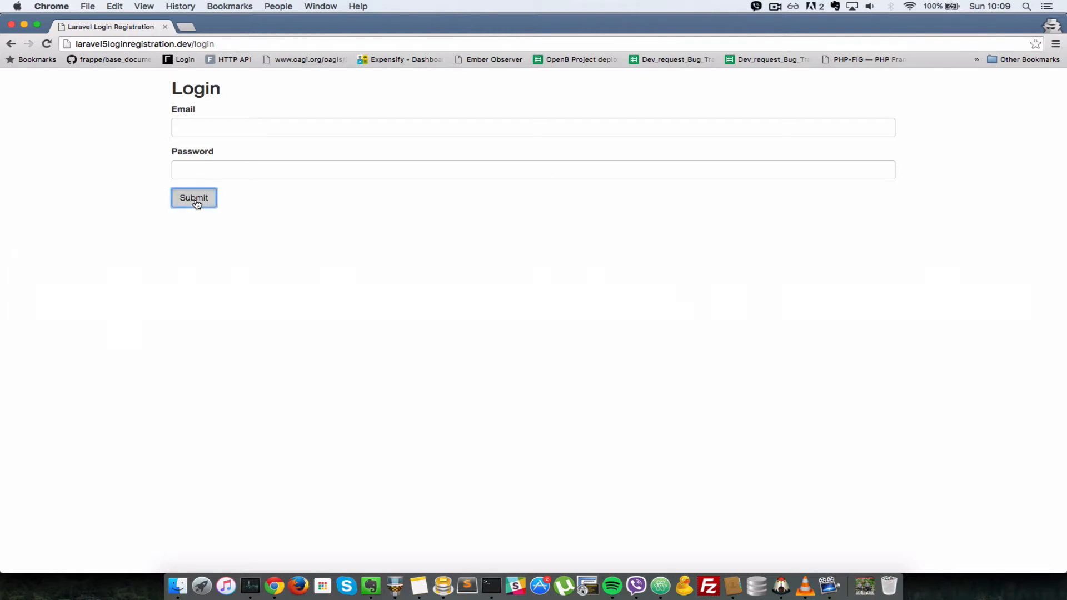
Submit the empty login form, then change the handleLogin route from Route::get to Route::post.
{"action": "left_click", "coordinate": [193, 197]}
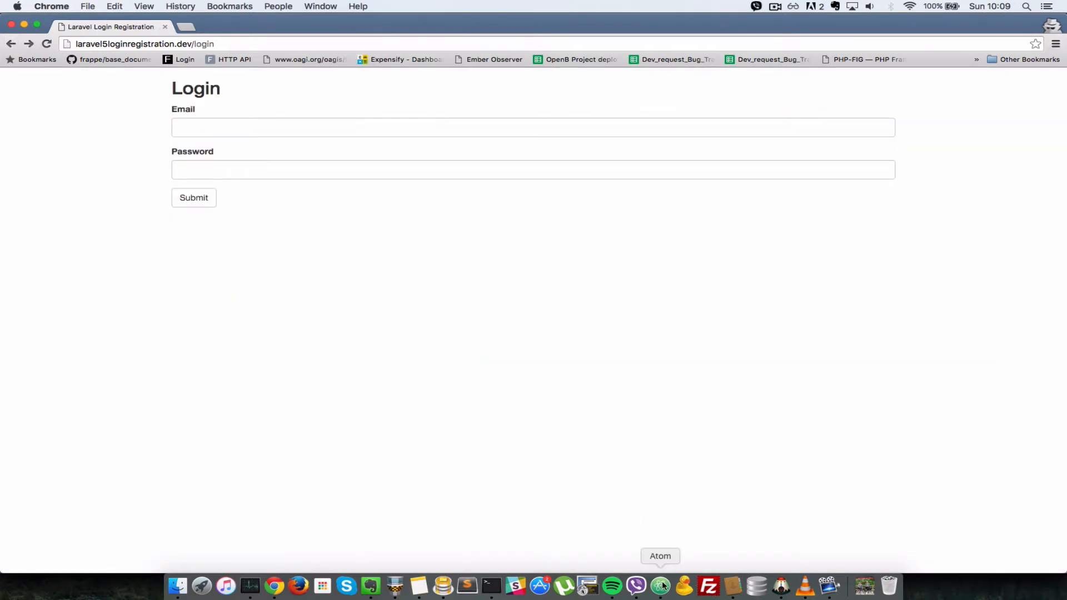
{"action": "left_click", "coordinate": [660, 585]}
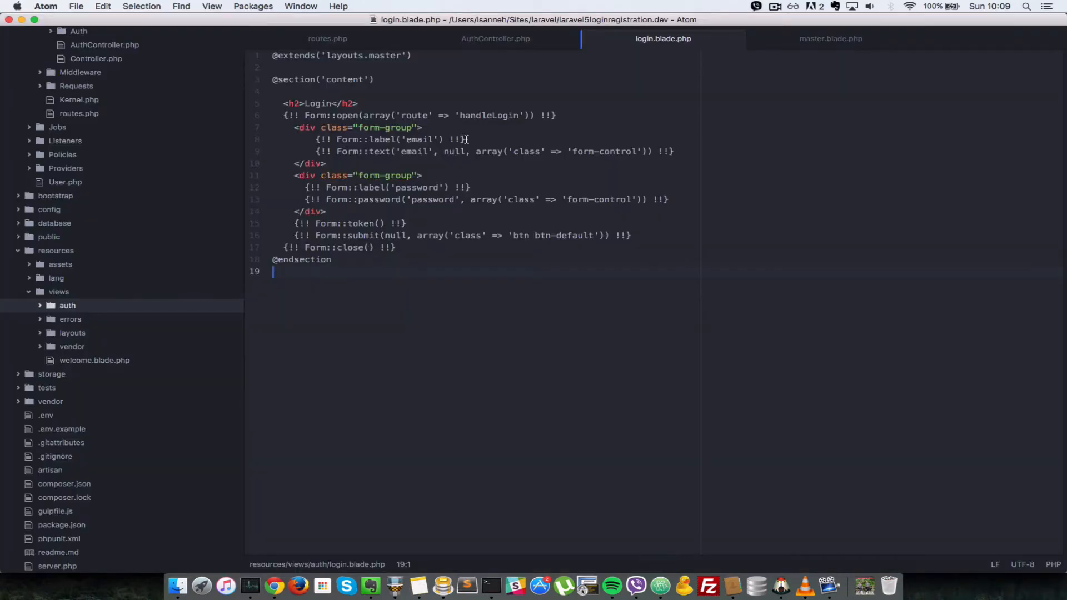
{"action": "left_click", "coordinate": [328, 38]}
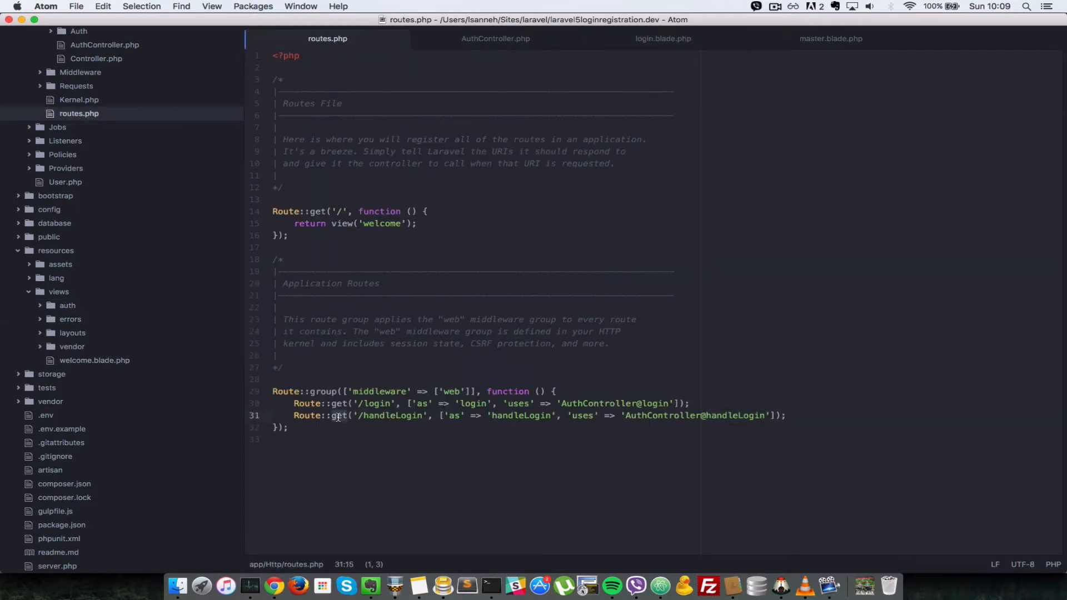
{"action": "type", "text": "post"}
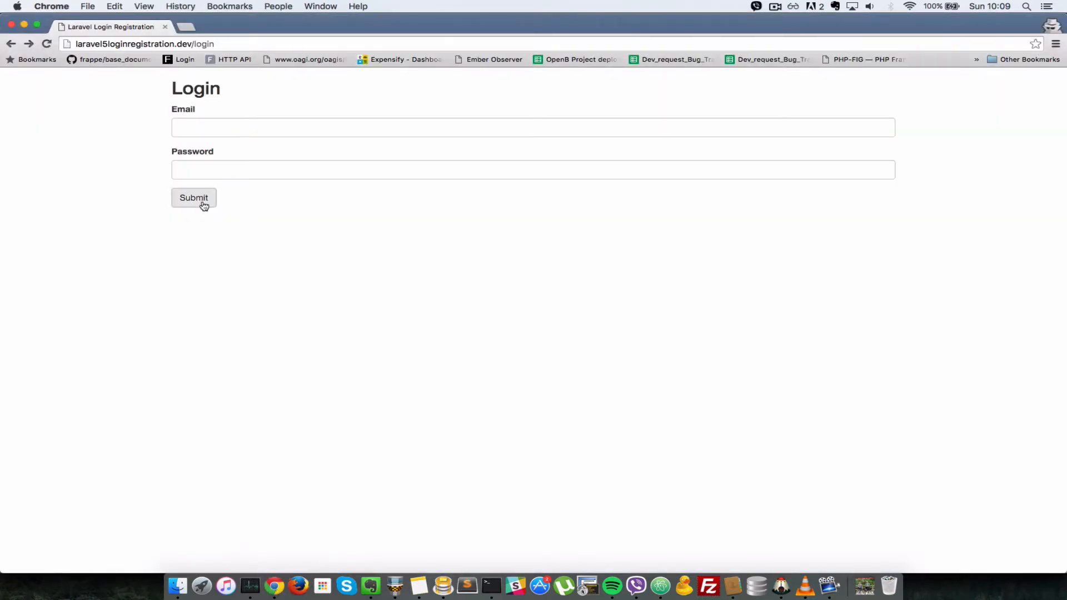
Resubmit the Chrome login form to test the POST handleLogin route.
{"action": "left_click", "coordinate": [194, 197]}
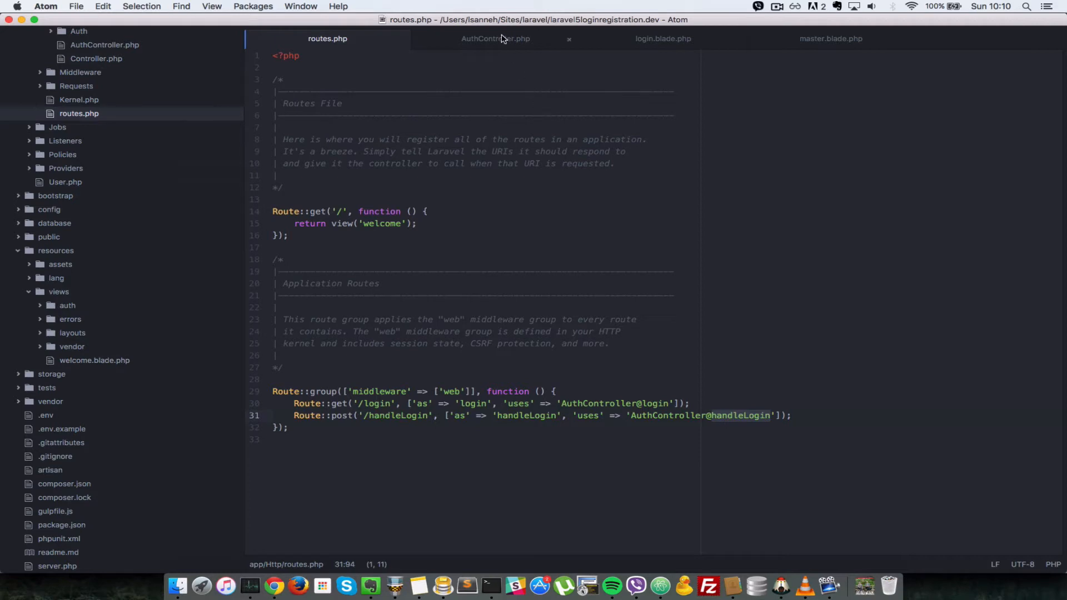
Add a public function handleLogin(Request $request) method to AuthController.
{"action": "left_click", "coordinate": [495, 39]}
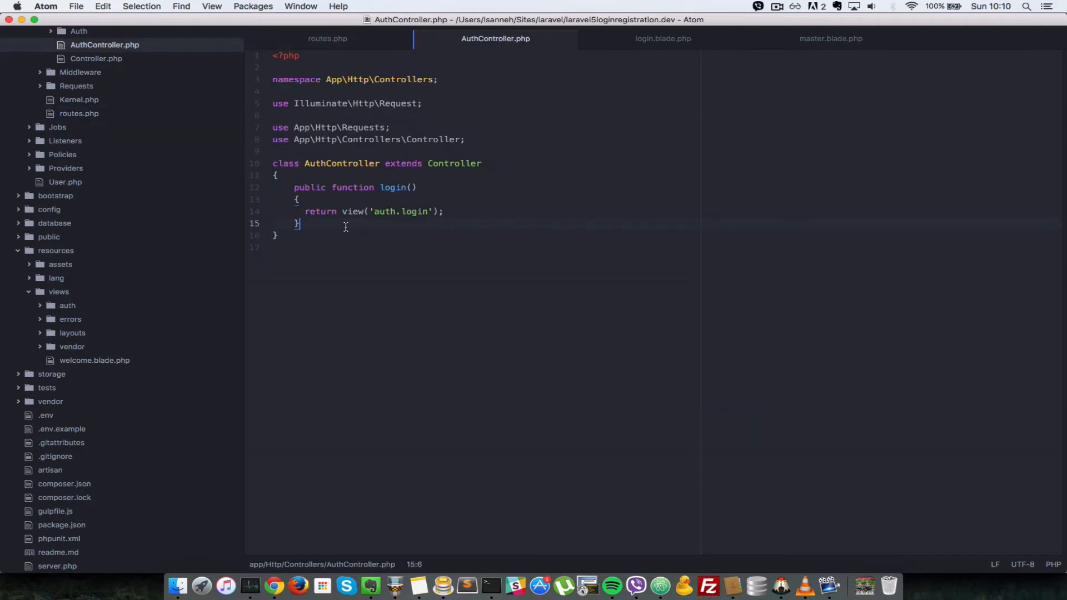
{"action": "key", "text": "enter"}
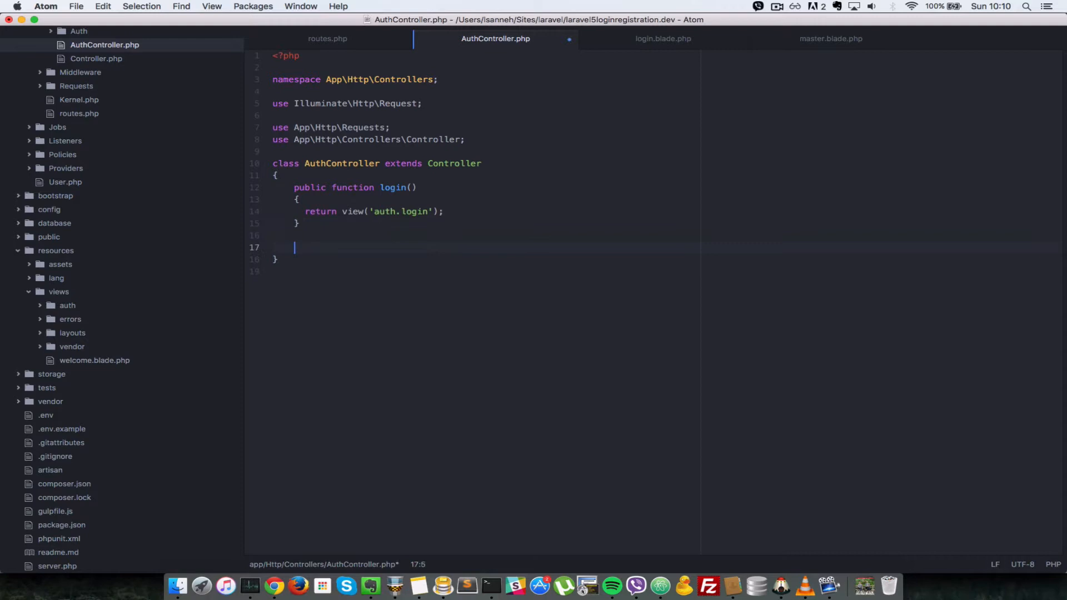
{"action": "type", "text": "function FunctionName($value='"}
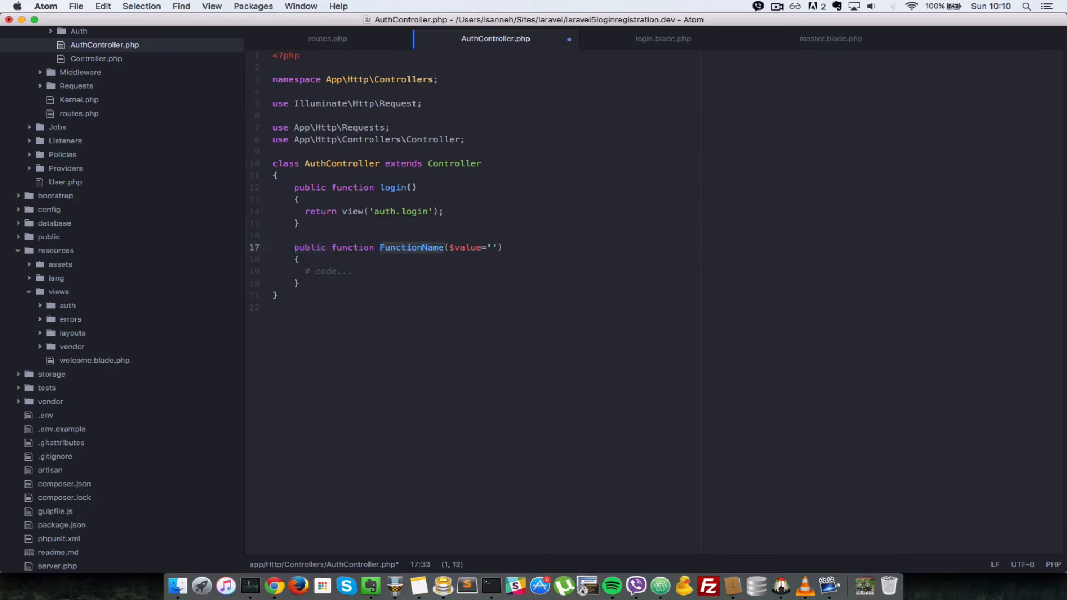
{"action": "type", "text": "handleLogin"}
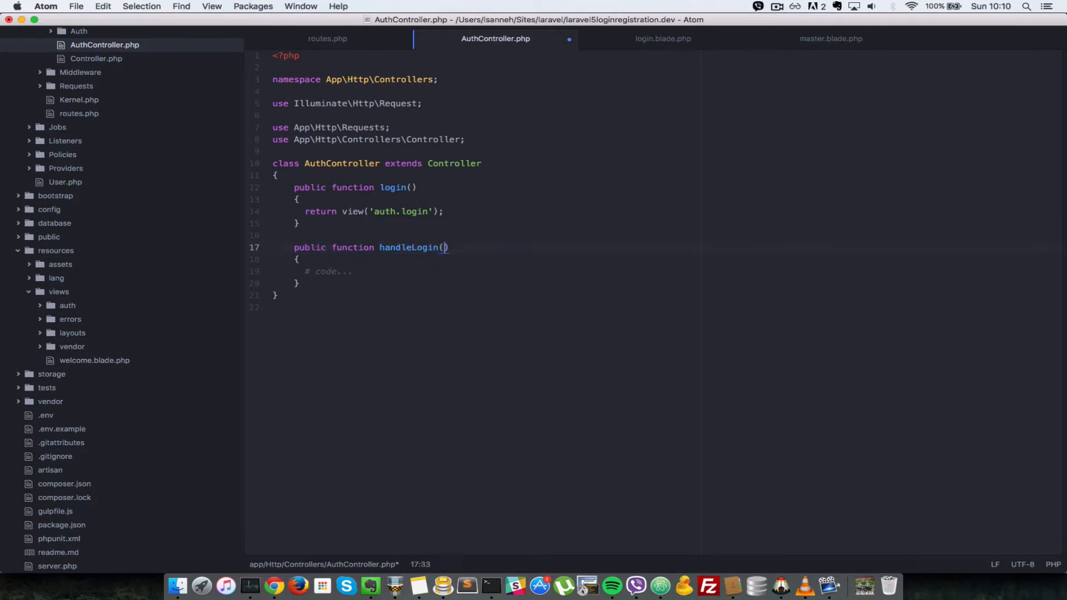
{"action": "type", "text": "Request"}
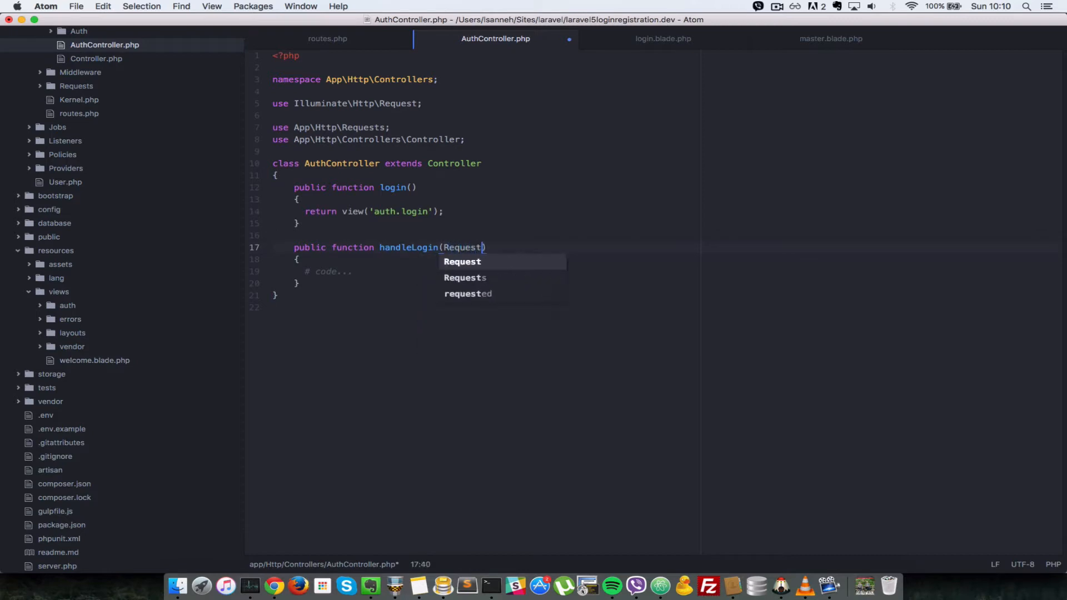
{"action": "type", "text": "$re"}
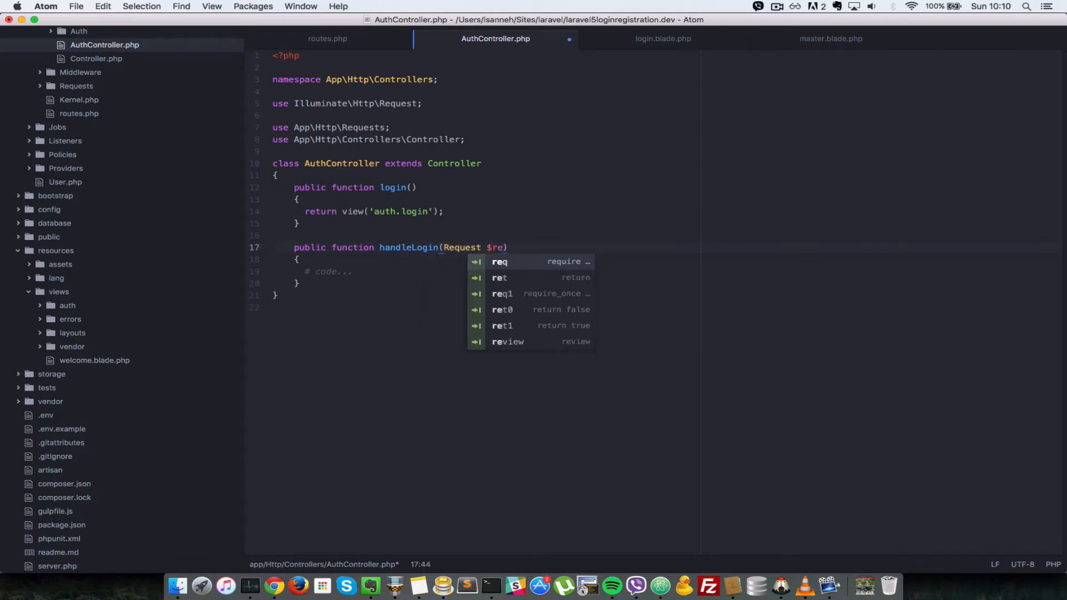
{"action": "type", "text": "quest"}
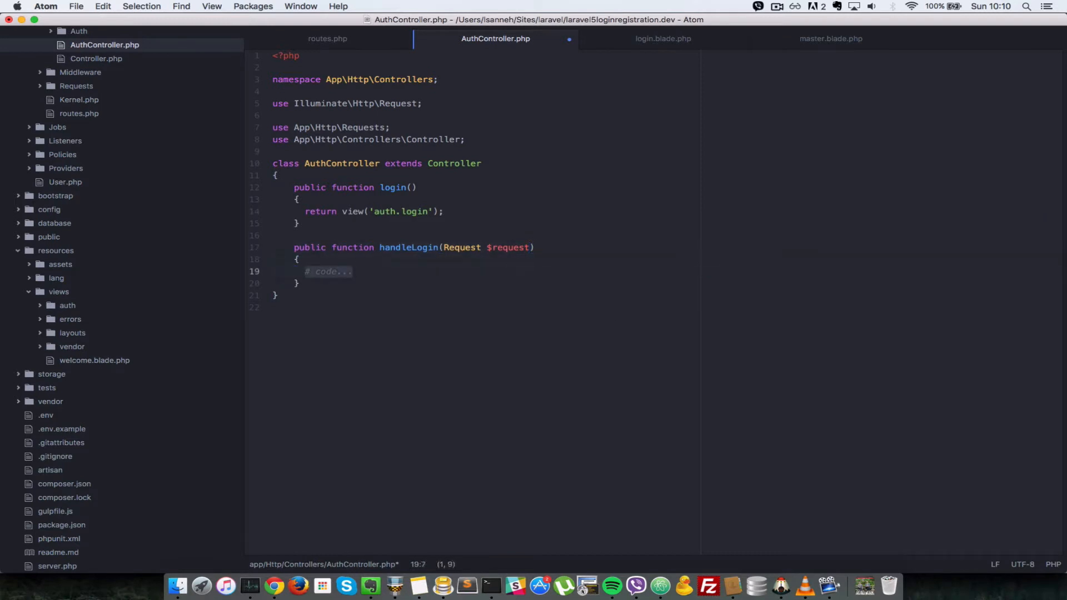
Assign $data = $request->only('email', 'password') inside handleLogin.
{"action": "type", "text": "$data ="}
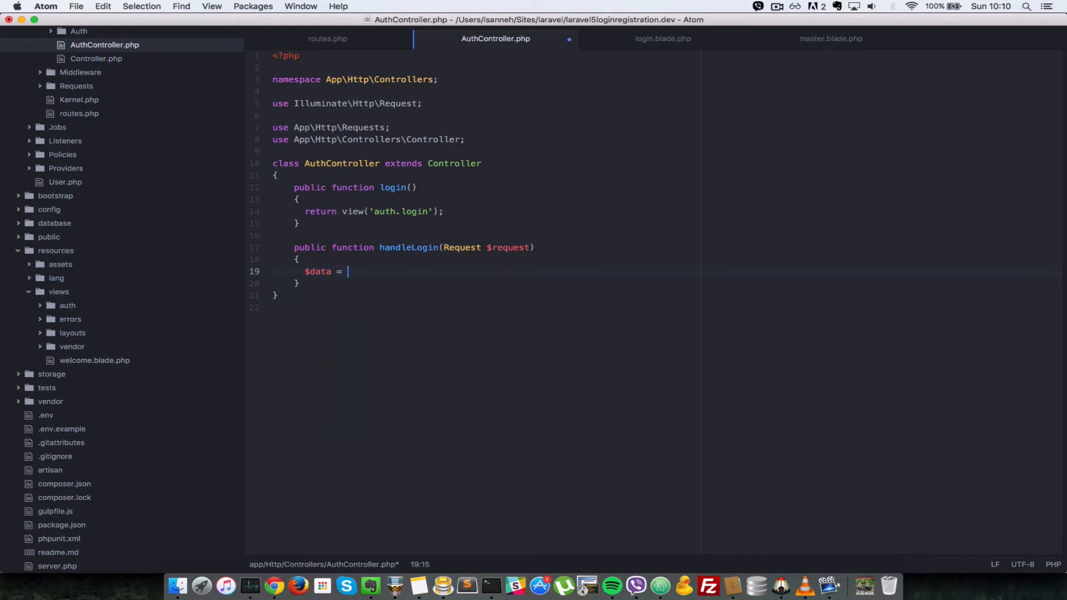
{"action": "type", "text": "$req"}
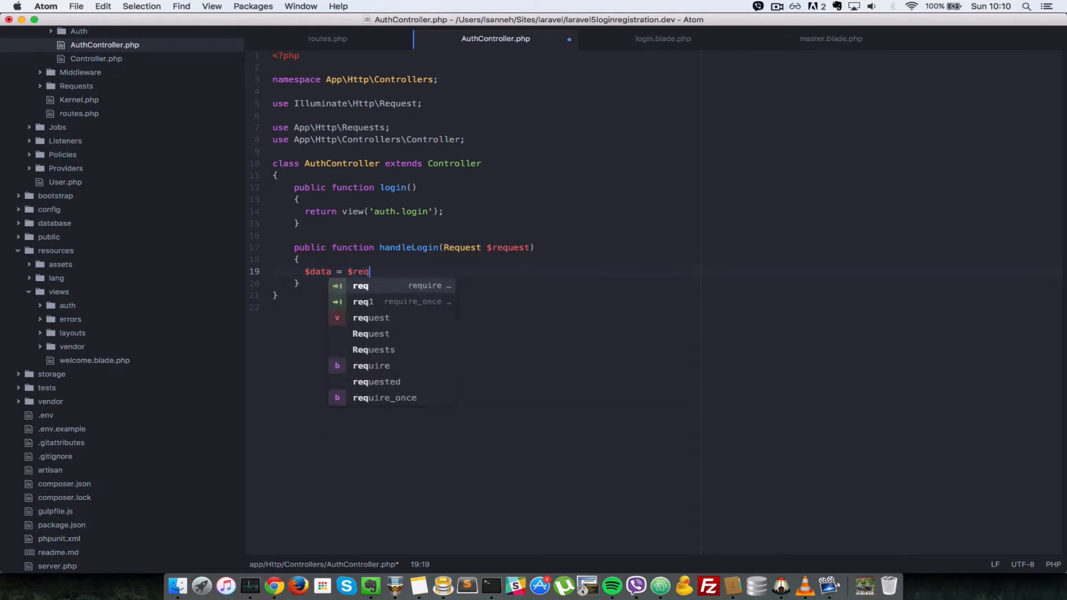
{"action": "type", "text": "uest-"}
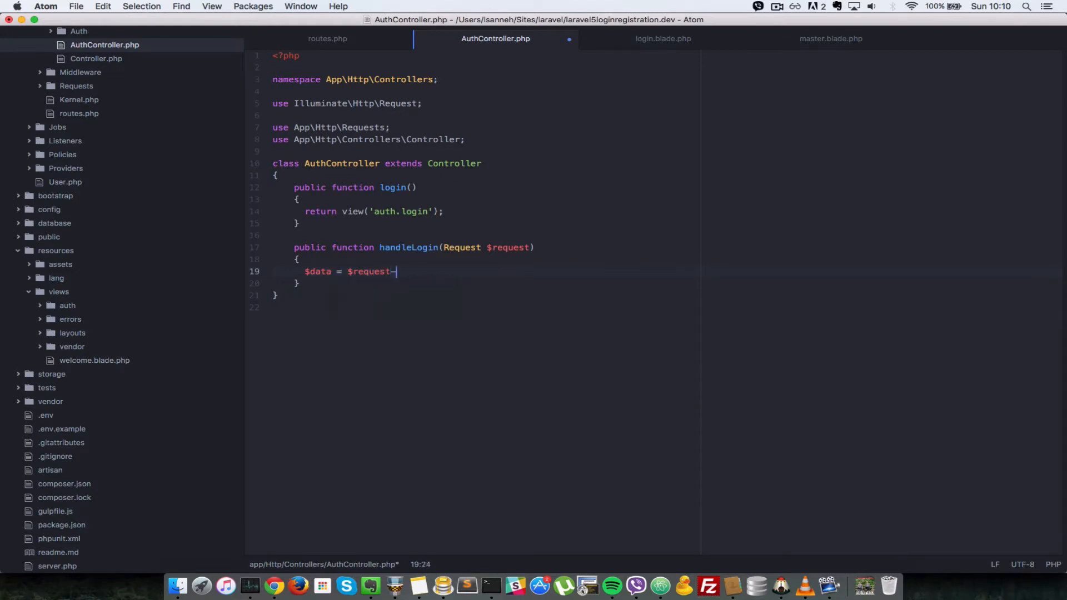
{"action": "type", "text": ">only()"}
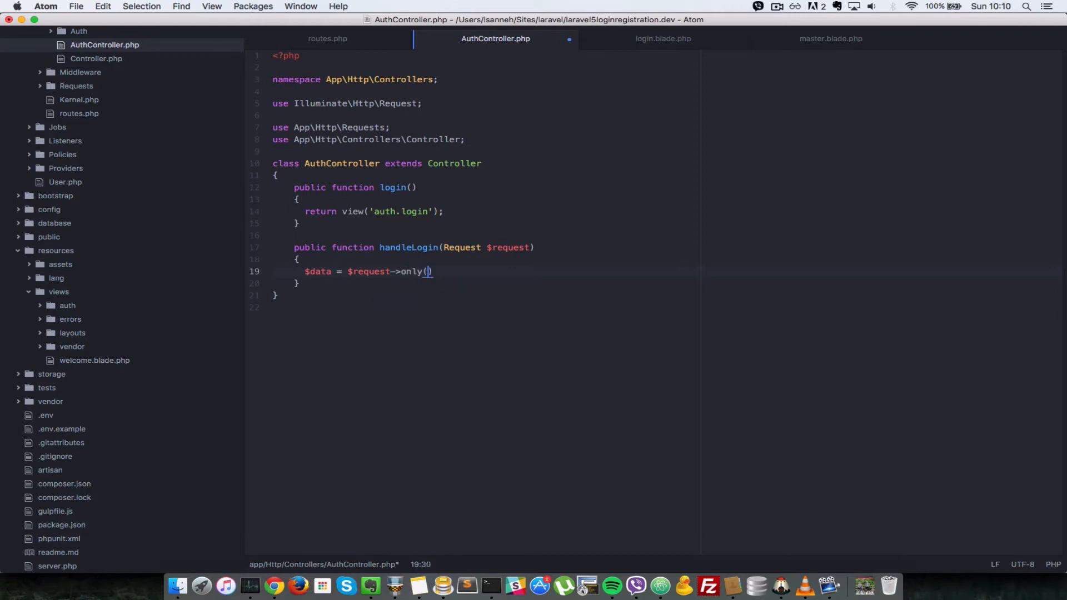
{"action": "type", "text": "'ema"}
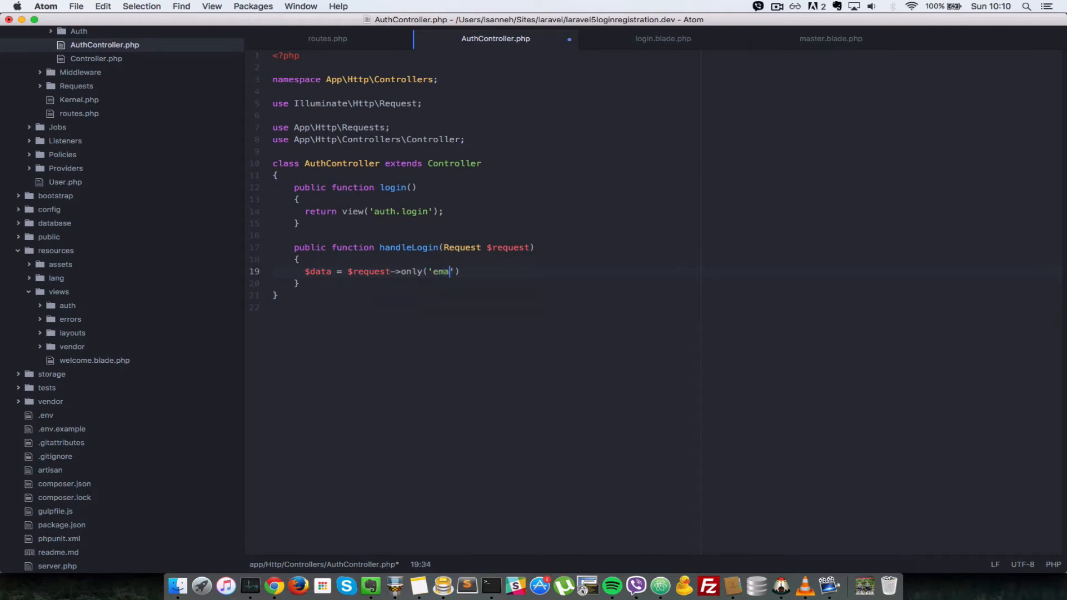
{"action": "type", "text": "il', 'p"}
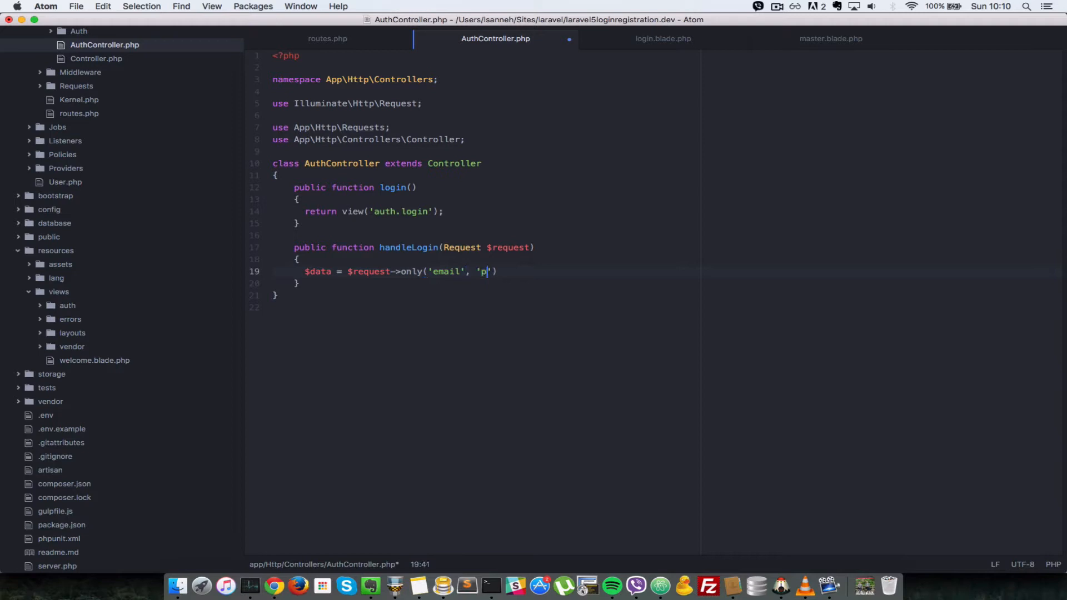
{"action": "type", "text": "assword');"}
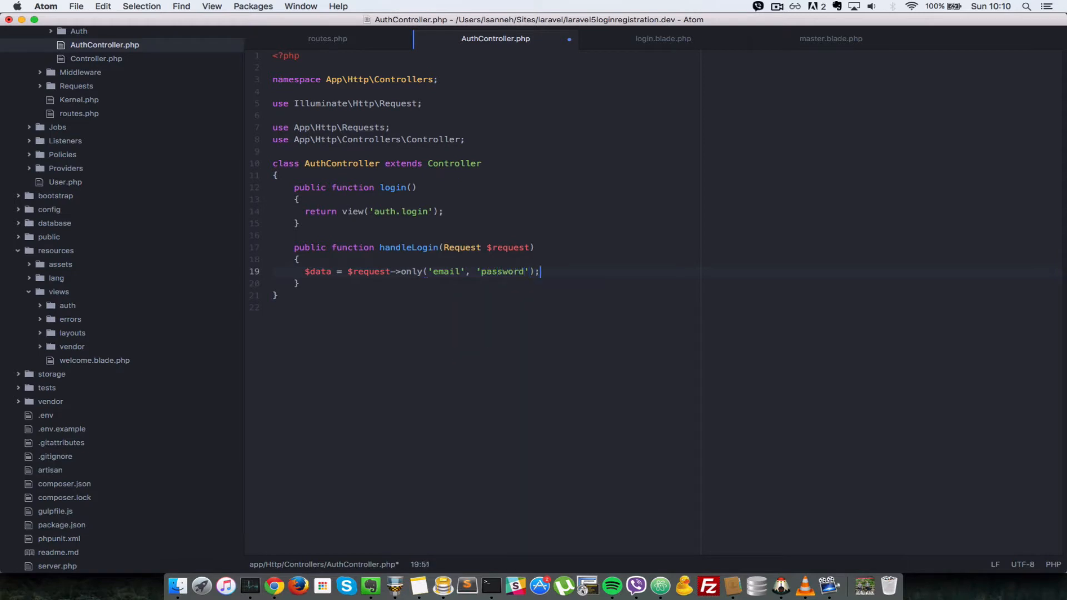
{"action": "key", "text": "enter"}
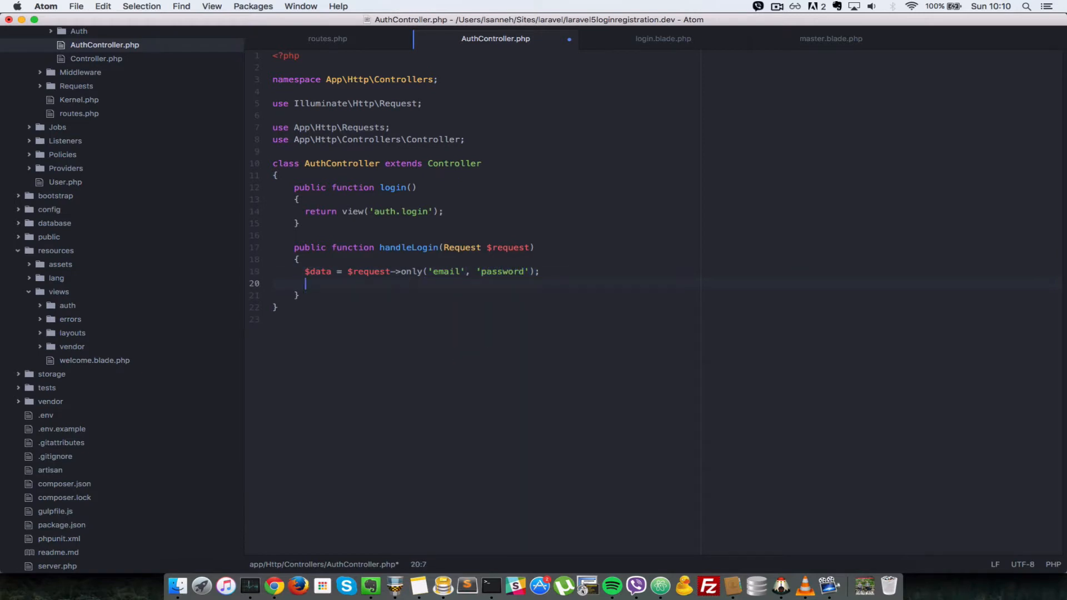
Open an if (\Auth::attempt($data)) { block inside handleLogin.
{"action": "type", "text": "if("}
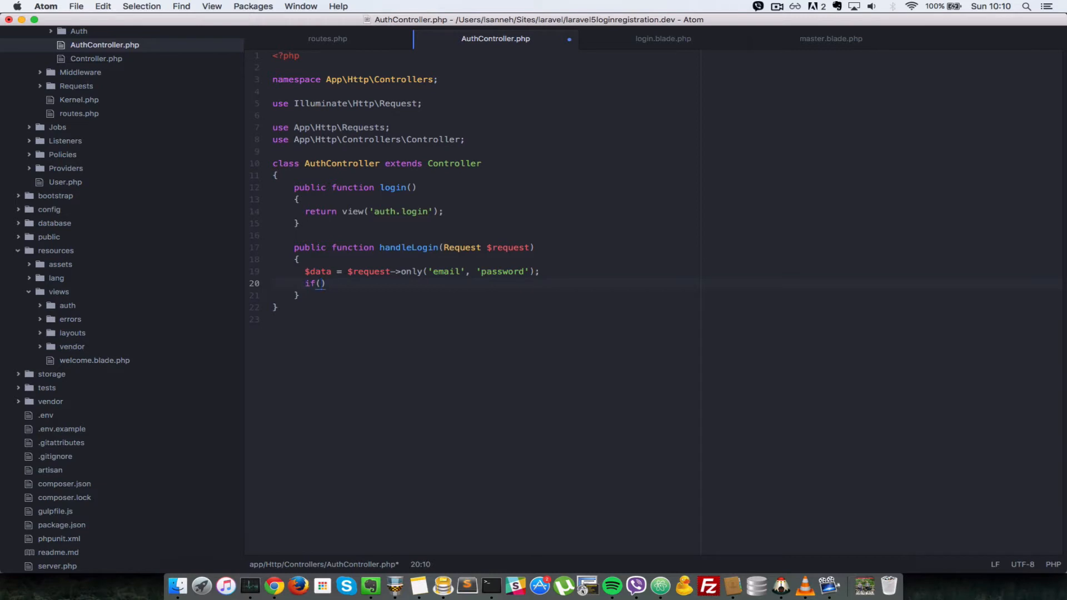
{"action": "type", "text": "\\"}
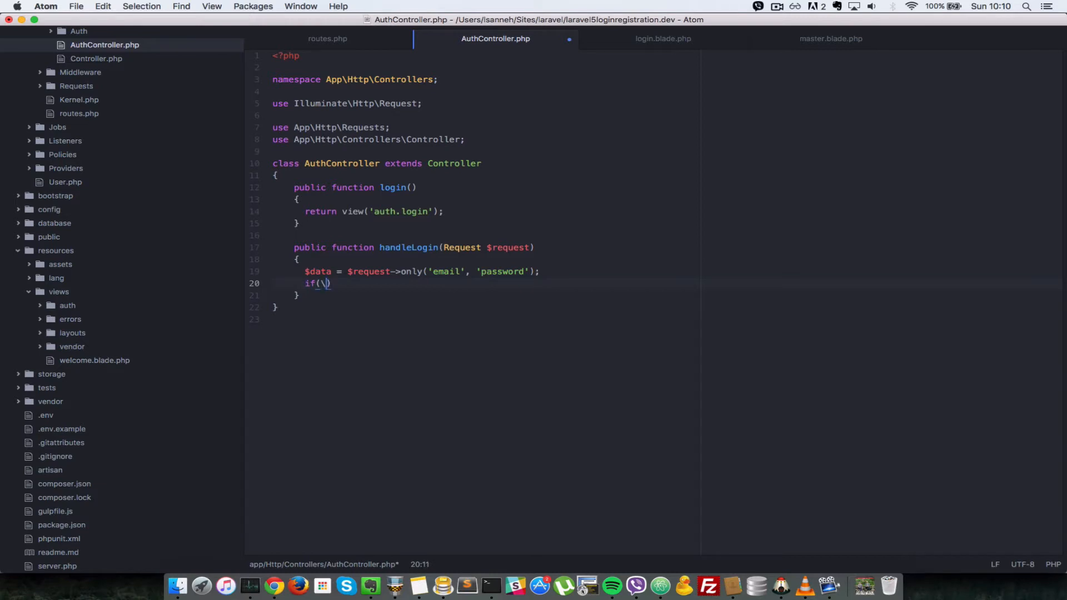
{"action": "type", "text": "Auth"}
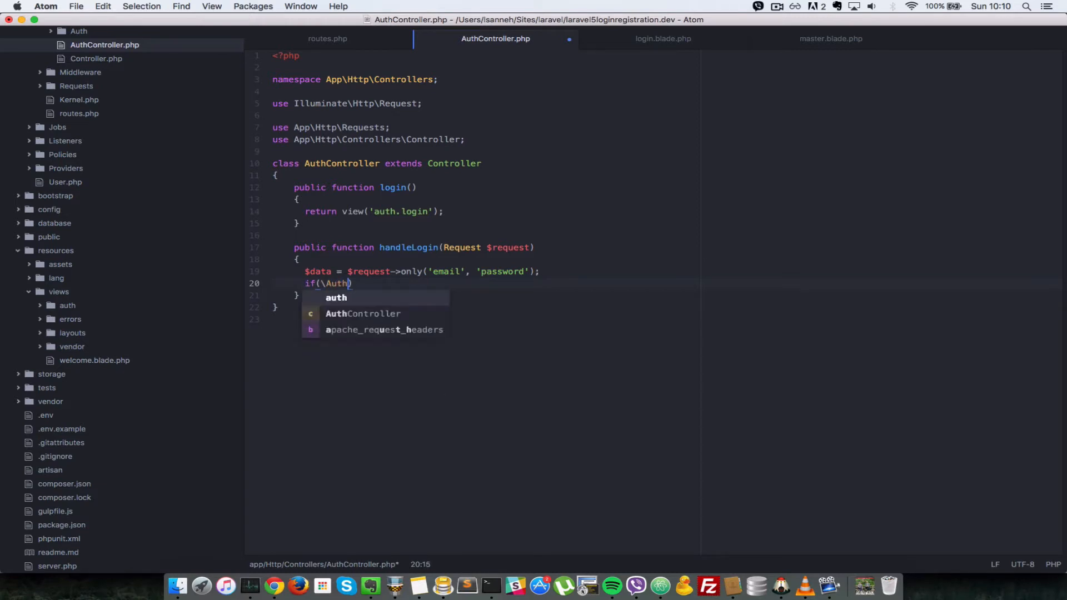
{"action": "type", "text": "::attempt"}
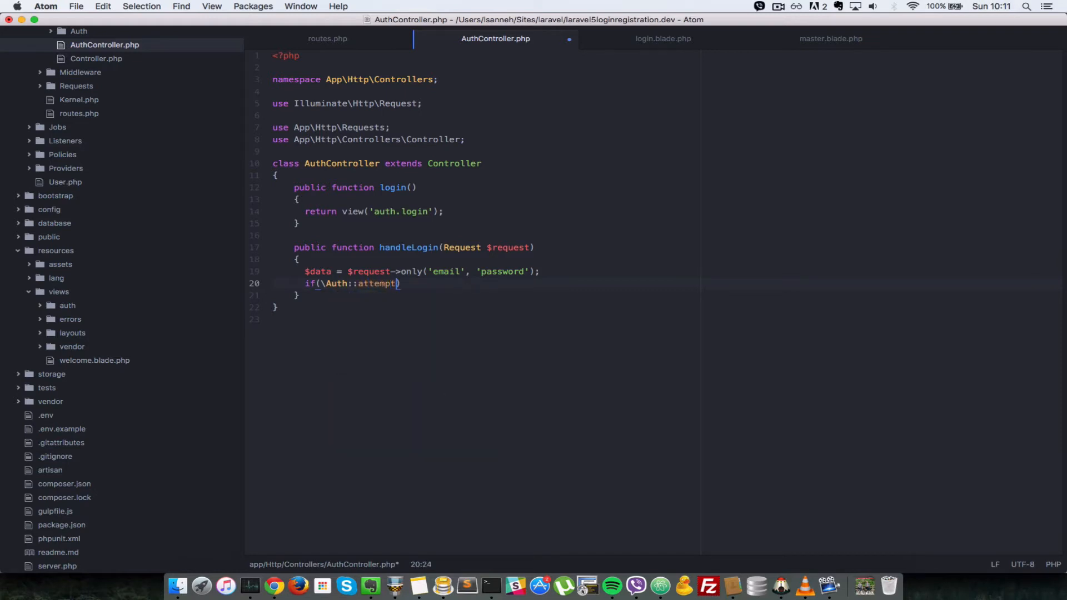
{"action": "type", "text": "()"}
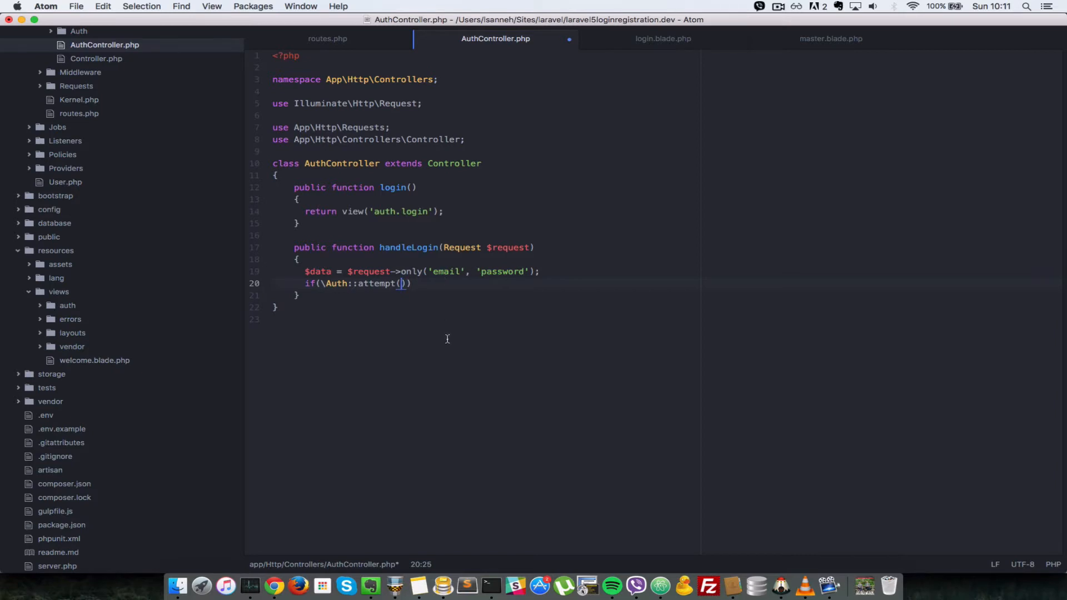
{"action": "mouse_move", "coordinate": [433, 364]}
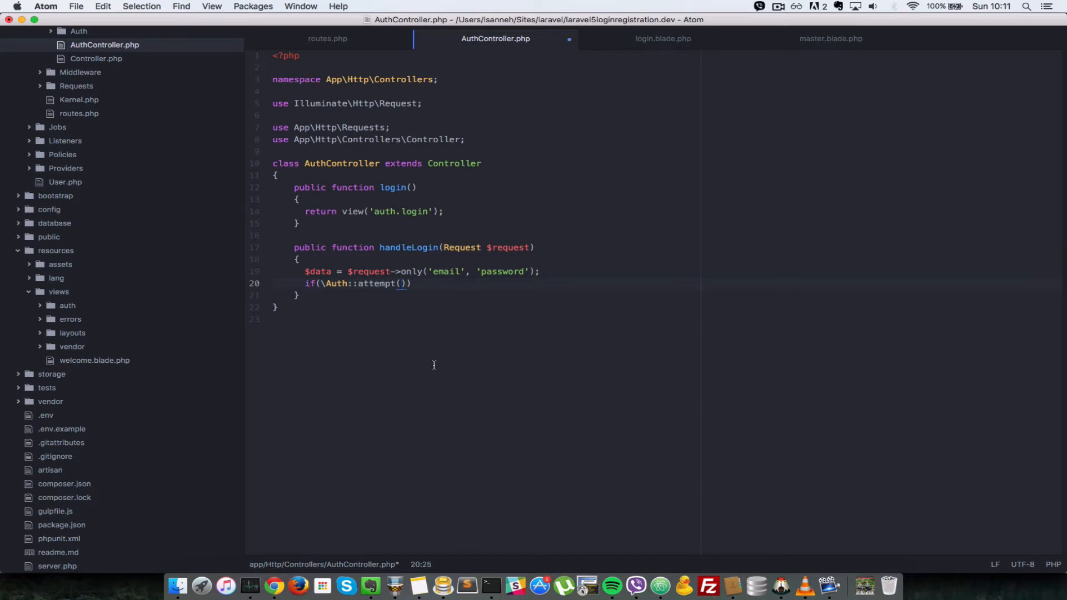
{"action": "type", "text": "$data"}
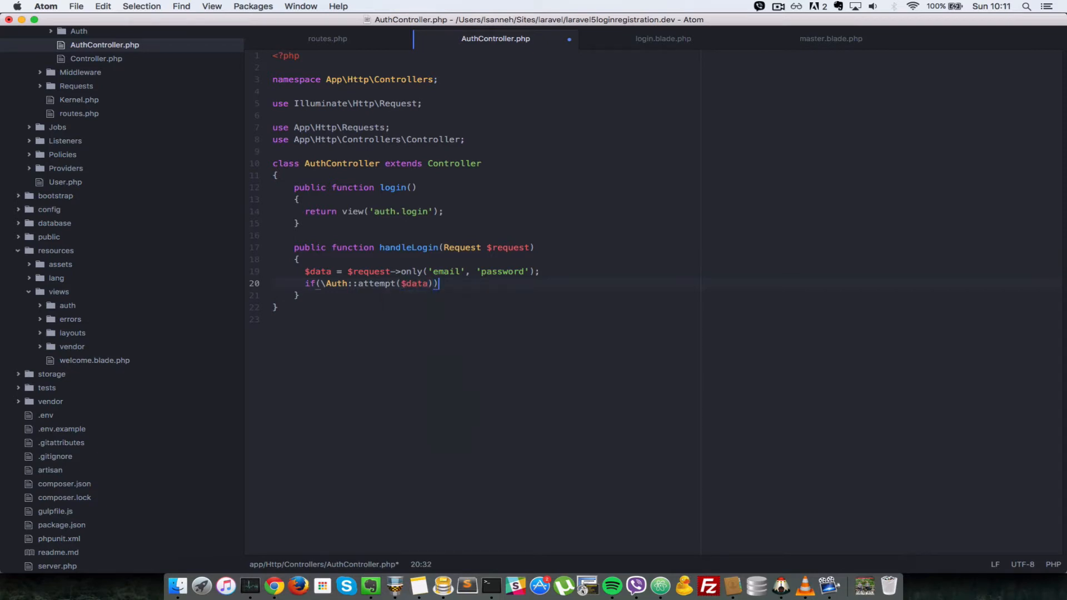
{"action": "type", "text": "{"}
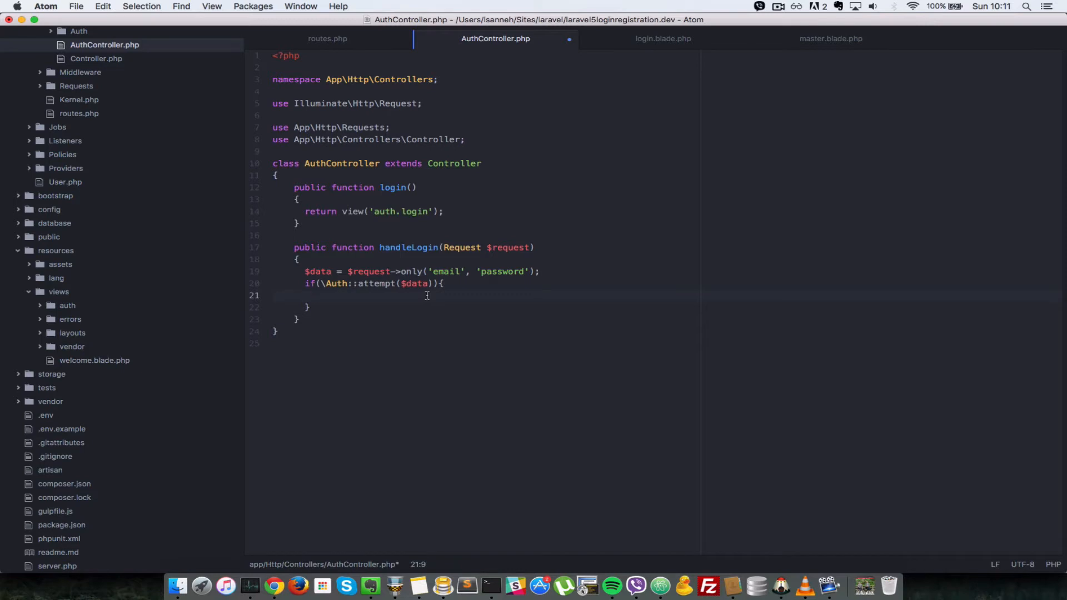
Inside the if block, return redirect()->intended('home').
{"action": "type", "text": "return"}
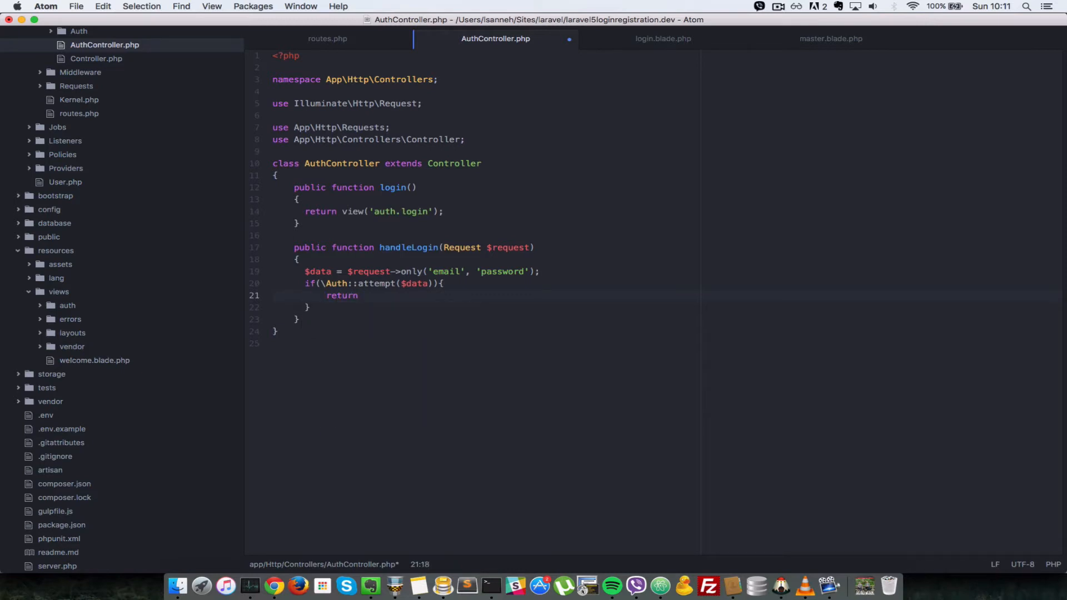
{"action": "type", "text": "redi"}
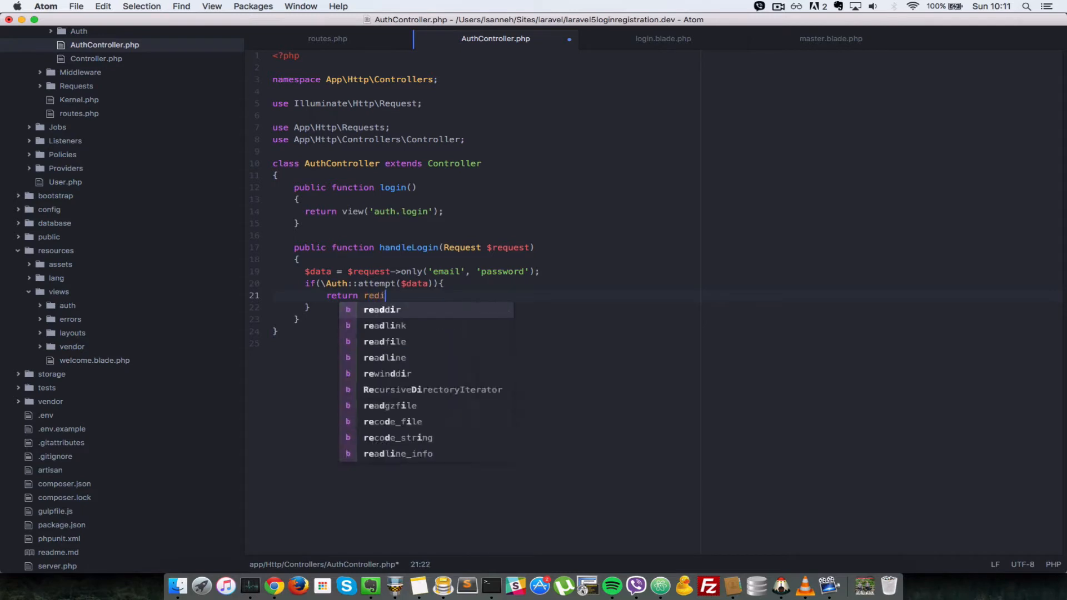
{"action": "type", "text": "rect()"}
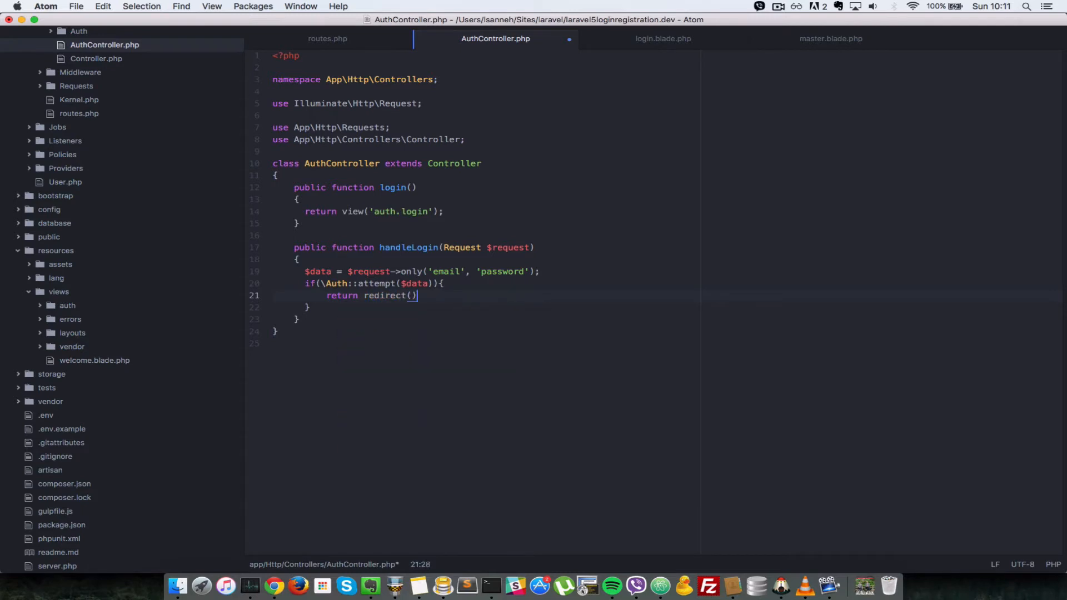
{"action": "type", "text": "->"}
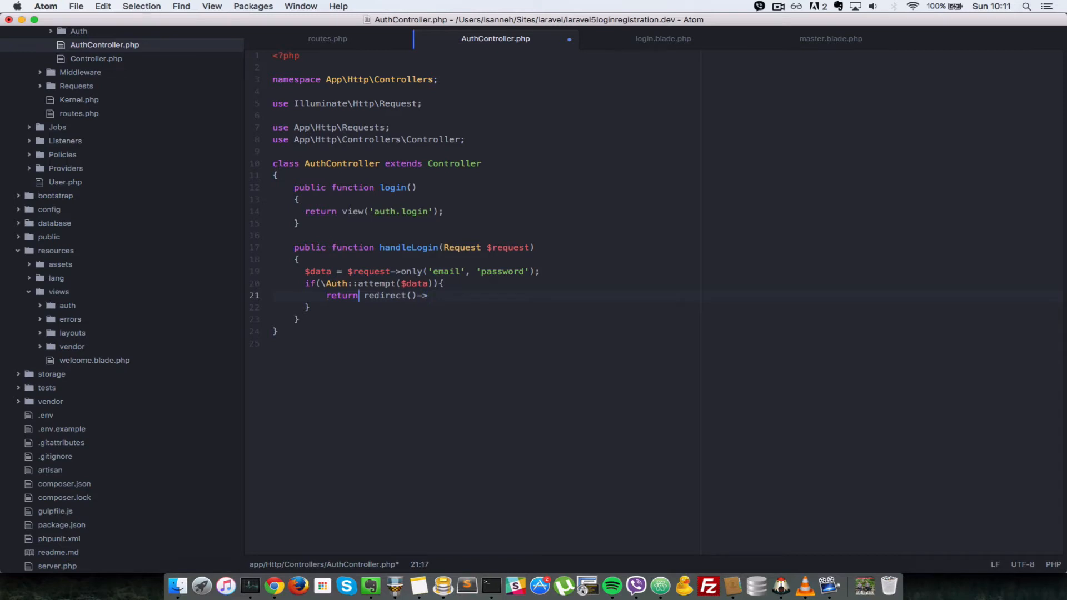
{"action": "type", "text": "\\red"}
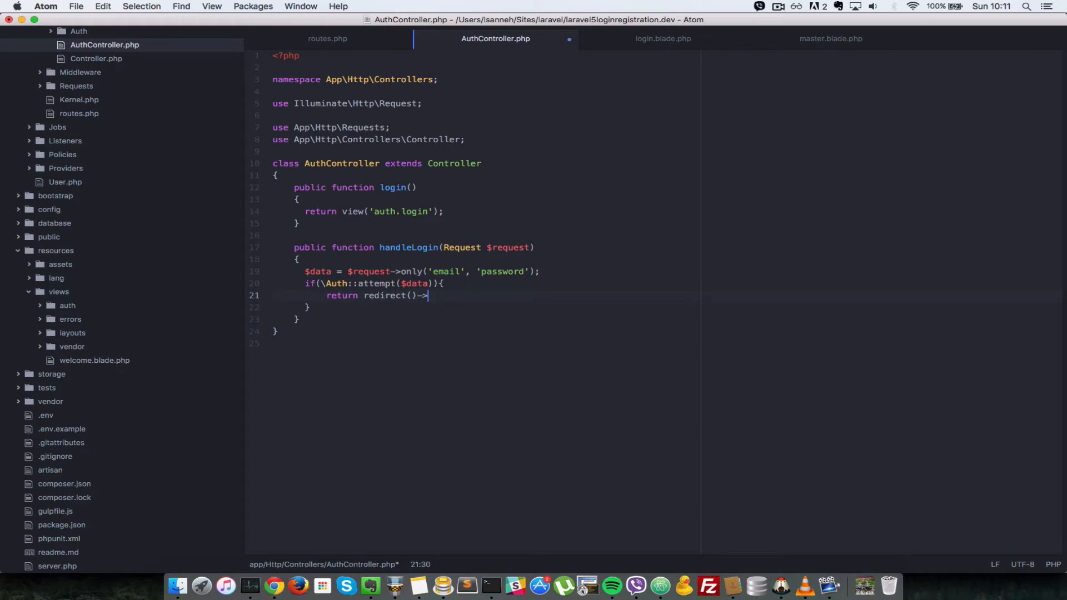
{"action": "type", "text": "in"}
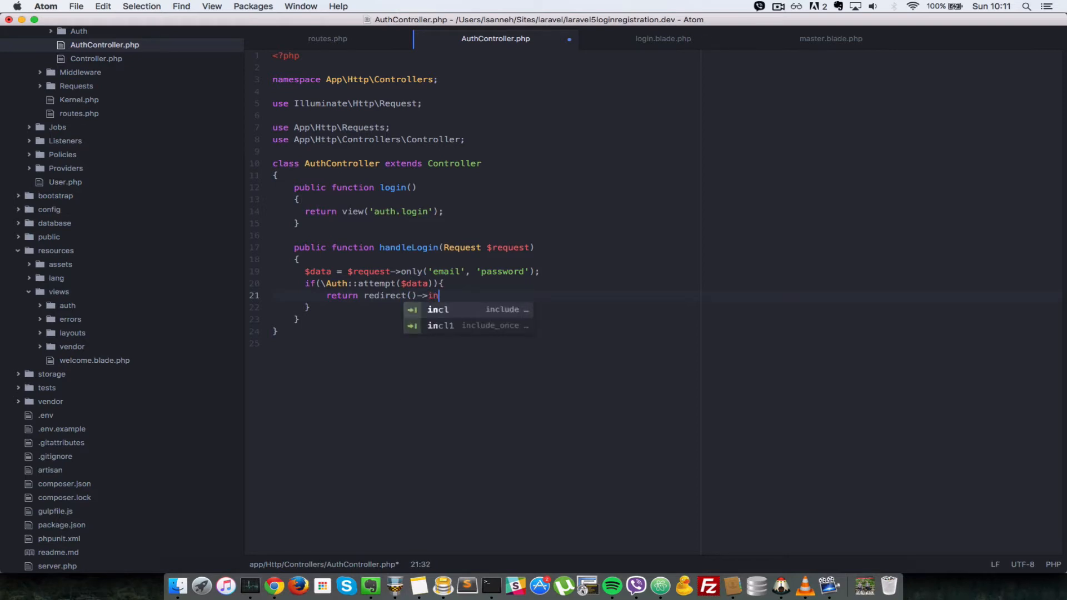
{"action": "type", "text": "tended()"}
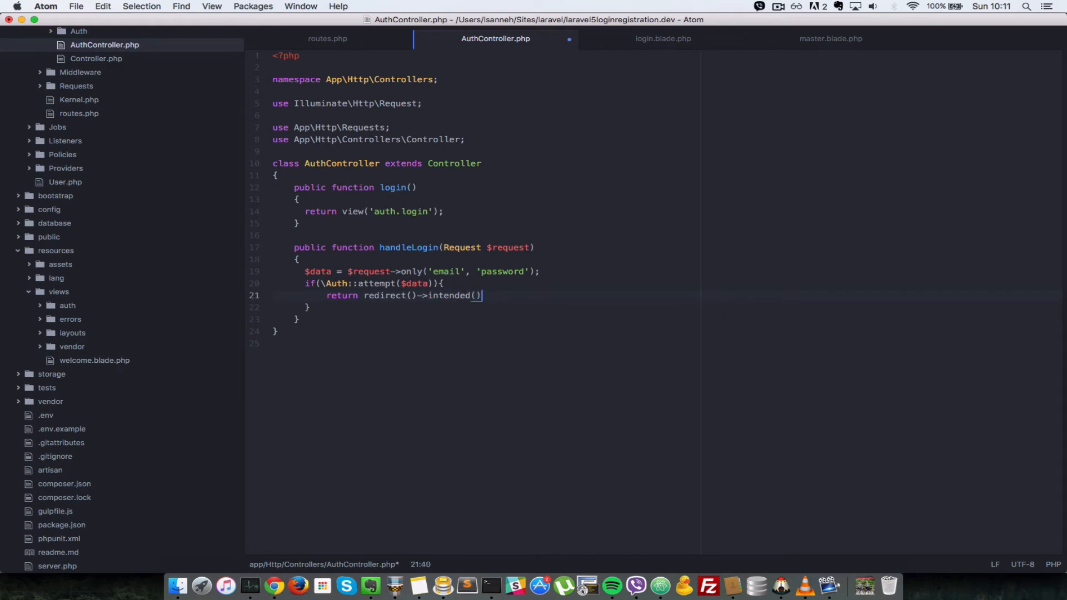
{"action": "type", "text": ";"}
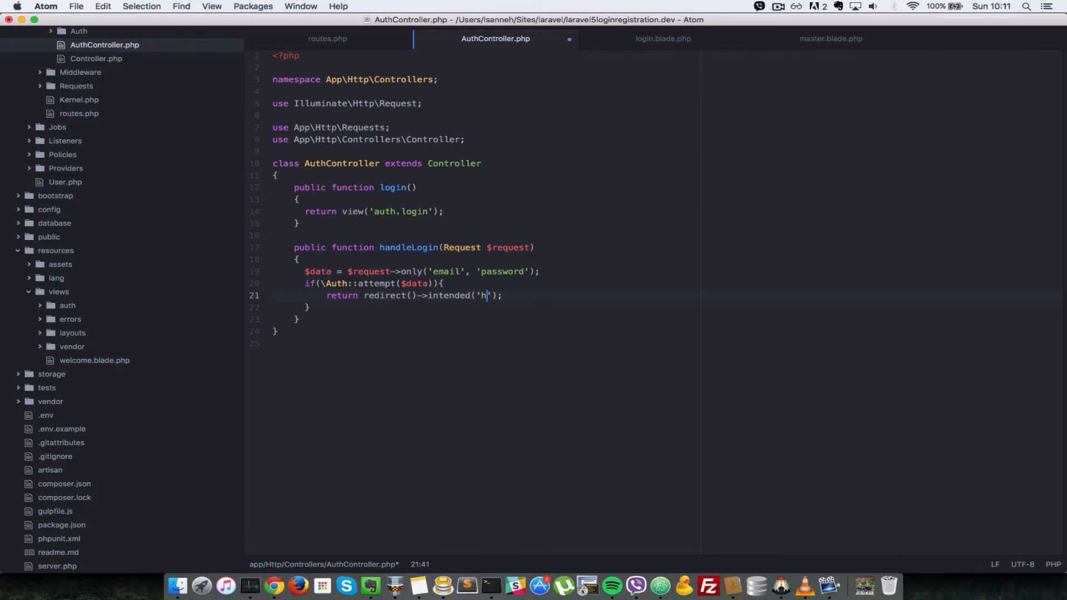
{"action": "type", "text": "ome"}
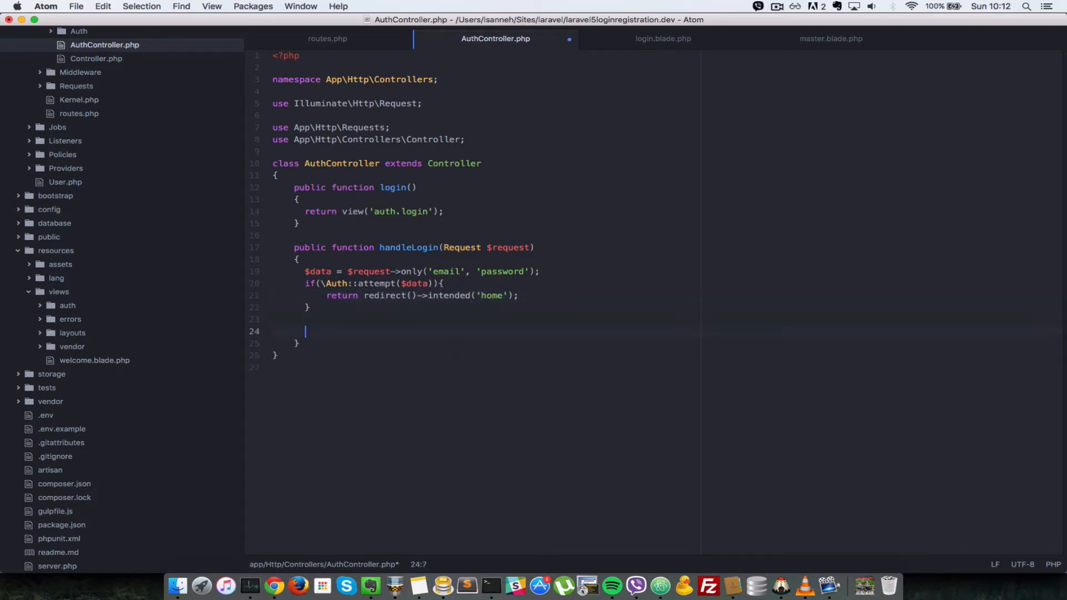
After the if block, add return back()->withInput();.
{"action": "type", "text": "retur"}
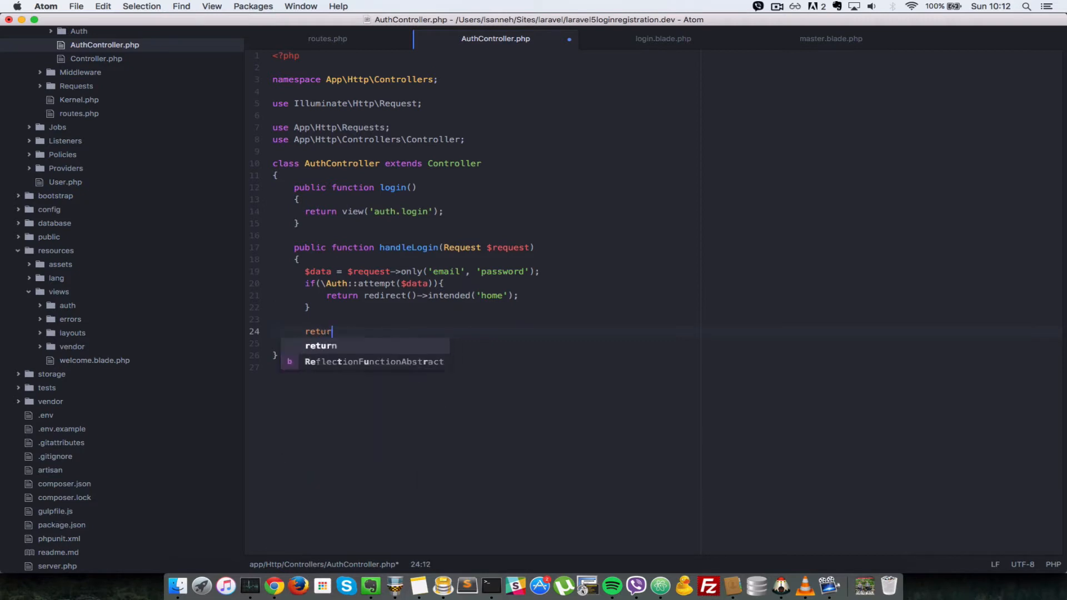
{"action": "type", "text": "n back"}
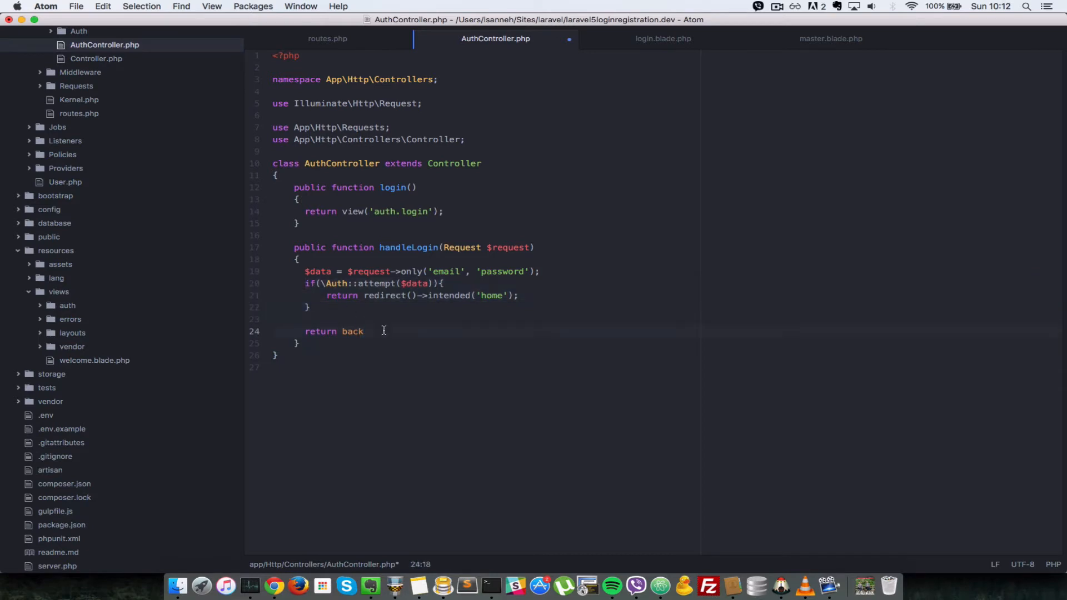
{"action": "type", "text": "()"}
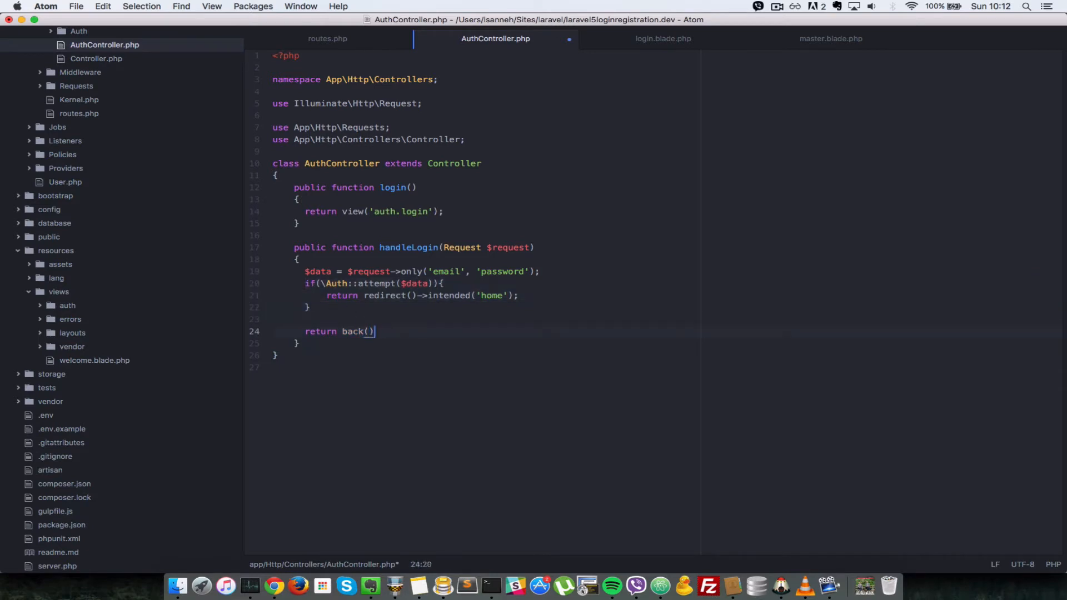
{"action": "type", "text": "->"}
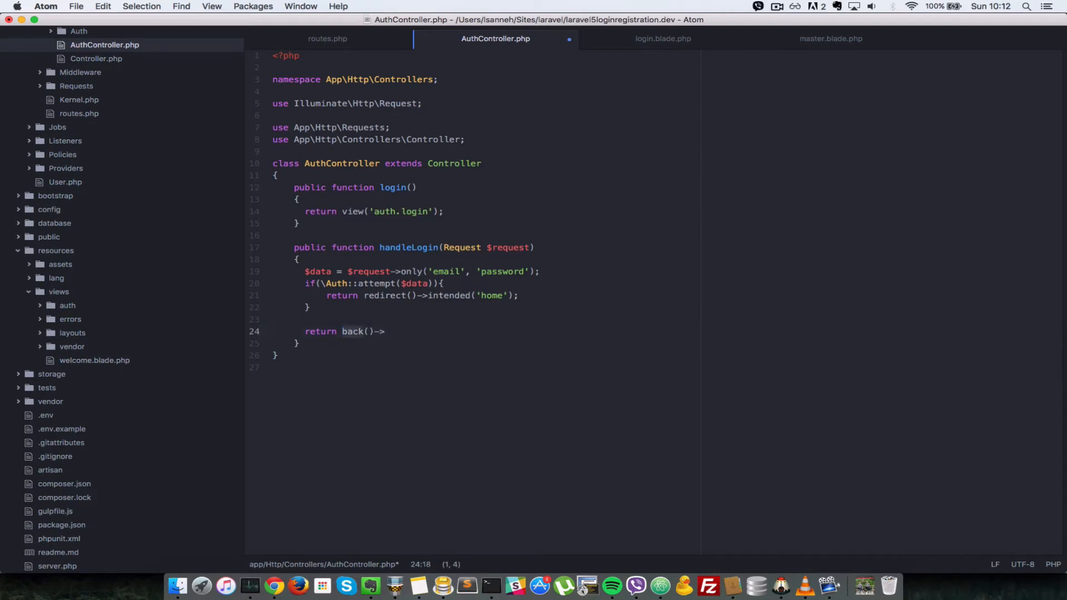
{"action": "left_click", "coordinate": [385, 331]}
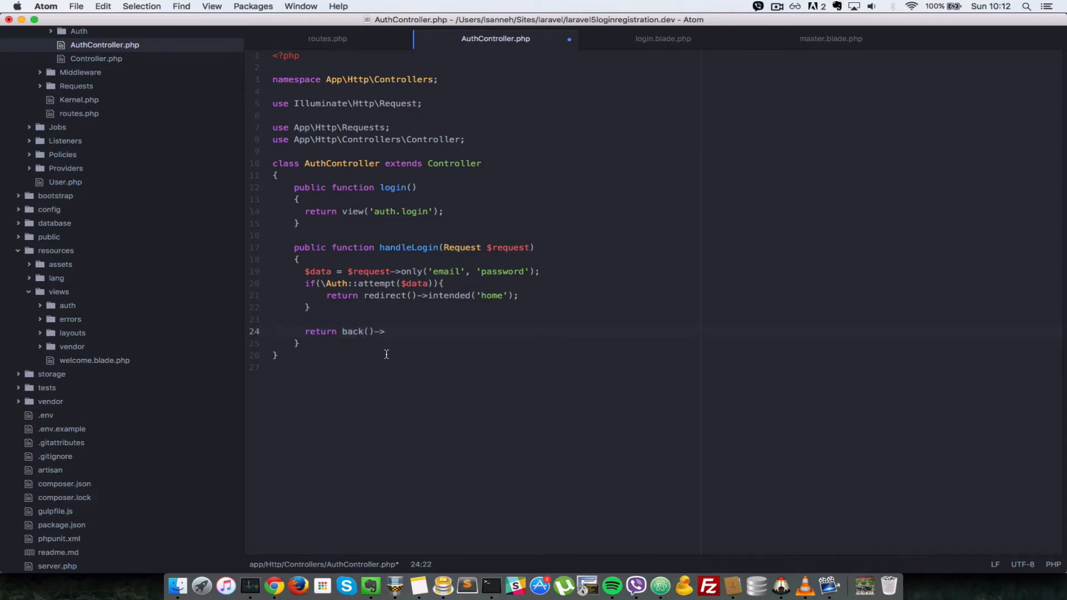
{"action": "type", "text": "wit"}
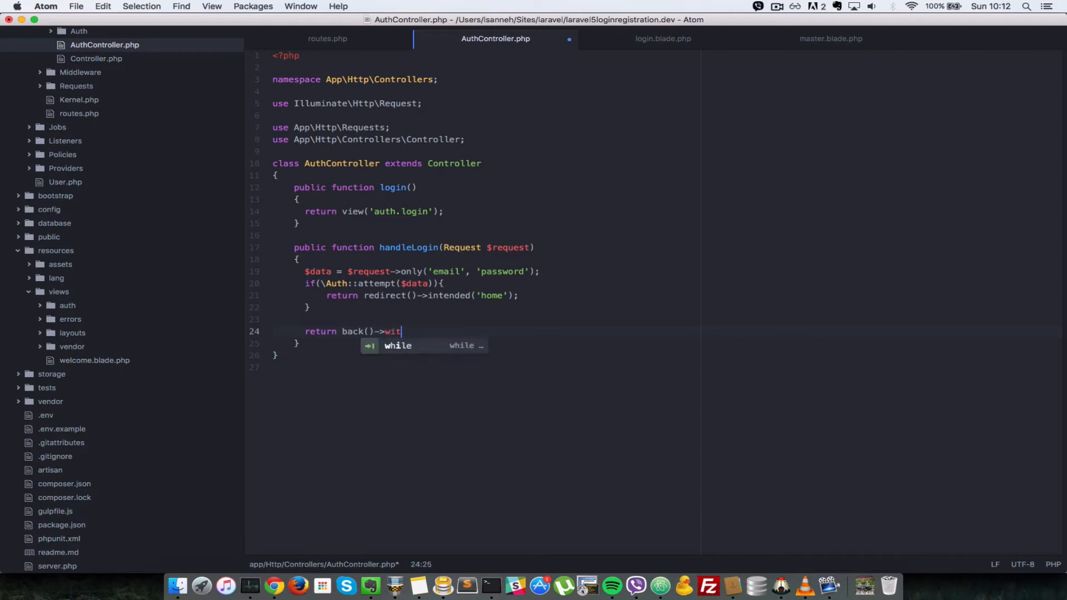
{"action": "type", "text": "hInpu"}
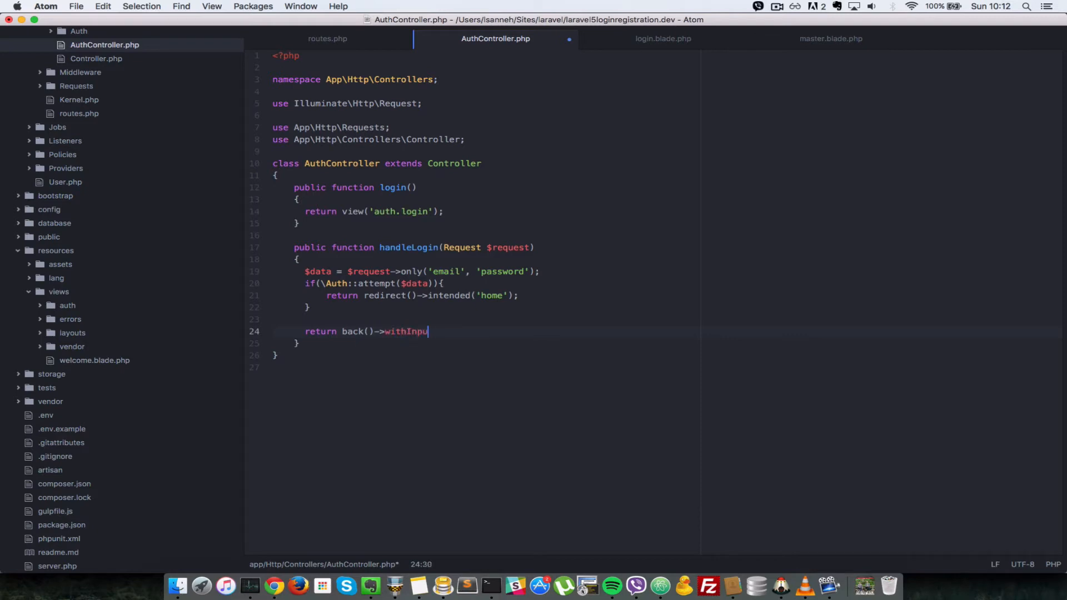
{"action": "type", "text": "t();"}
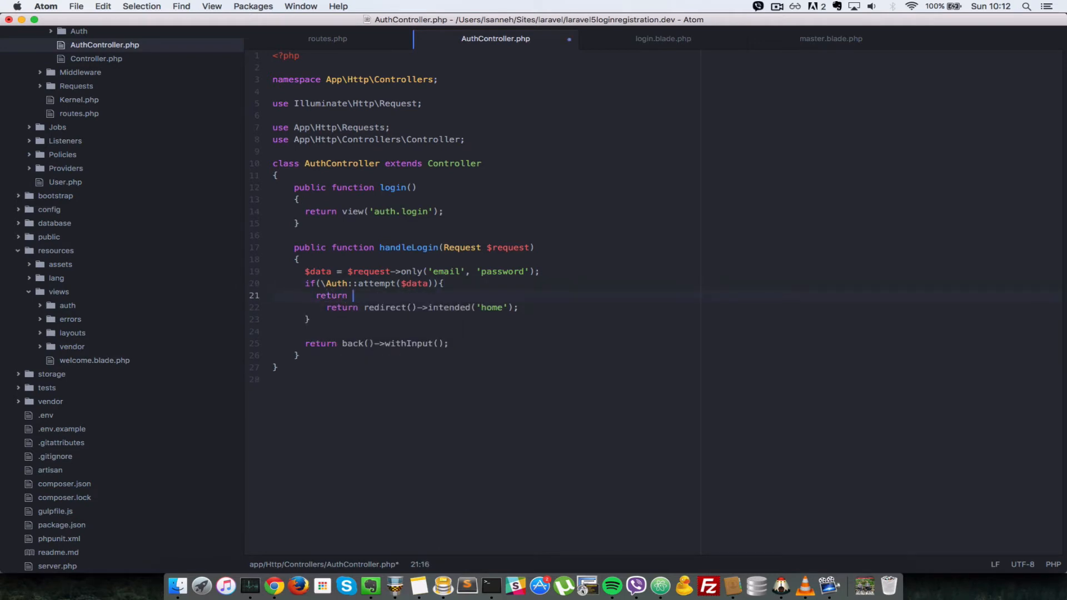
Add a temporary return 'Is Logged in'; at the top of the if block, then switch to Chrome.
{"action": "type", "text": "'Is Log'"}
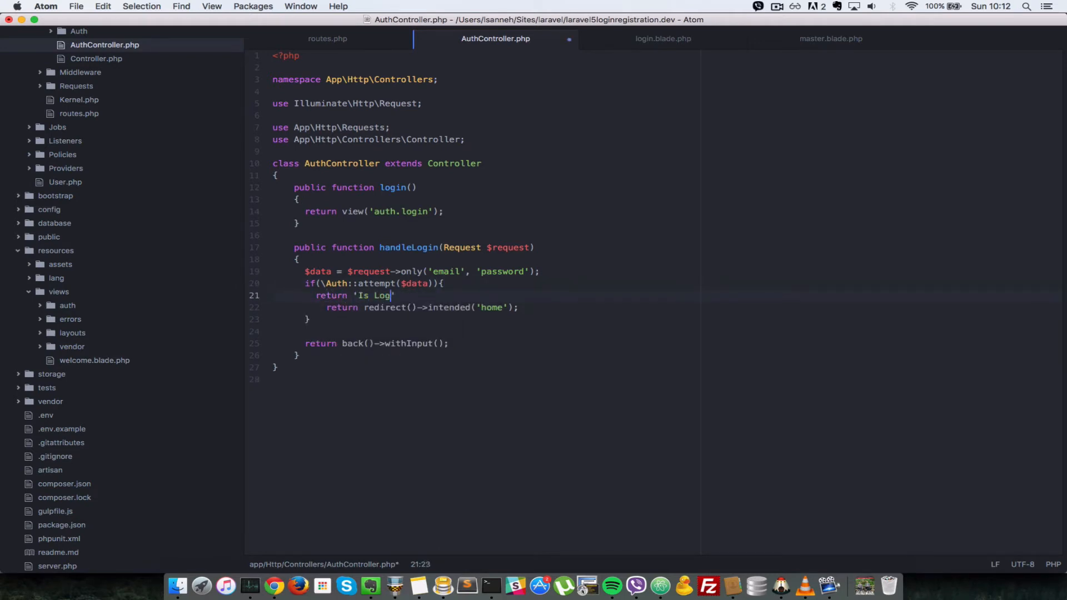
{"action": "type", "text": "ged in';"}
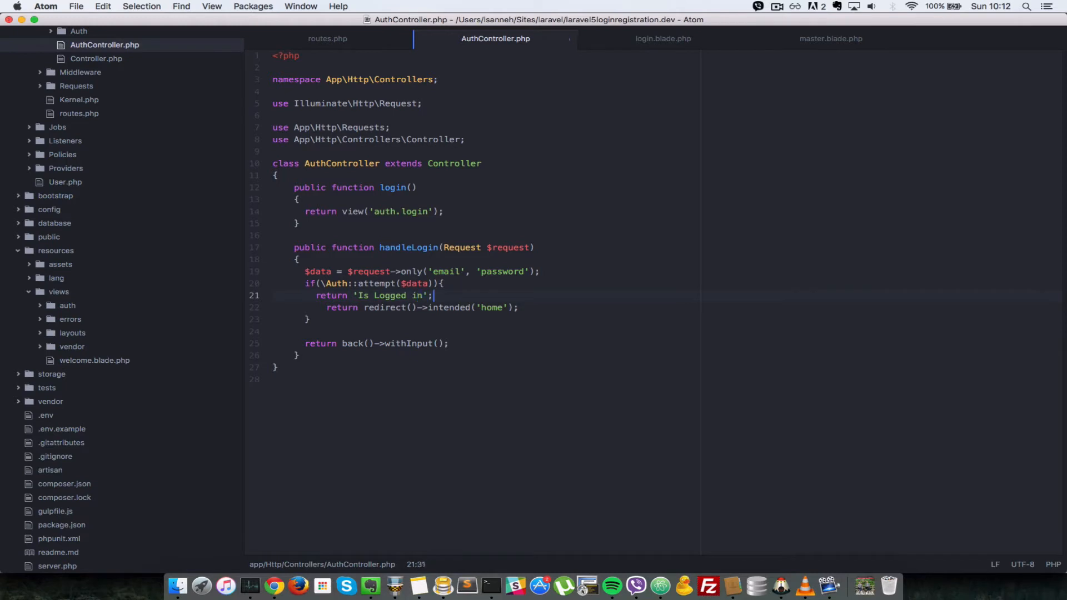
{"action": "left_click", "coordinate": [274, 586]}
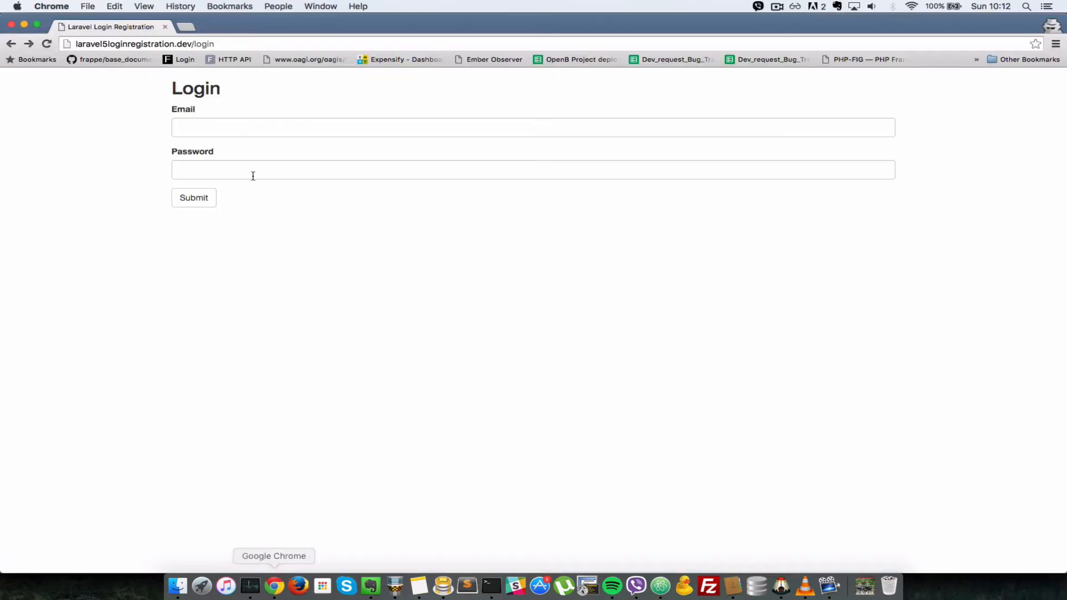
Check the user's email in the database, then enter lamin's email and password in the login form.
{"action": "left_click", "coordinate": [533, 127]}
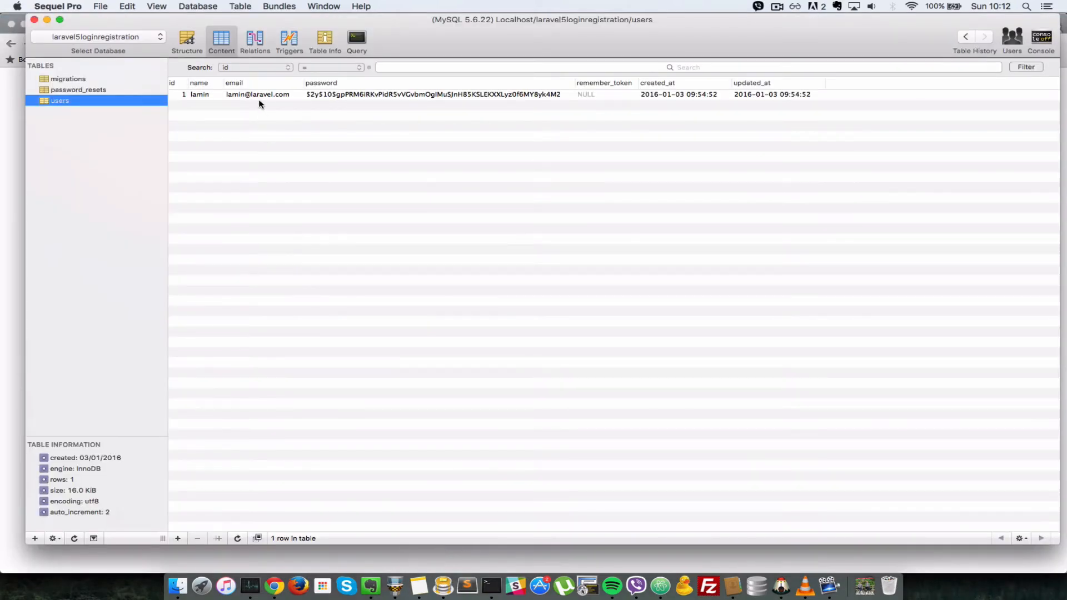
{"action": "mouse_move", "coordinate": [251, 100]}
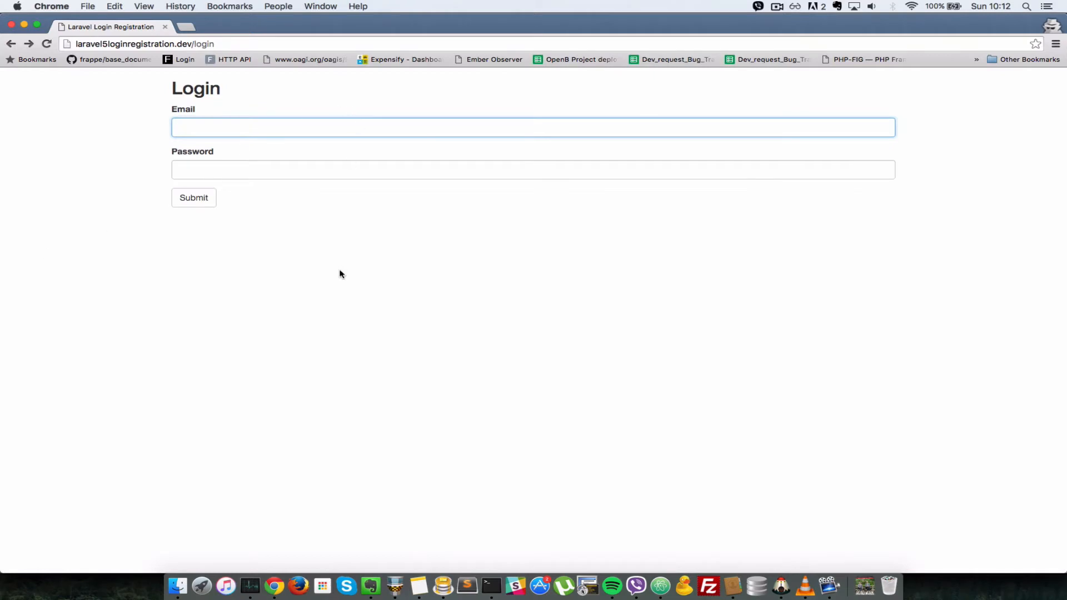
{"action": "type", "text": "lamin@"}
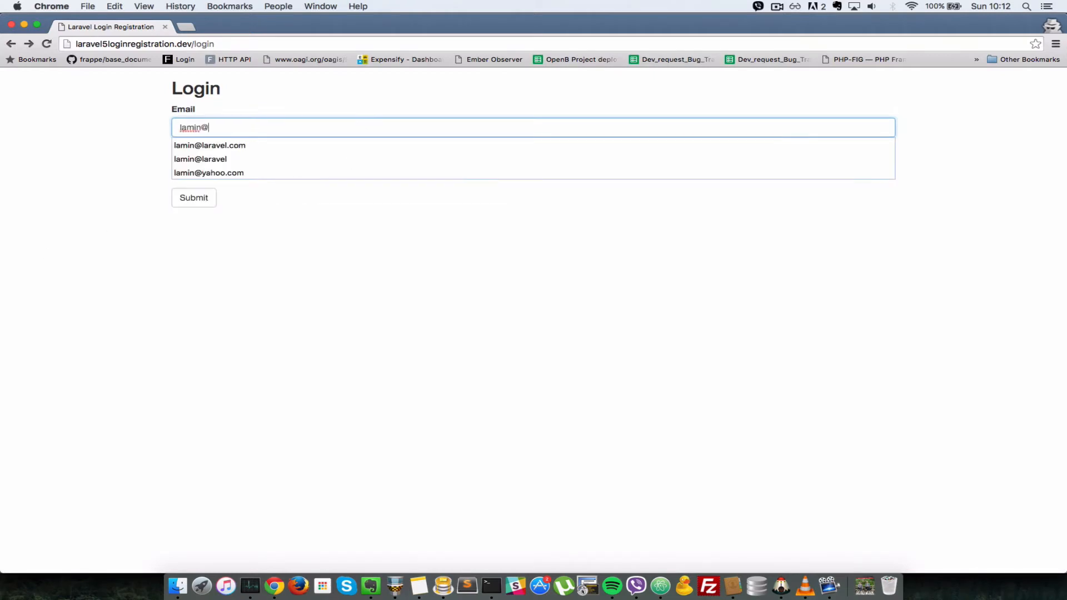
{"action": "left_click", "coordinate": [209, 145]}
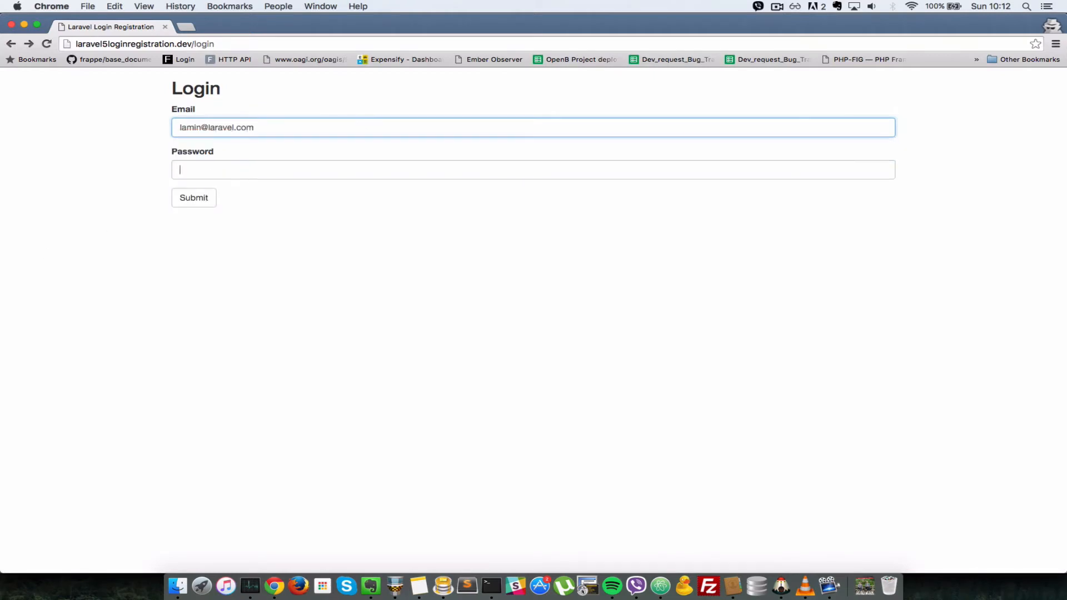
{"action": "type", "text": "•••••"}
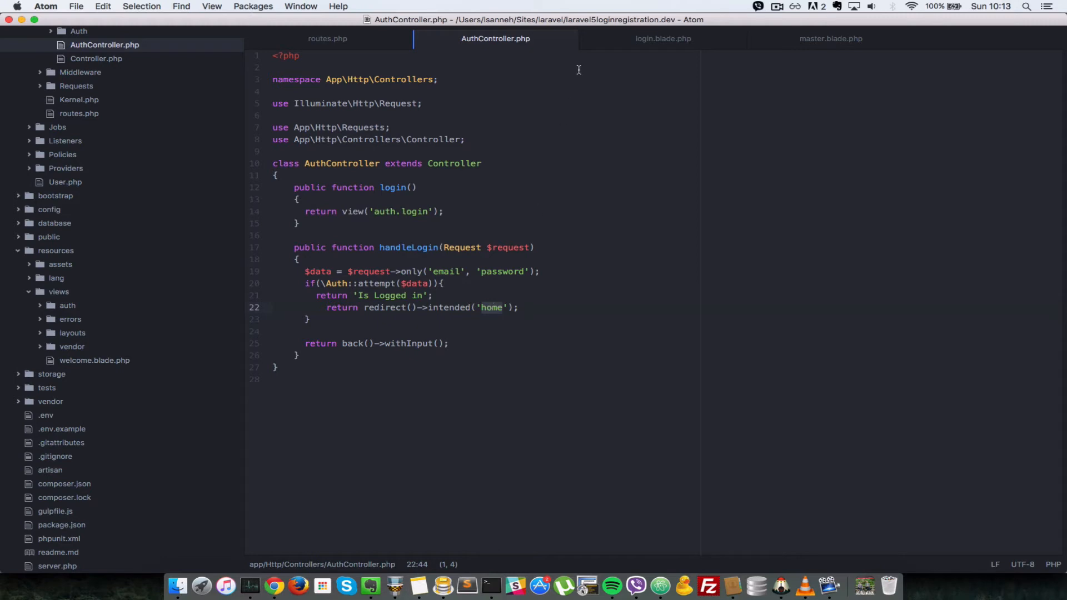
Add a GET /home route named 'home' using UsersController@home to routes.php.
{"action": "left_click", "coordinate": [328, 38]}
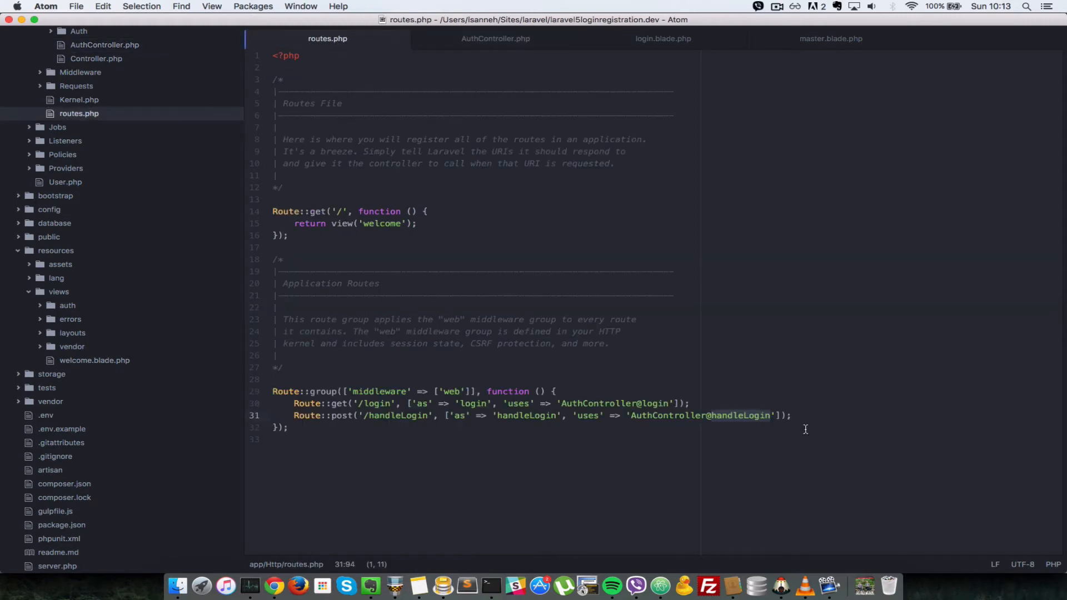
{"action": "key", "text": "enter"}
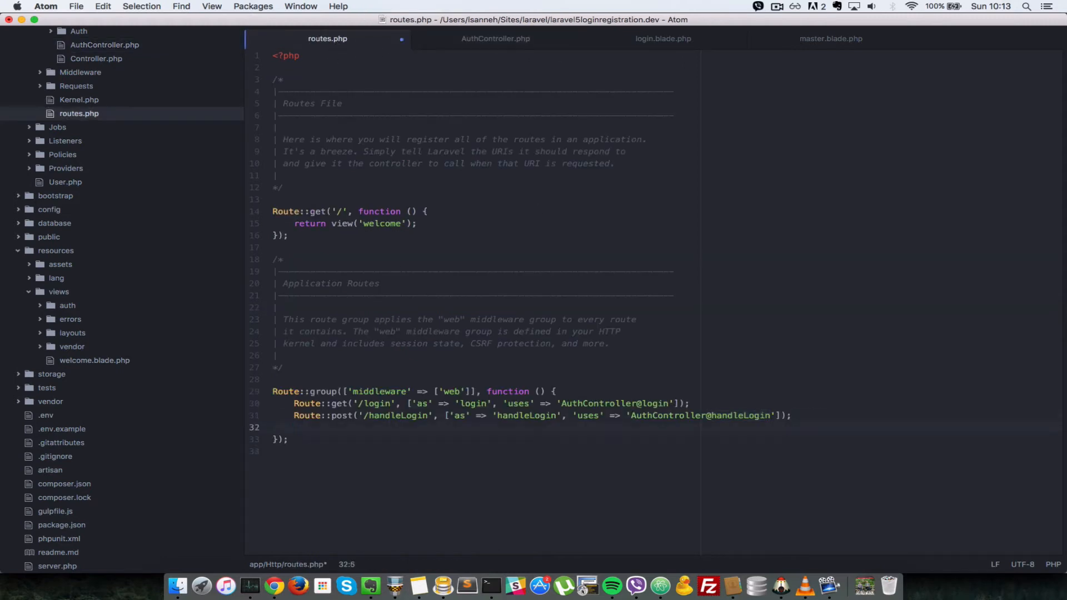
{"action": "type", "text": "Route::get('"}
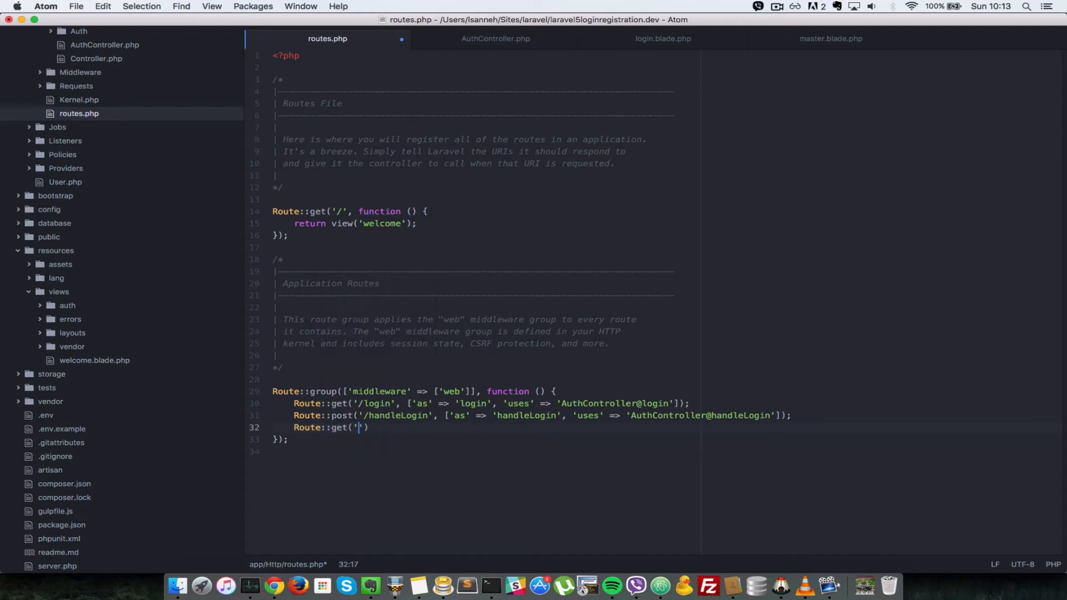
{"action": "type", "text": "home"}
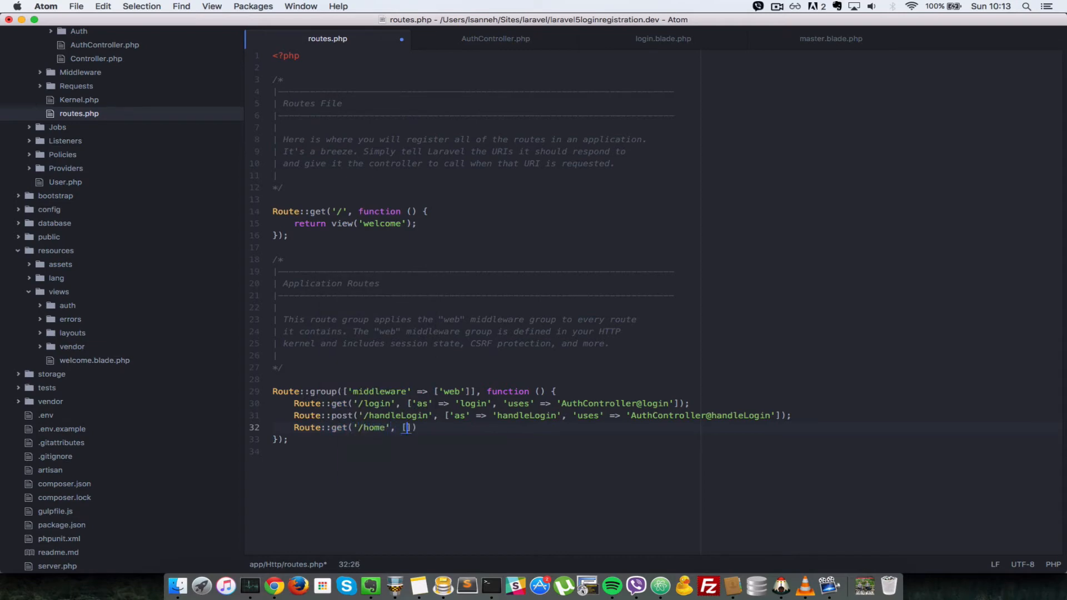
{"action": "type", "text": "'as' =>"}
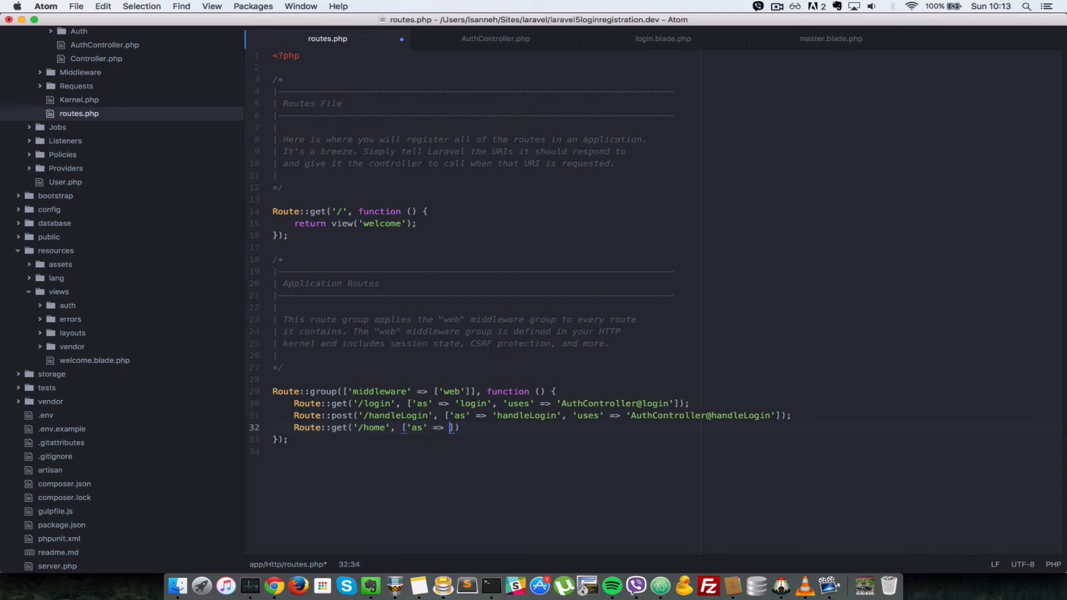
{"action": "type", "text": "home', 'uses' 'UsersController@home'"}
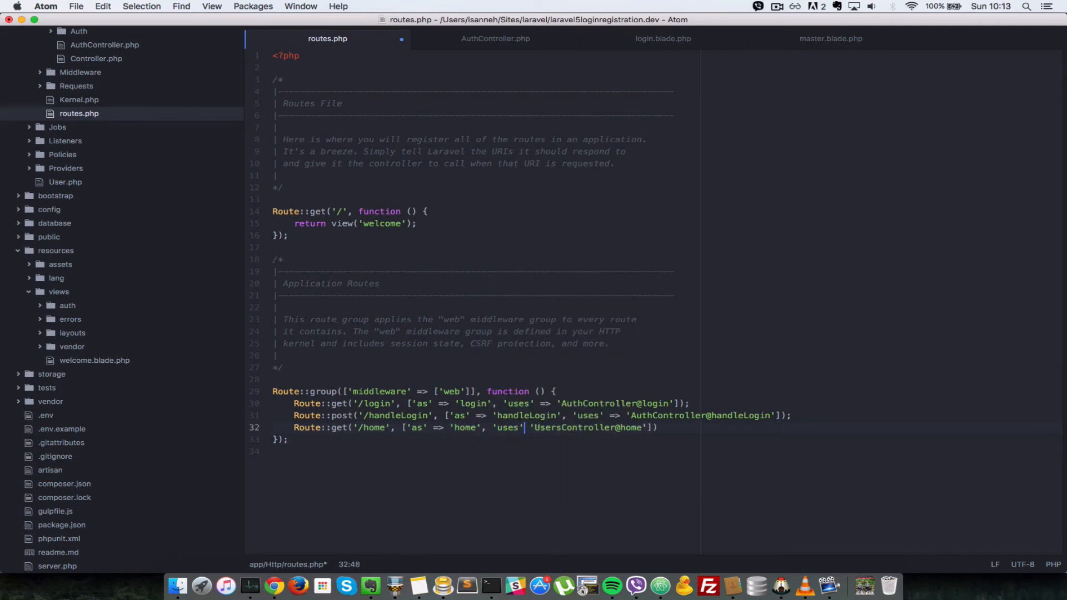
{"action": "type", "text": "=>"}
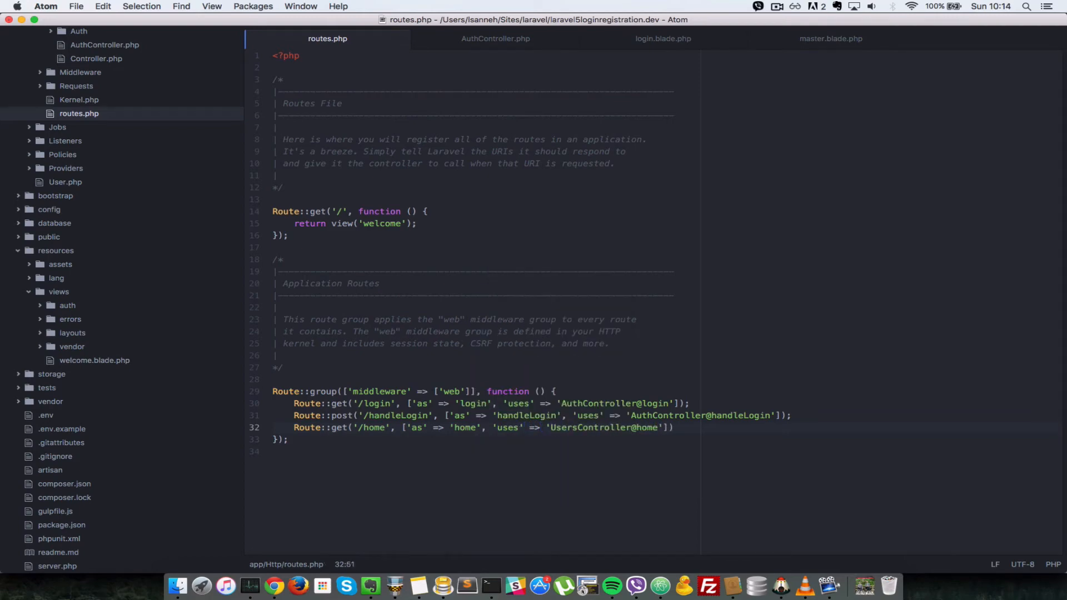
{"action": "mouse_move", "coordinate": [491, 586]}
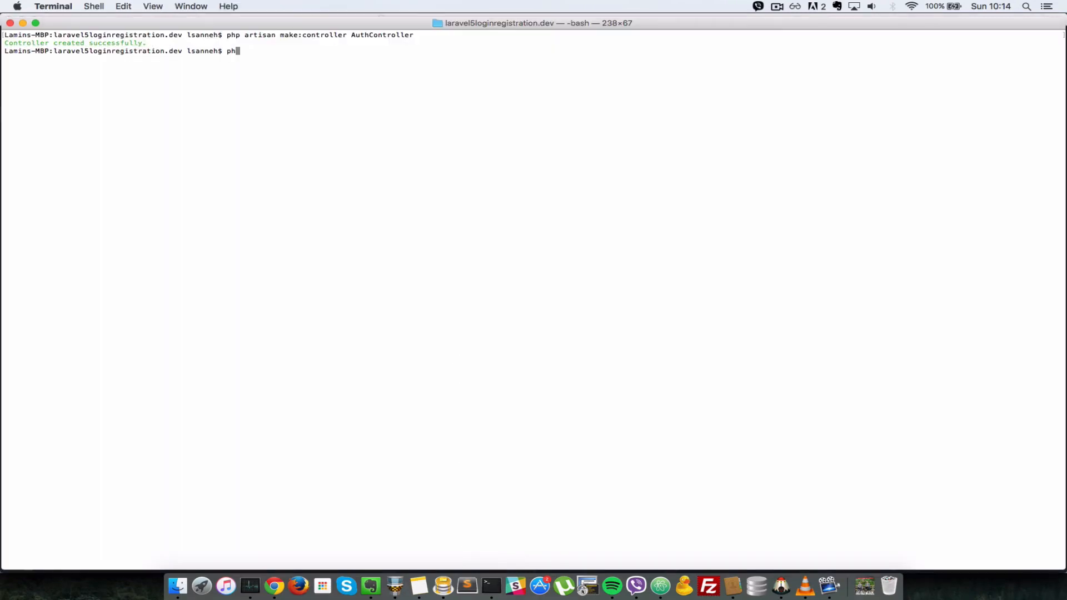
Run php artisan make:controller UsersController --resource, correcting the flag after the errors.
{"action": "type", "text": "artisan"}
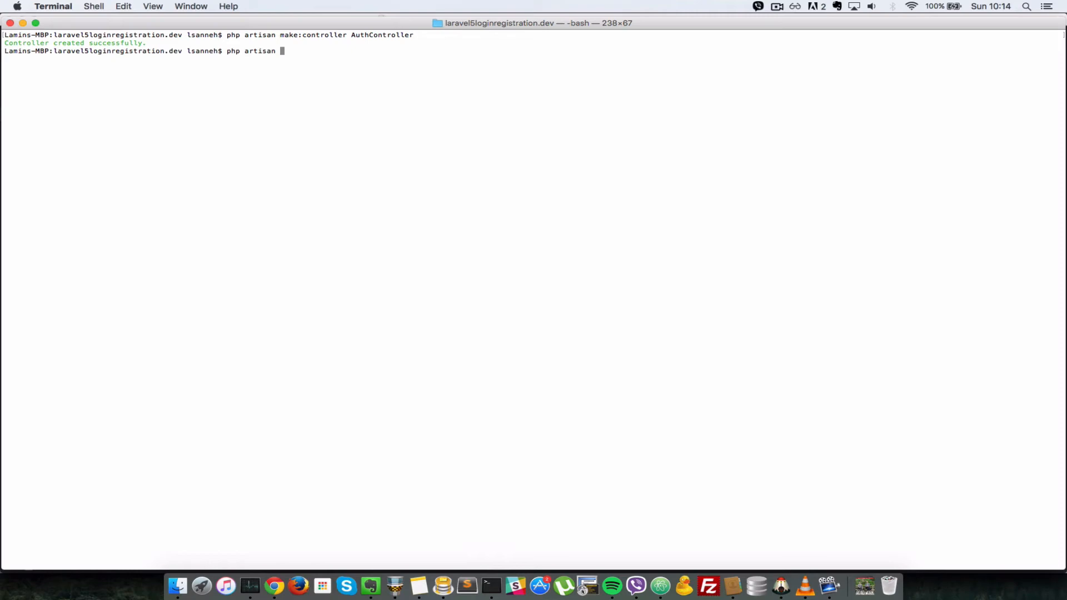
{"action": "type", "text": "make:con"}
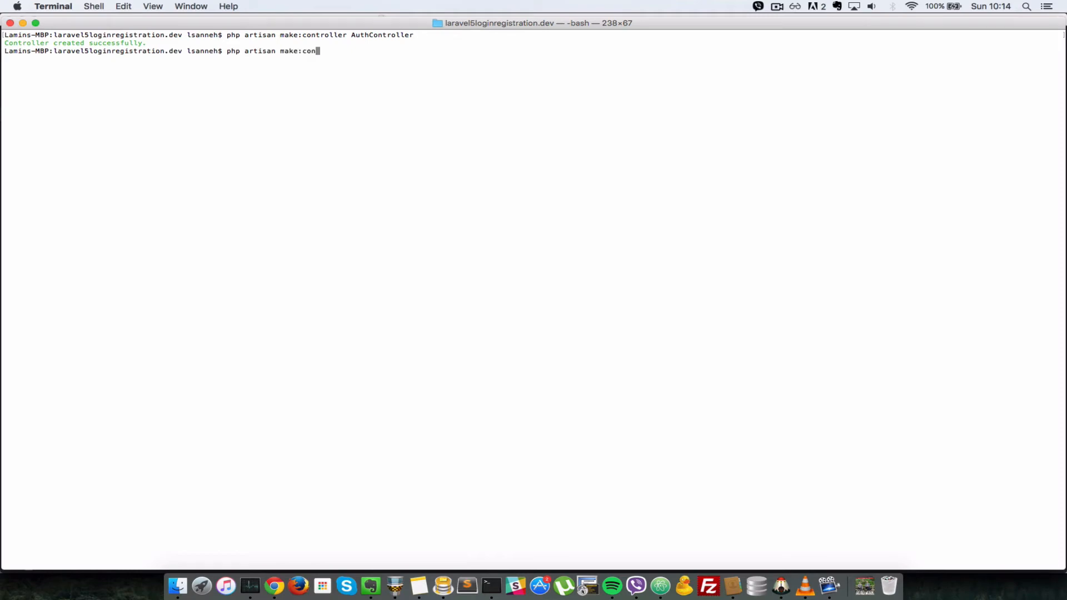
{"action": "type", "text": "troller"}
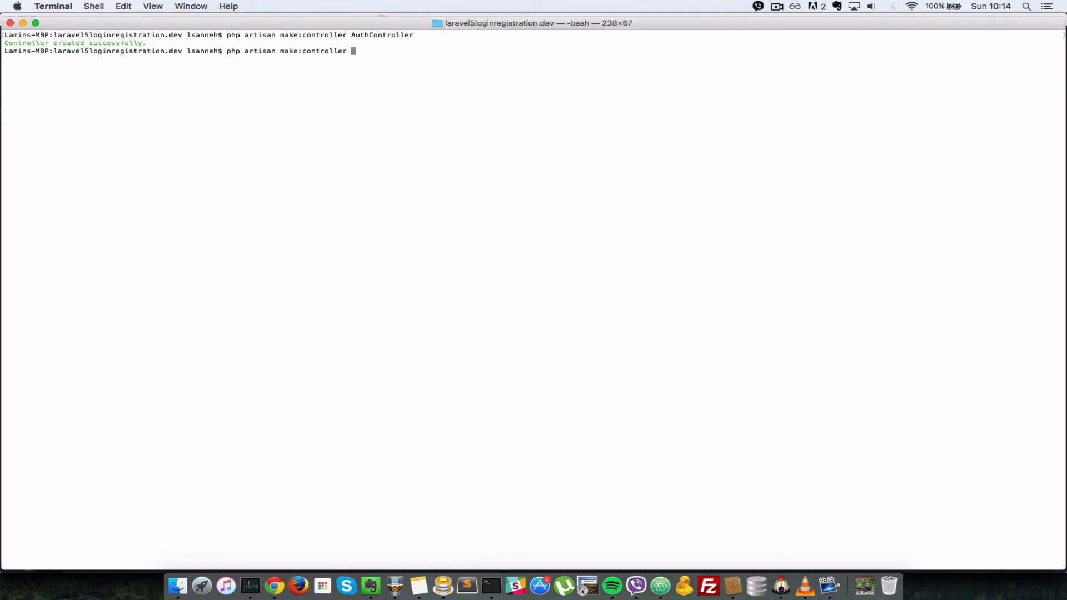
{"action": "type", "text": "UsersC"}
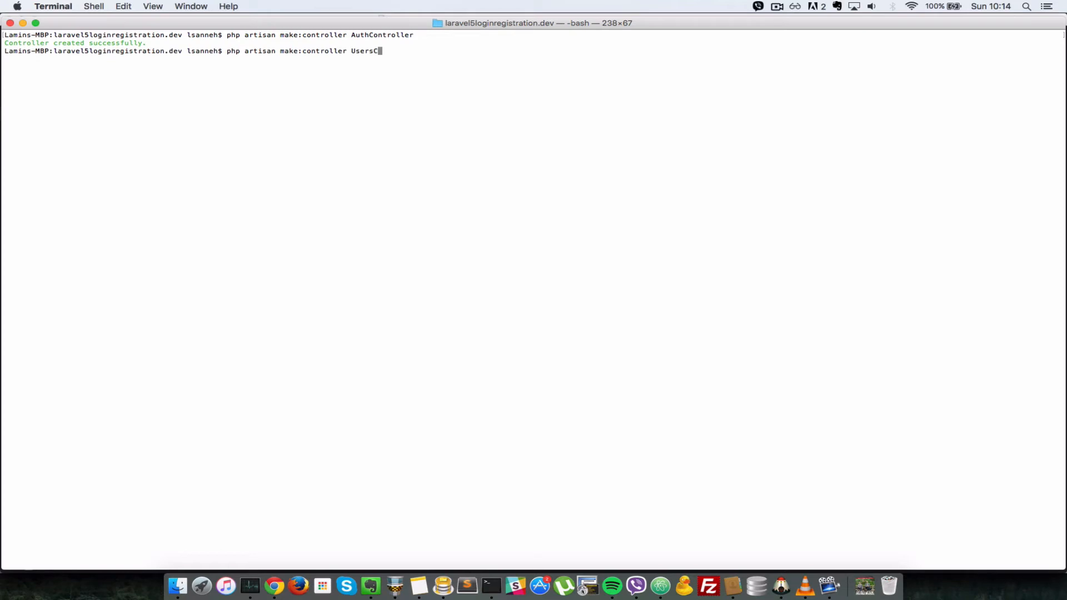
{"action": "type", "text": "ontroller -"}
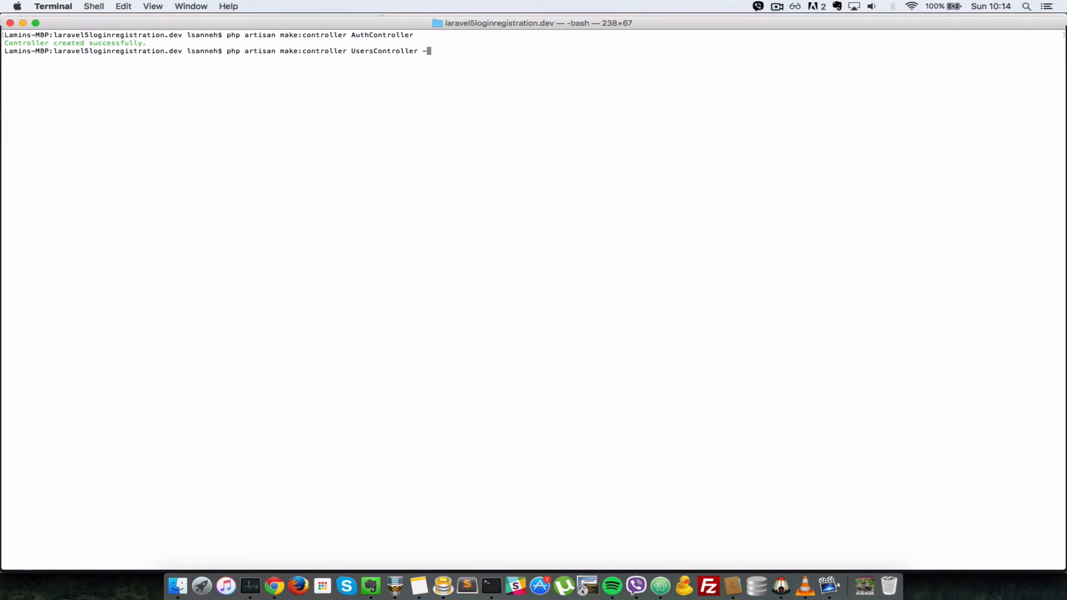
{"action": "type", "text": "resourc"}
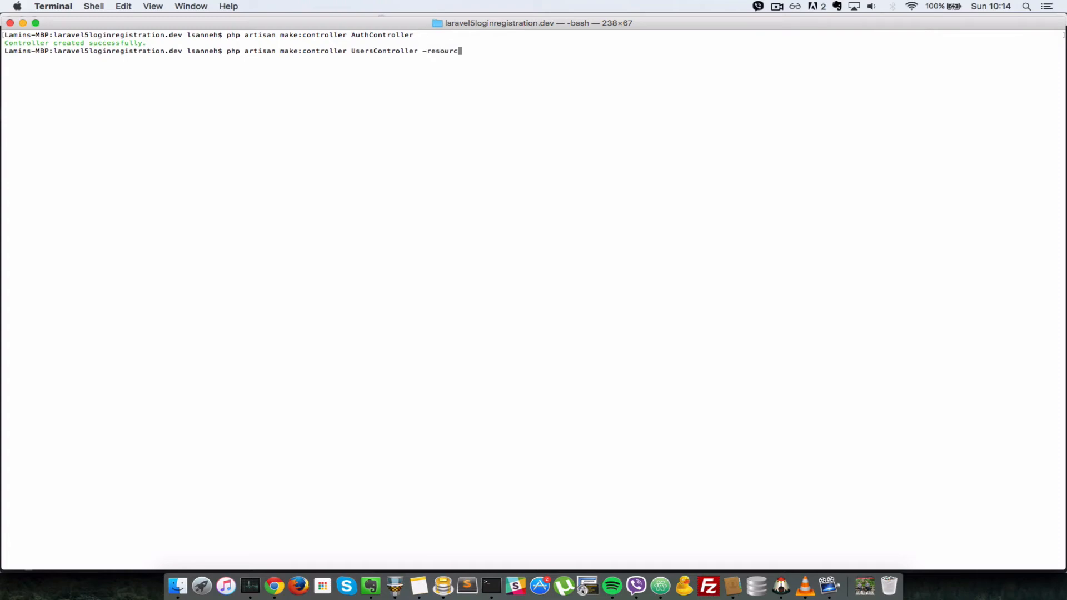
{"action": "type", "text": "e"}
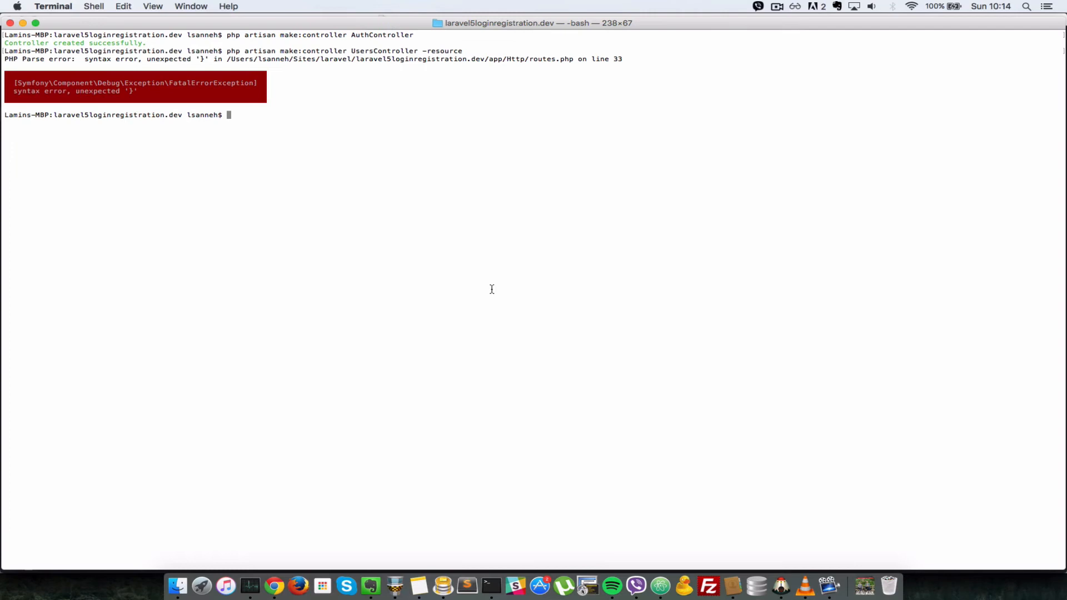
{"action": "mouse_move", "coordinate": [609, 468]}
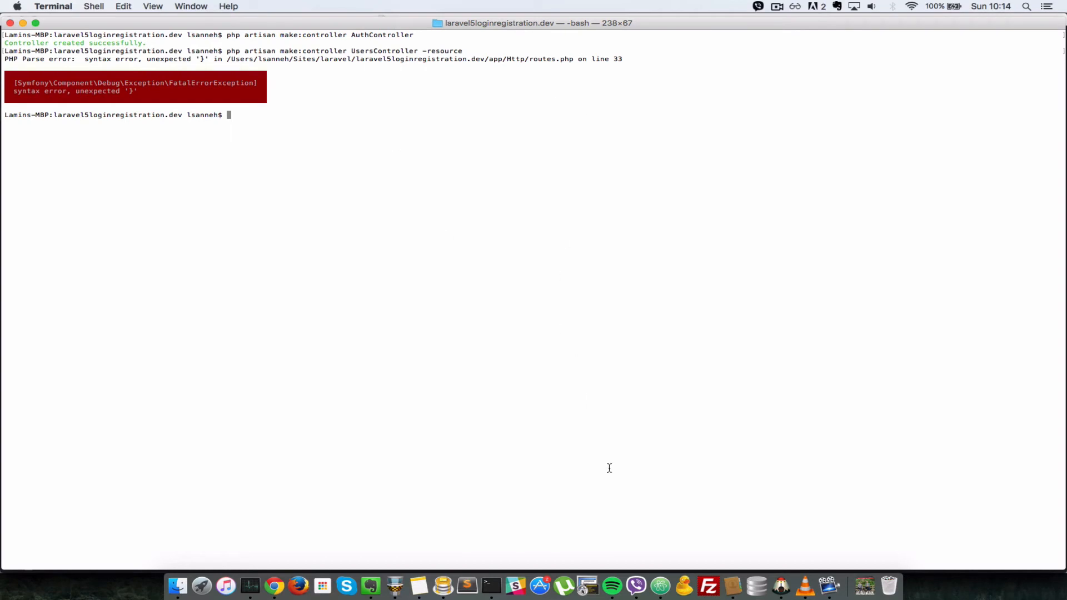
{"action": "left_click", "coordinate": [587, 585]}
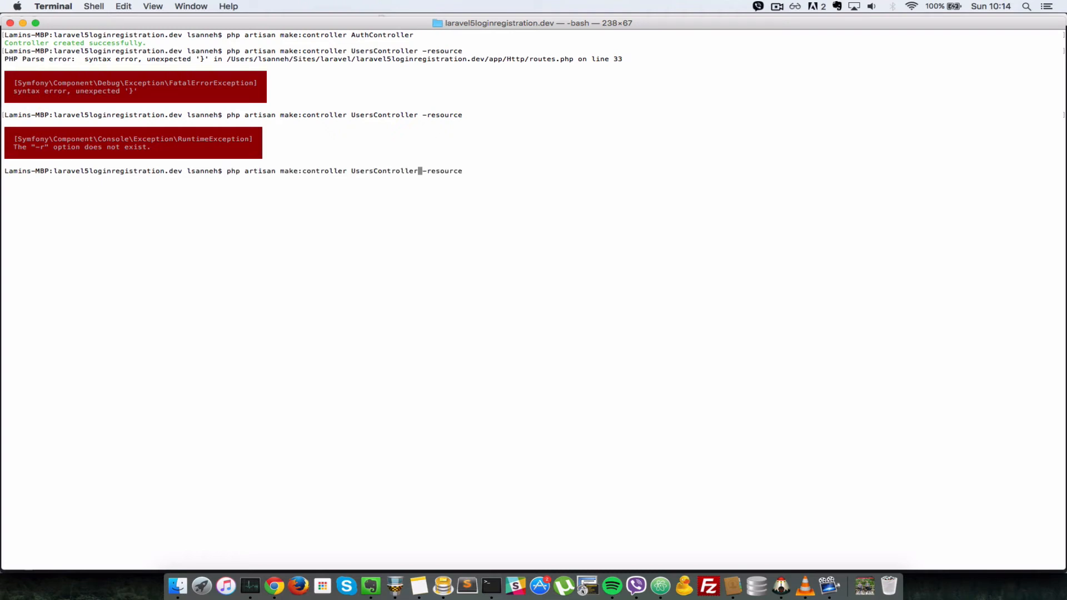
{"action": "type", "text": "-"}
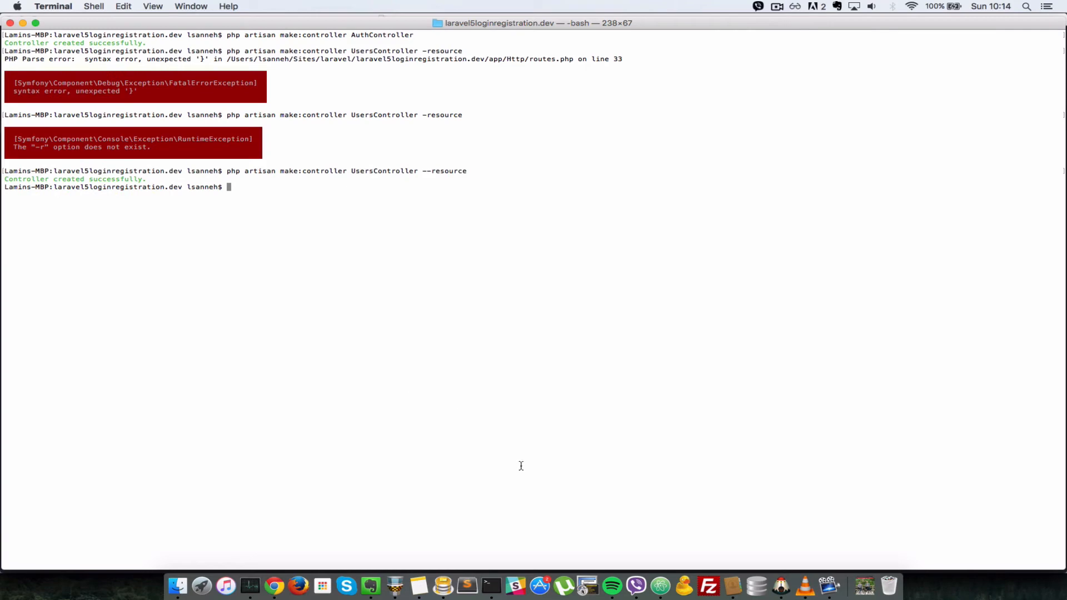
{"action": "mouse_move", "coordinate": [659, 585]}
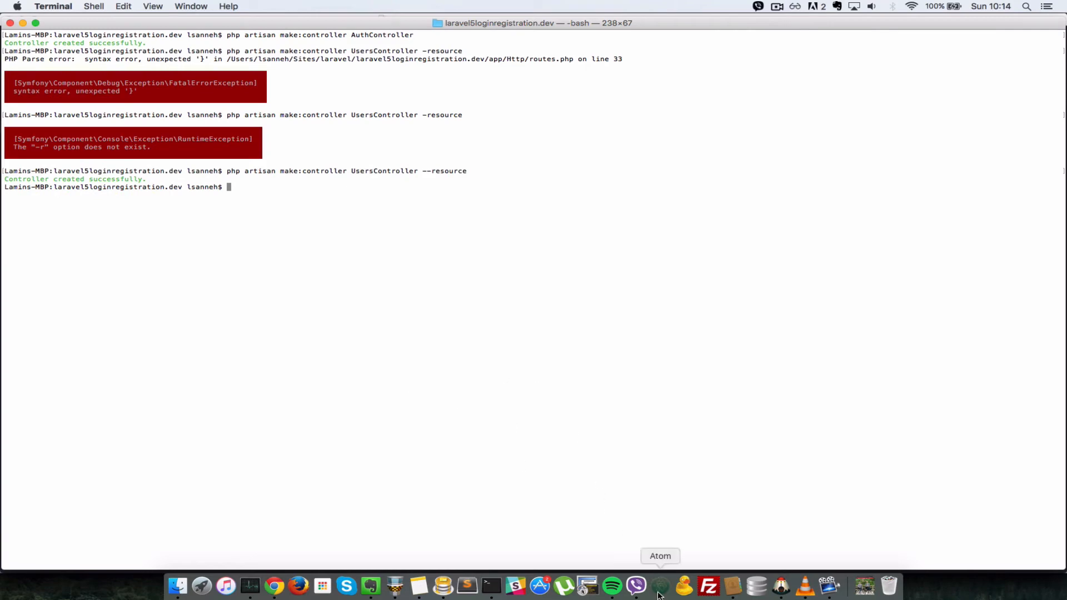
Open the generated UsersController.php, go to the end of destroy(), and start a home() method.
{"action": "left_click", "coordinate": [660, 585]}
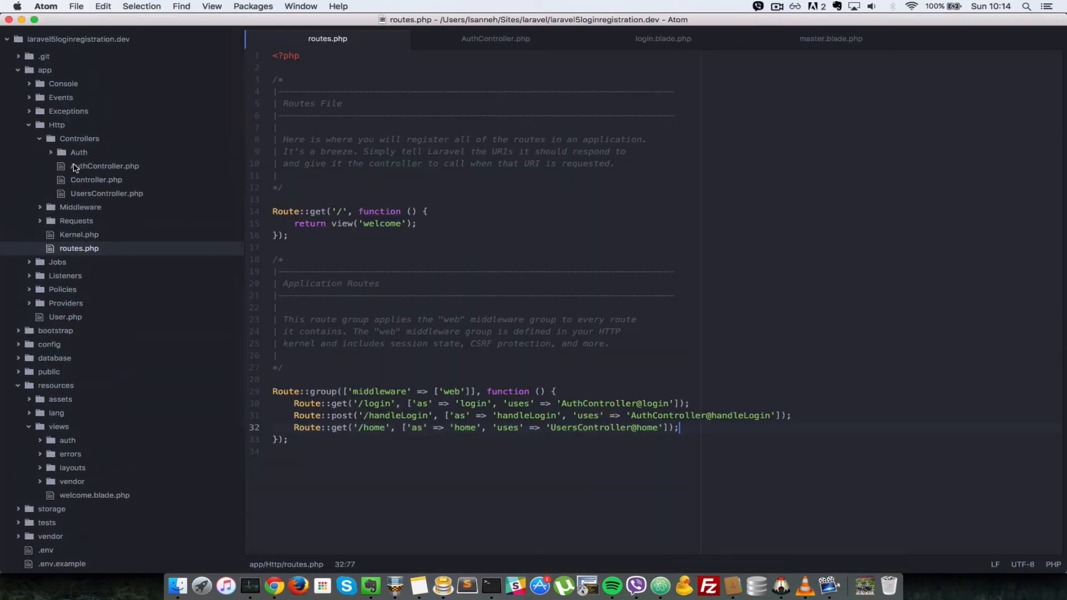
{"action": "left_click", "coordinate": [106, 193]}
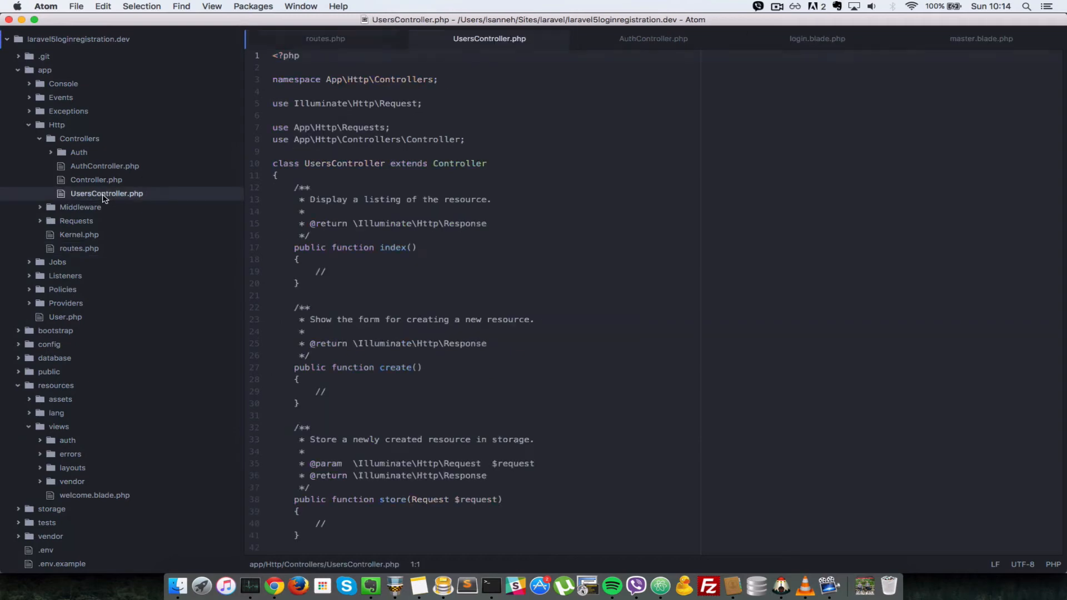
{"action": "scroll", "scroll_direction": "down", "scroll_amount": 3}
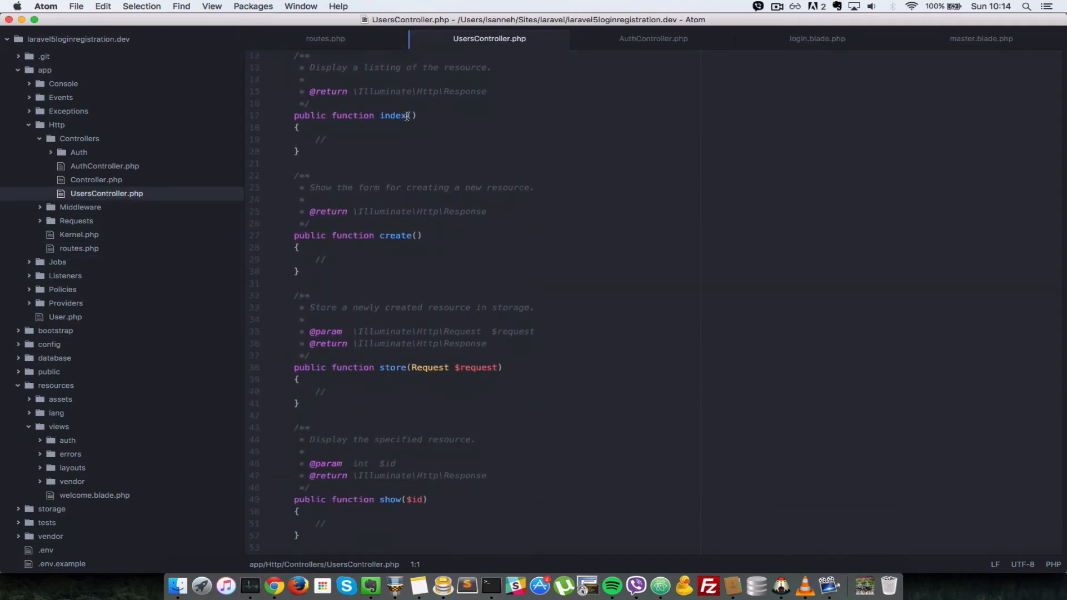
{"action": "left_click", "coordinate": [489, 585]}
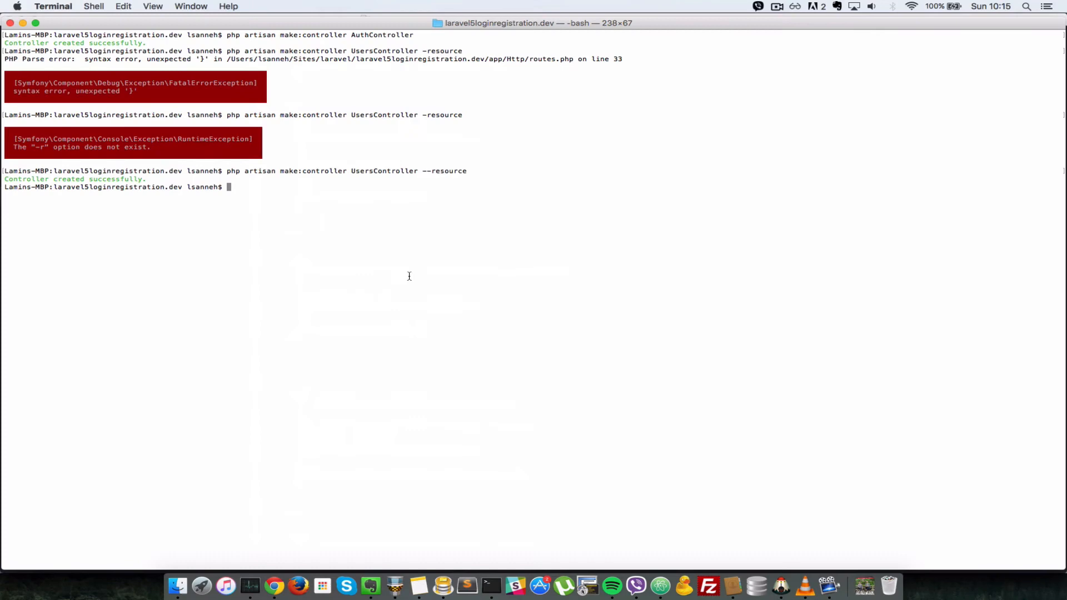
{"action": "double_click", "coordinate": [443, 171]}
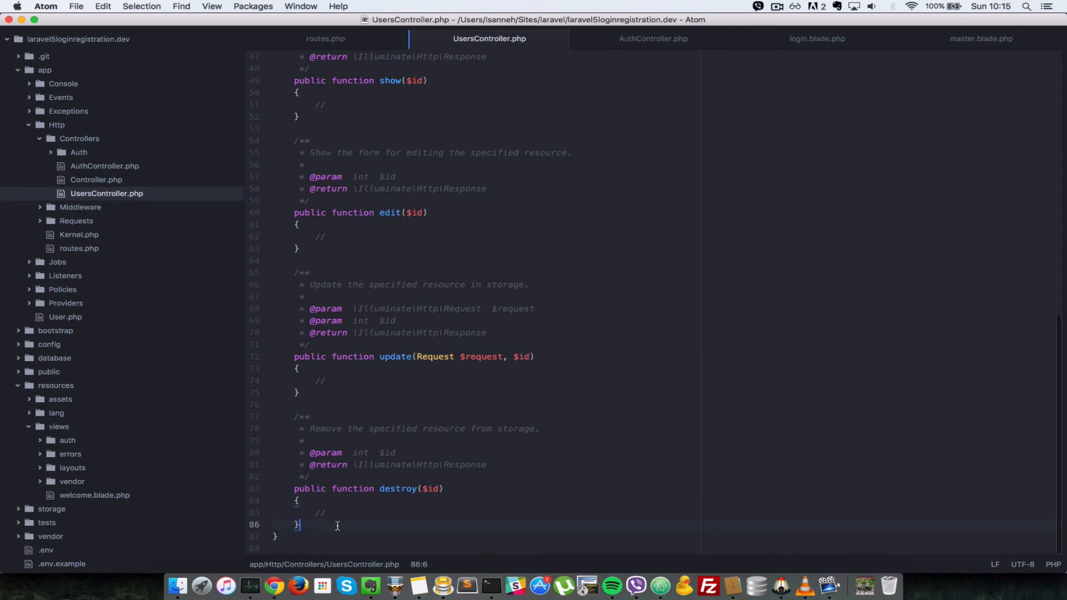
{"action": "type", "text": "function home("}
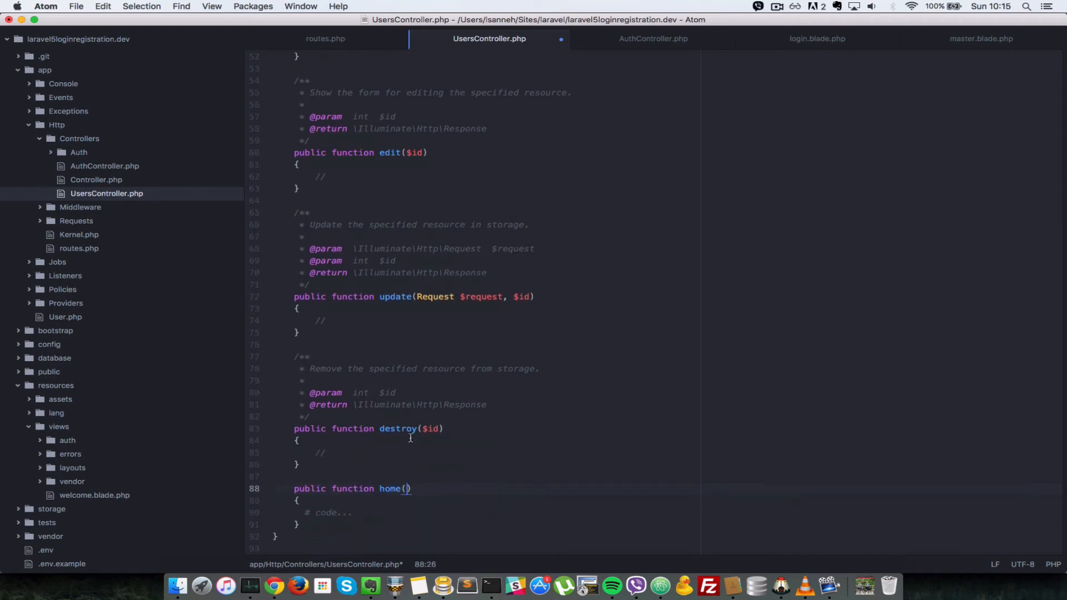
Add a home() method to UsersController that returns view('users.home').
{"action": "type", "text": "return"}
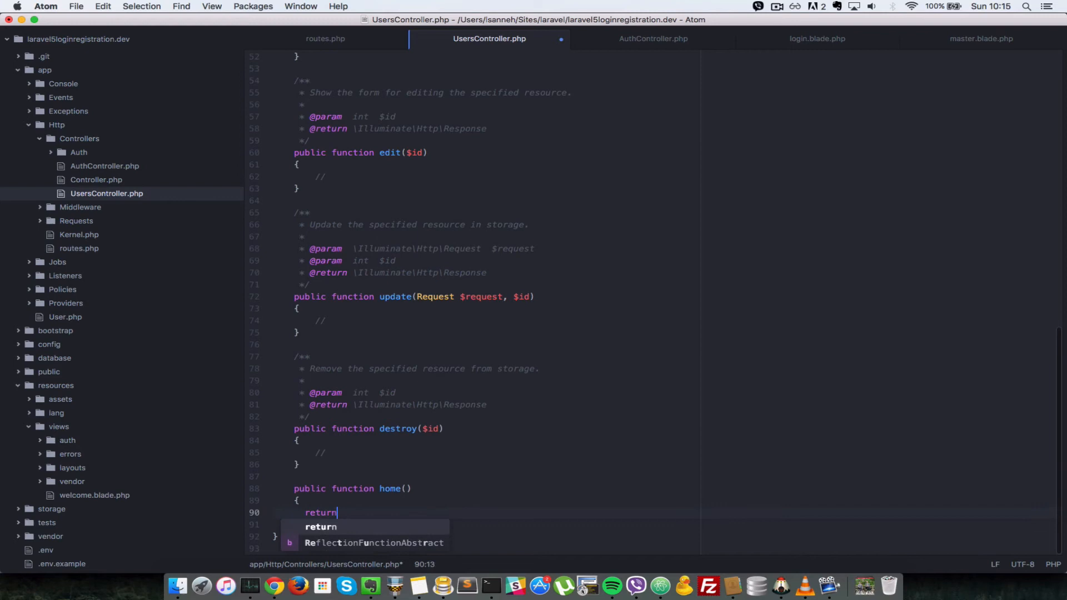
{"action": "type", "text": "view()"}
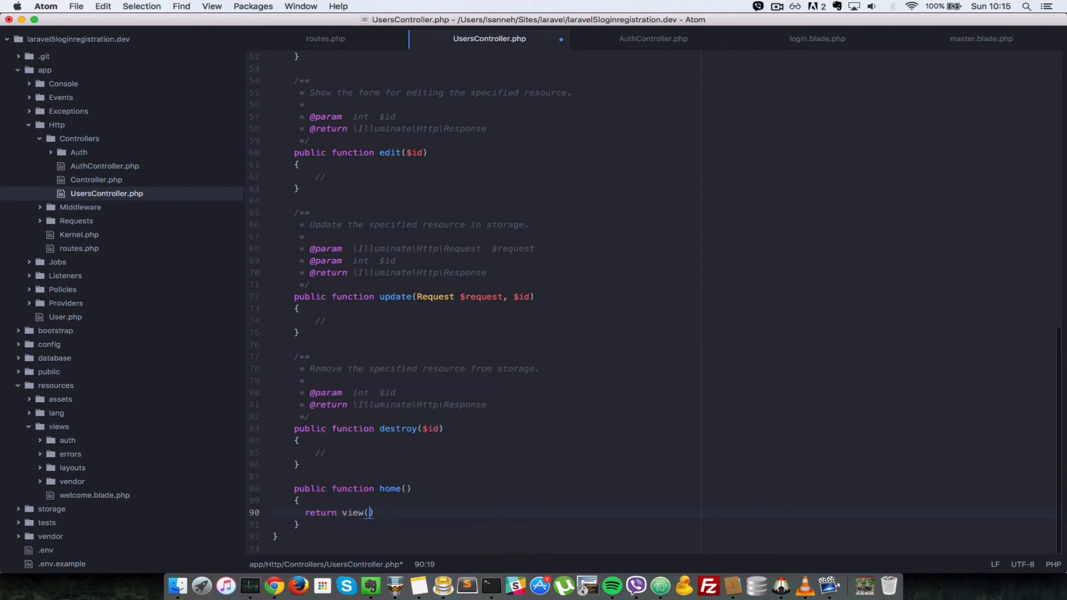
{"action": "type", "text": "'"}
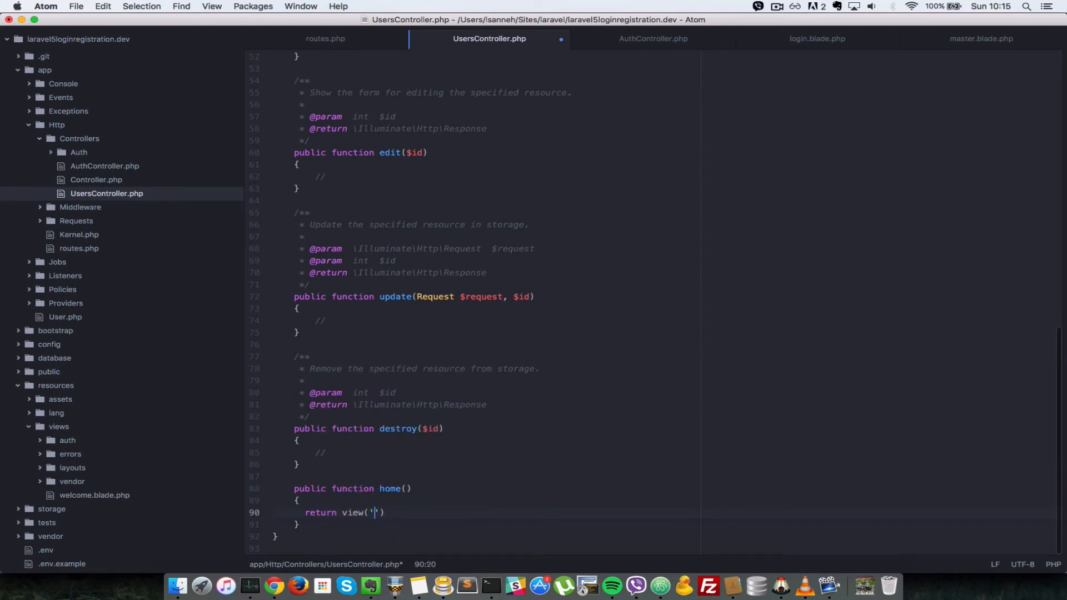
{"action": "type", "text": "users."}
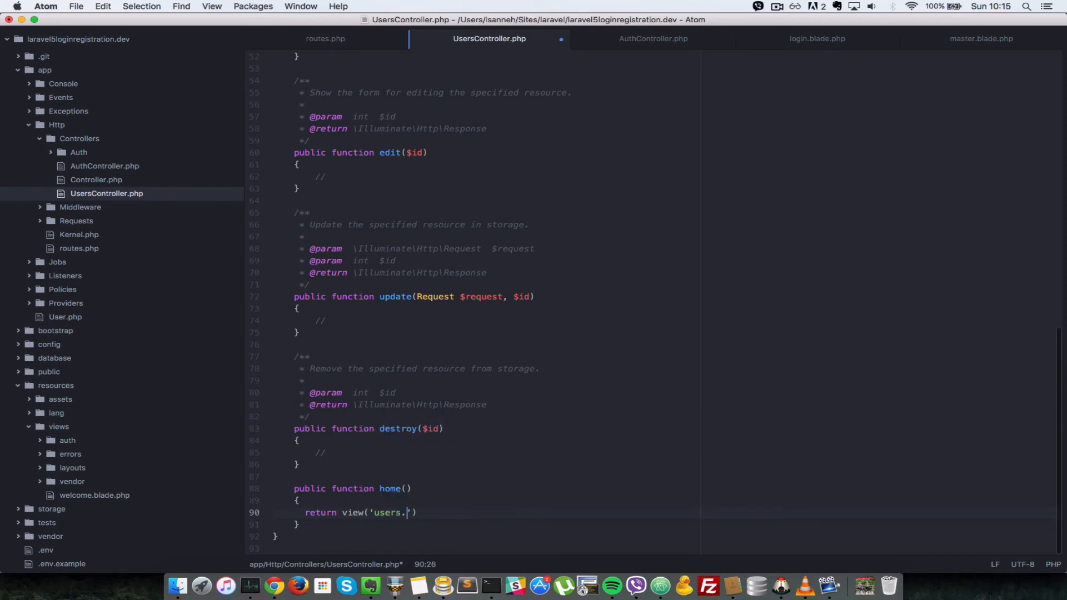
{"action": "type", "text": "home');"}
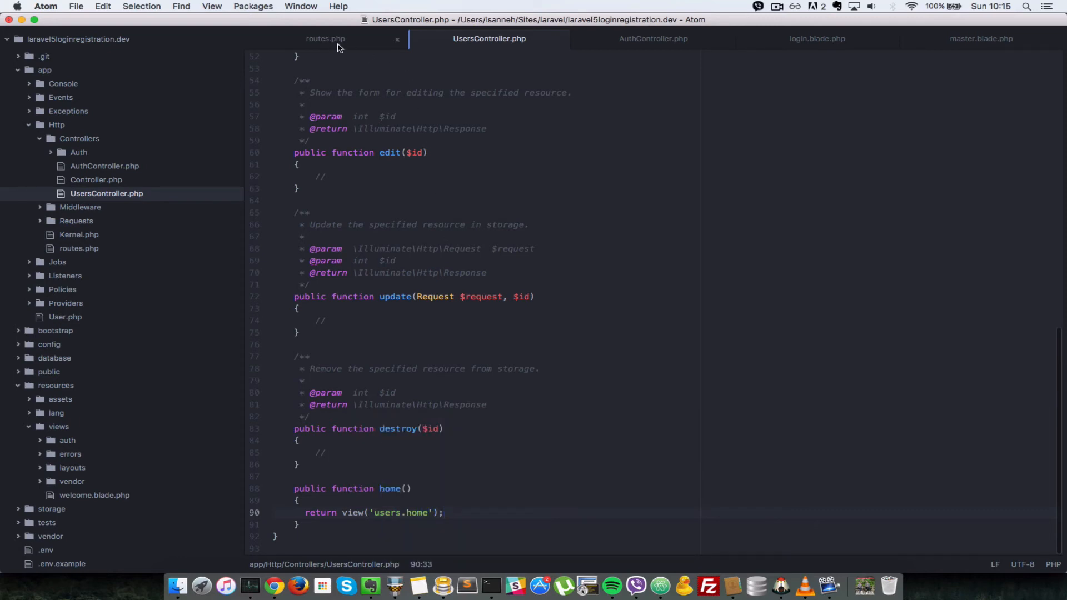
Add 'middleware' => 'auth' to the /home route's options in routes.php.
{"action": "left_click", "coordinate": [325, 38]}
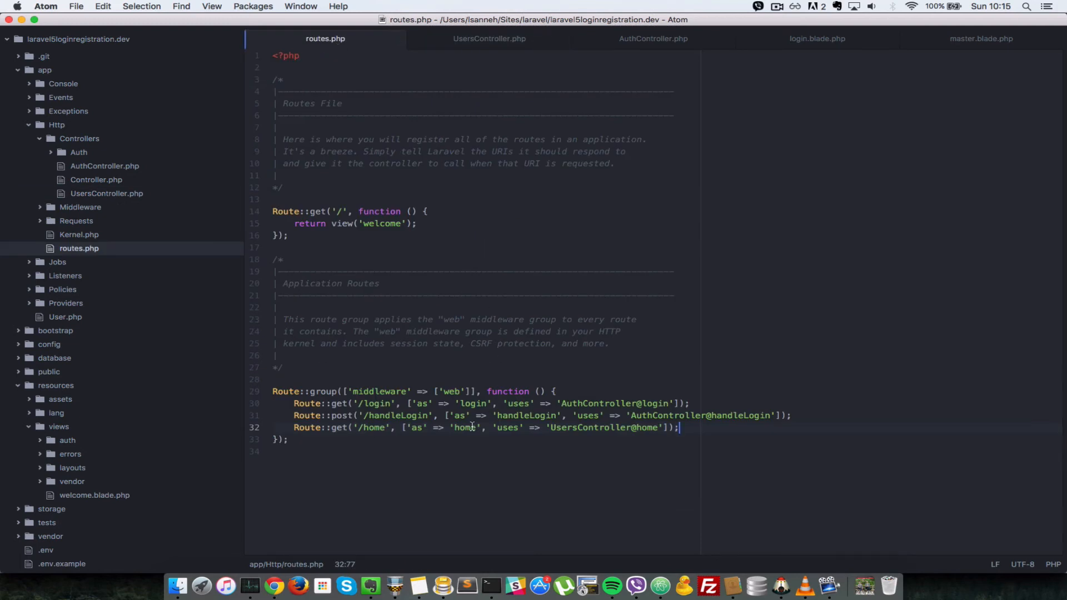
{"action": "left_click", "coordinate": [471, 427]}
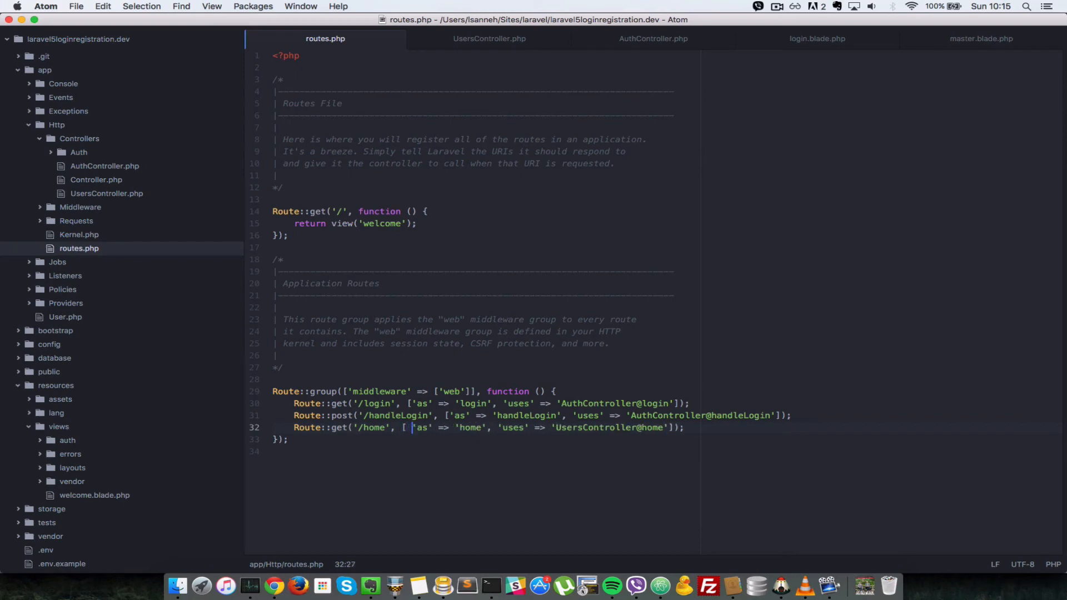
{"action": "type", "text": "mi'"}
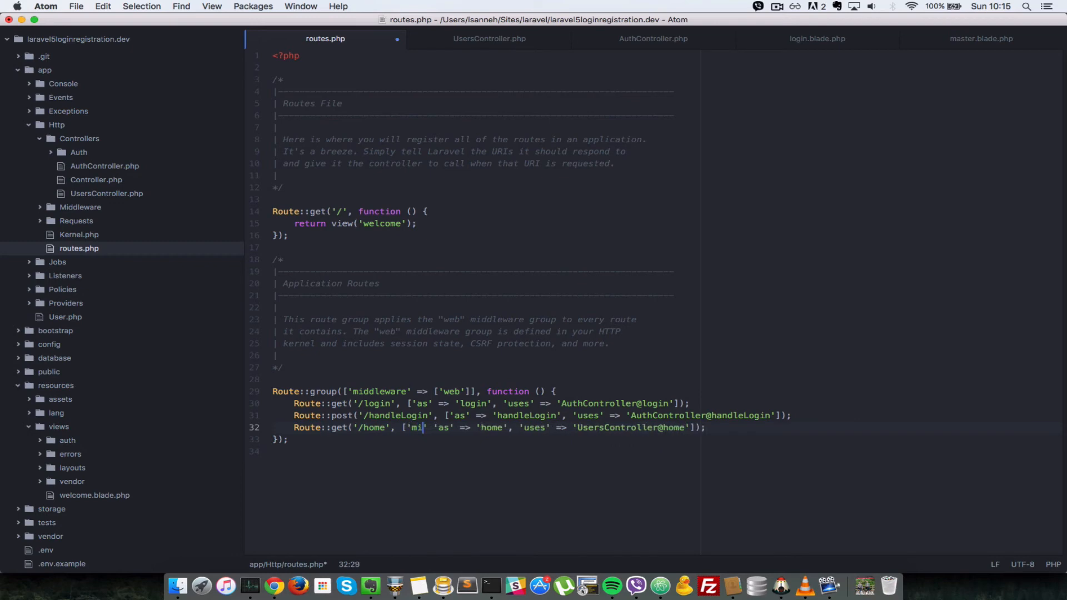
{"action": "type", "text": "ddleware' => 'a"}
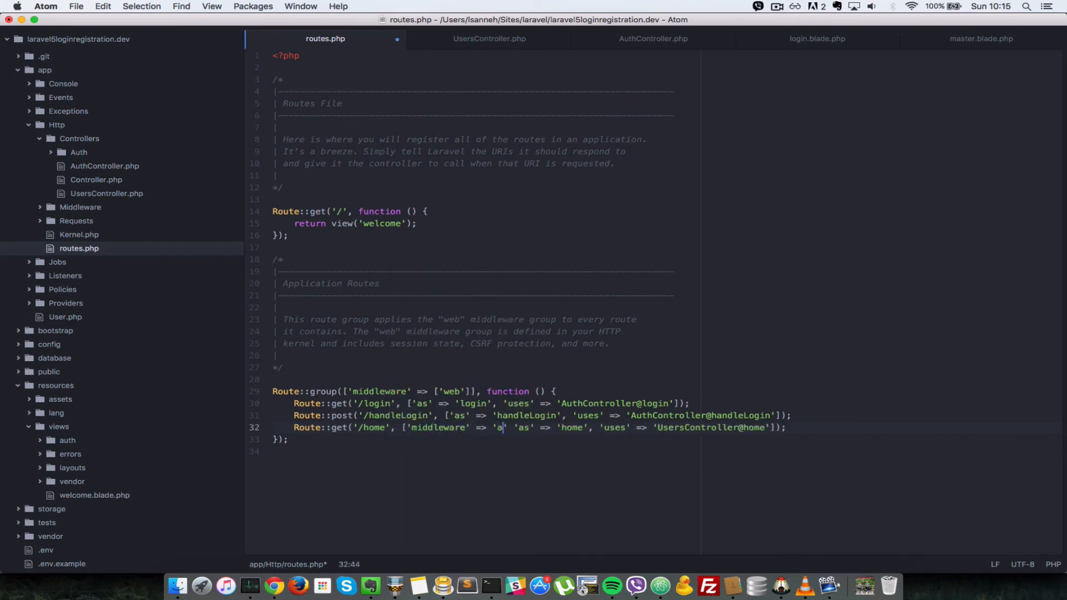
{"action": "type", "text": "uth',"}
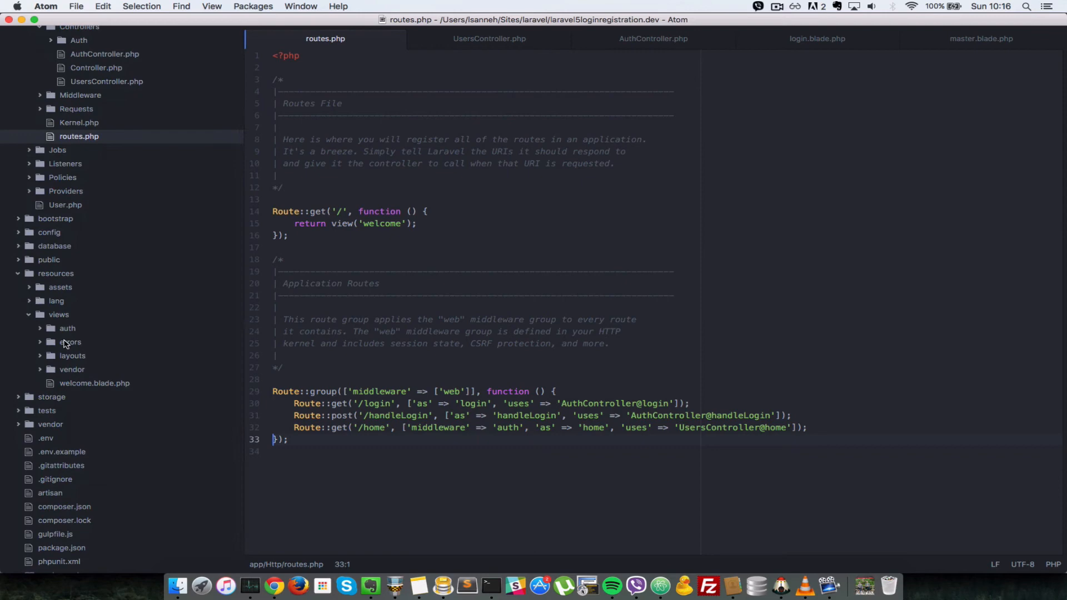
Create resources/views/users/home.blade.php from the users folder's context menu.
{"action": "right_click", "coordinate": [69, 341]}
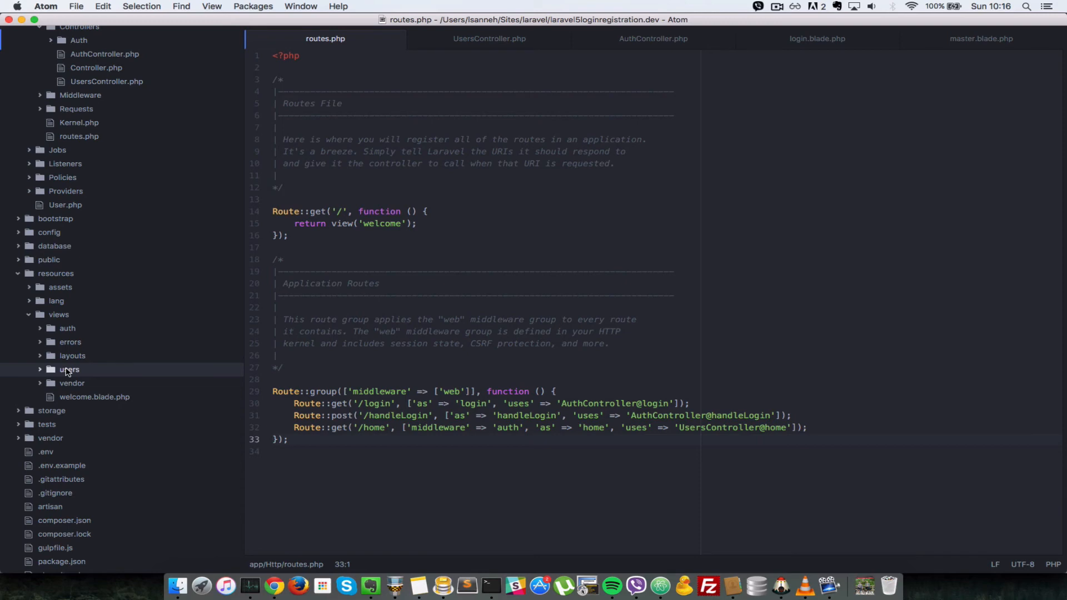
{"action": "right_click", "coordinate": [68, 369]}
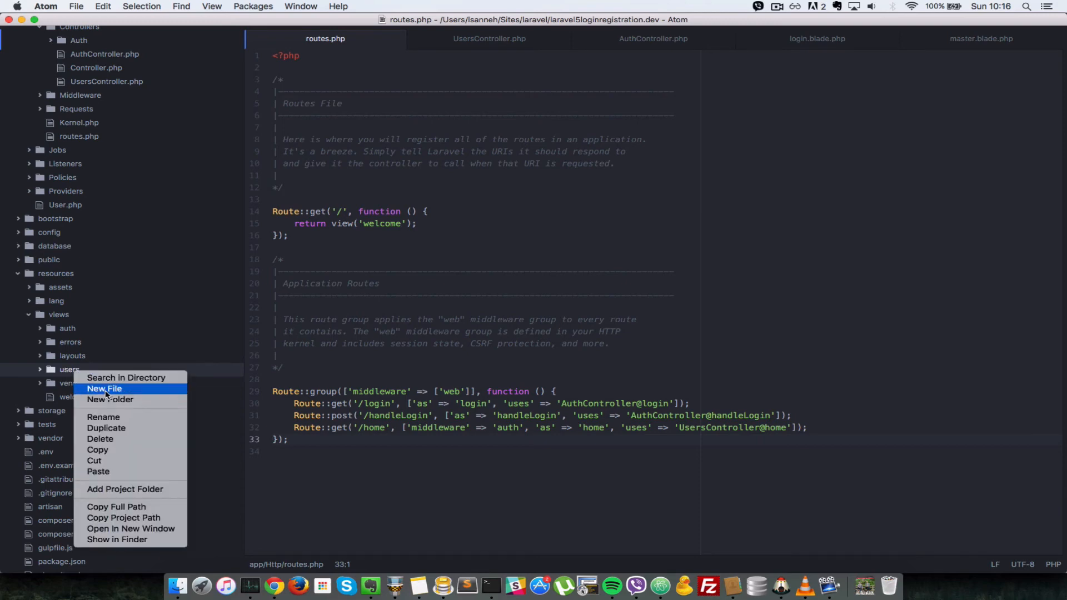
{"action": "left_click", "coordinate": [104, 389]}
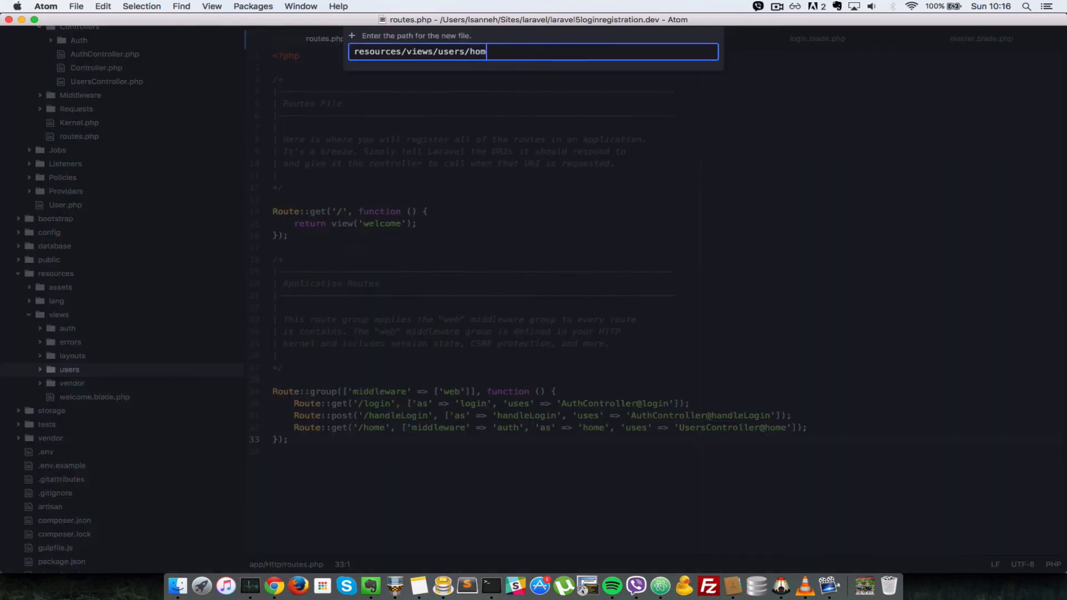
{"action": "type", "text": "e.blade."}
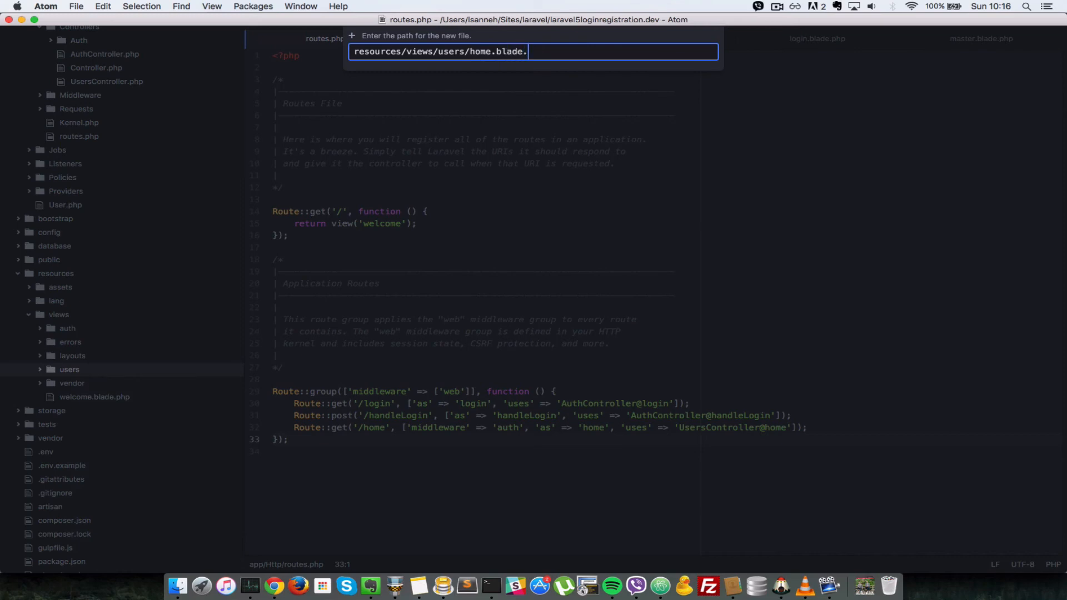
{"action": "key", "text": "enter"}
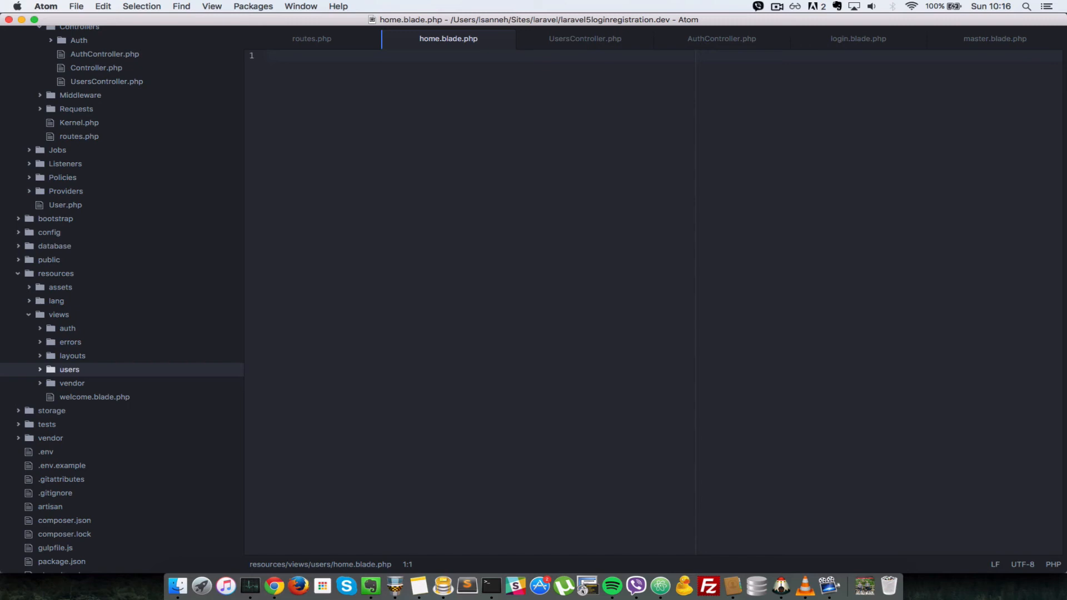
{"action": "type", "text": "@"}
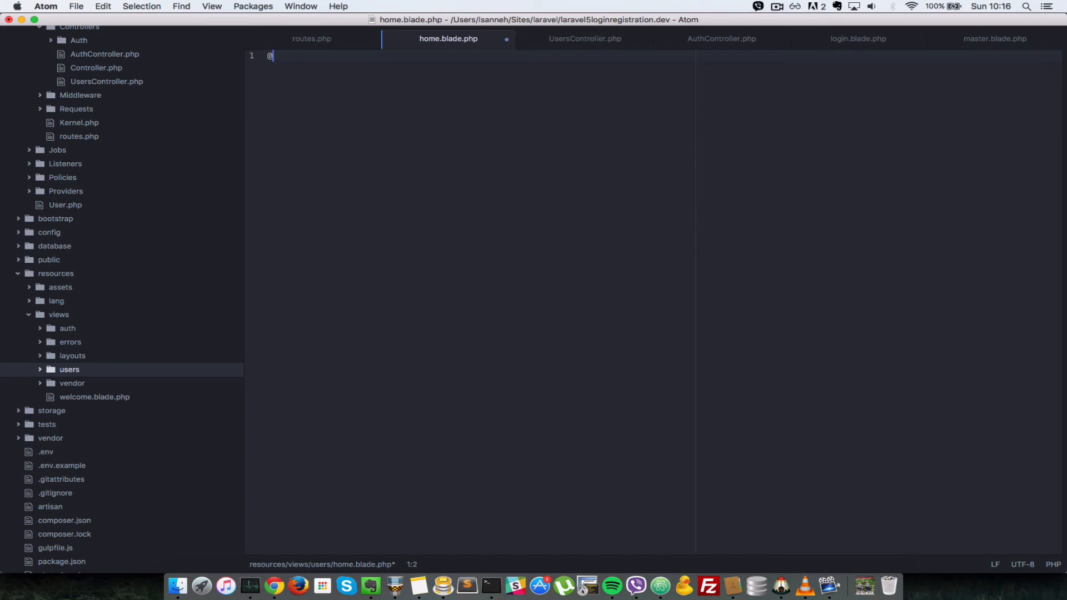
{"action": "type", "text": "extends('layouts.master"}
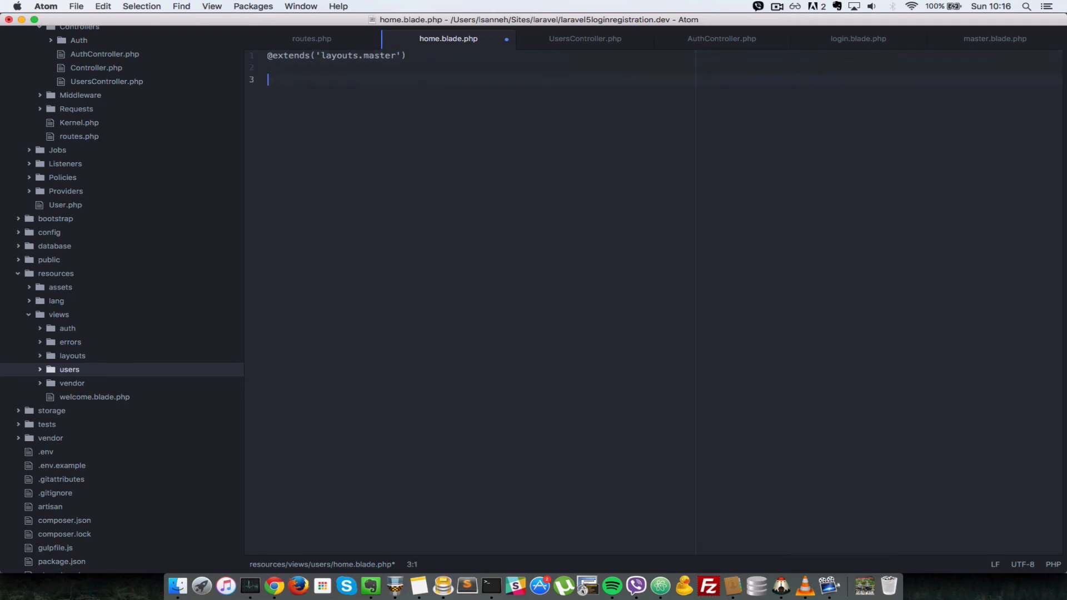
{"action": "type", "text": "@sect"}
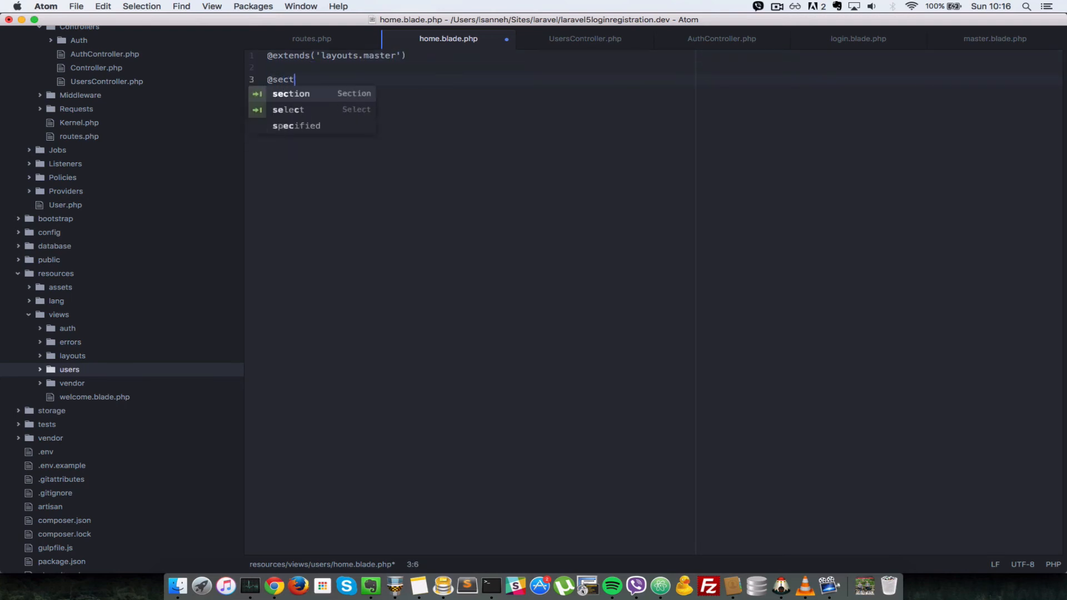
{"action": "key", "text": "Tab"}
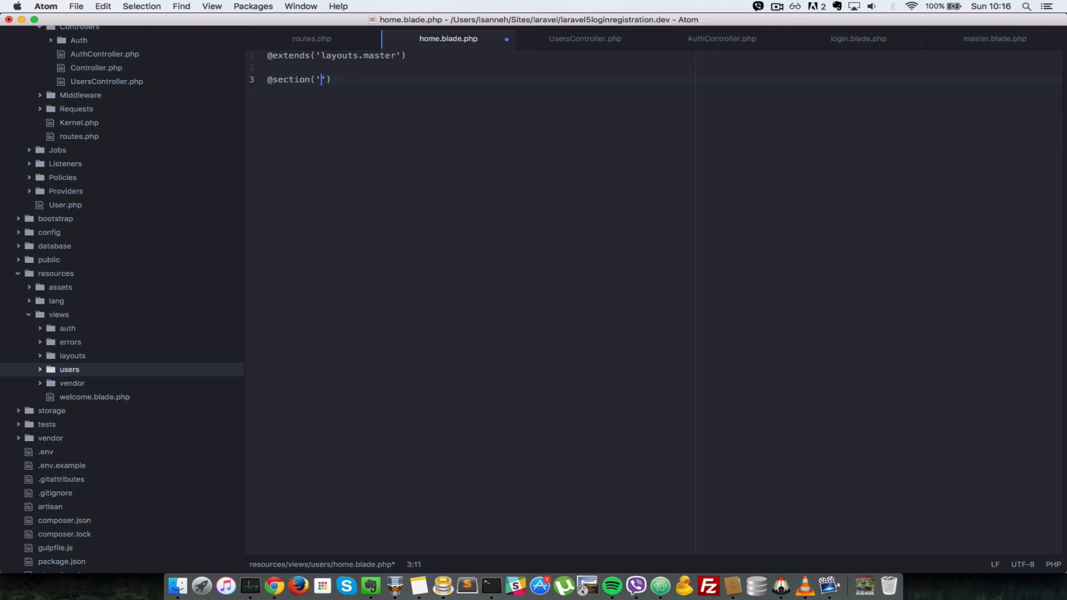
{"action": "type", "text": "content"}
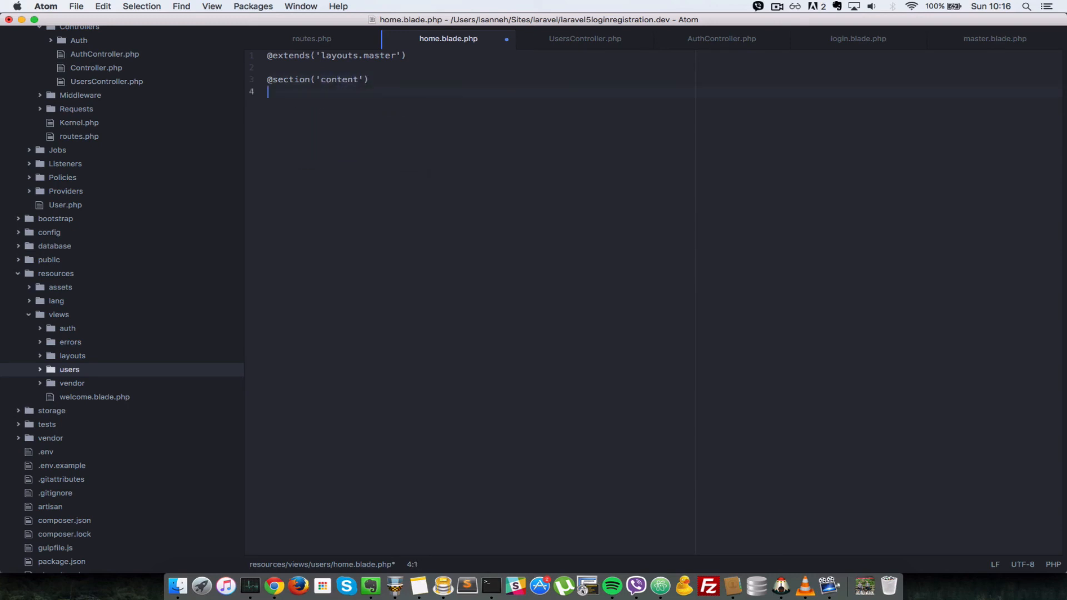
{"action": "type", "text": "@endse"}
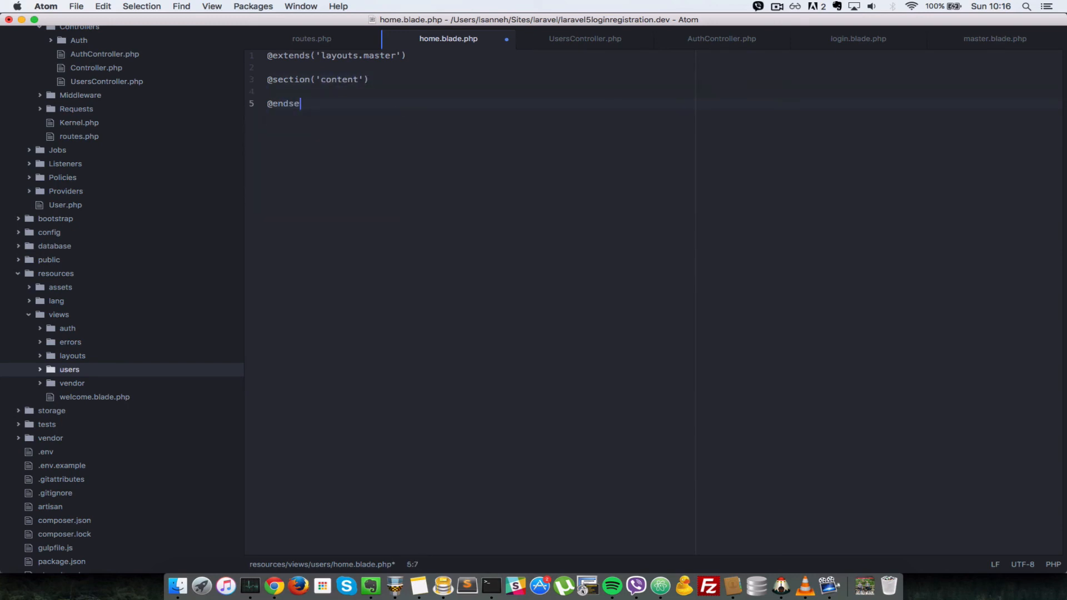
{"action": "type", "text": "ction"}
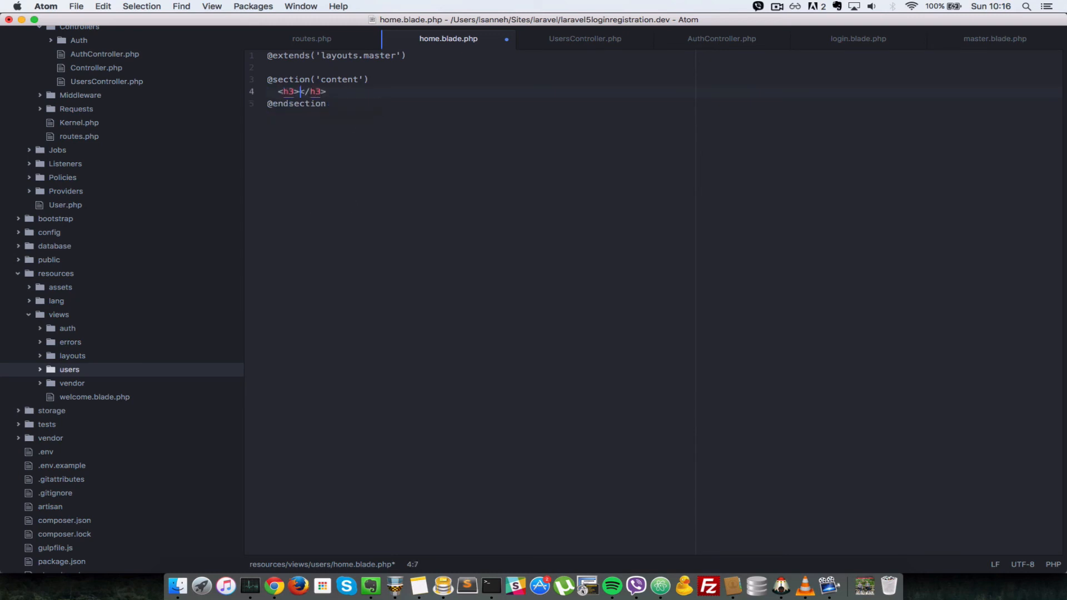
Add a 'Homepage for user' heading printing {{ \Auth::user()->name }} in the content section.
{"action": "type", "text": "Homepage for user {{"}
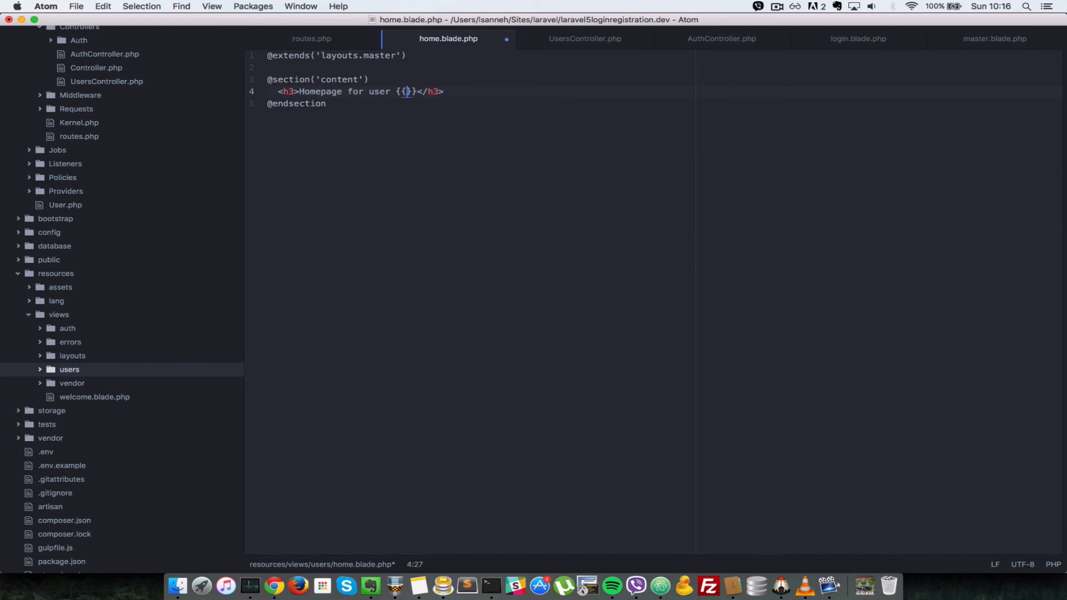
{"action": "type", "text": "\" \""}
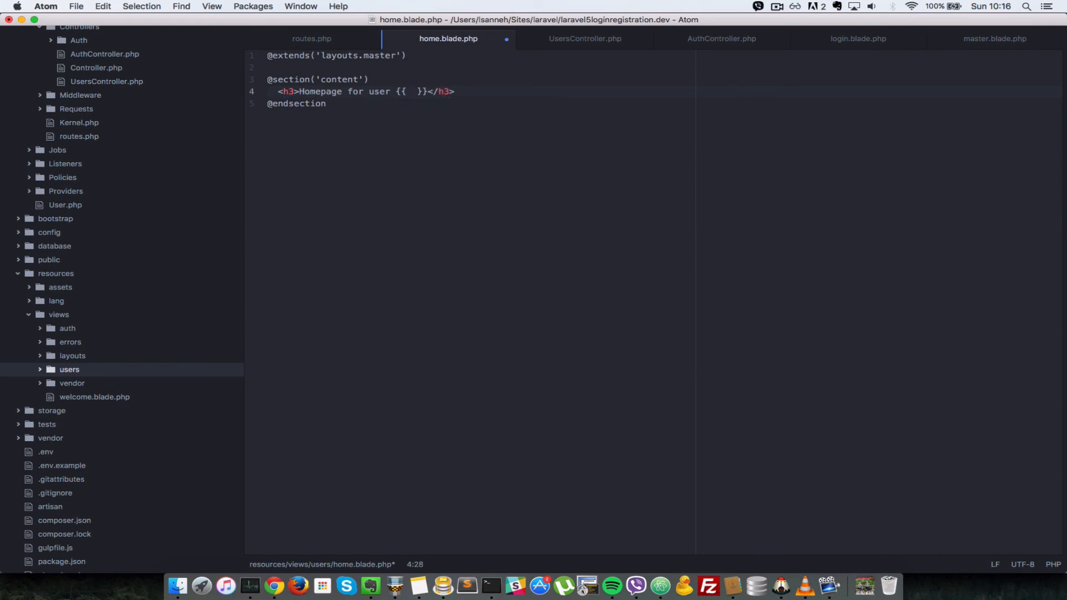
{"action": "type", "text": "\\Auth"}
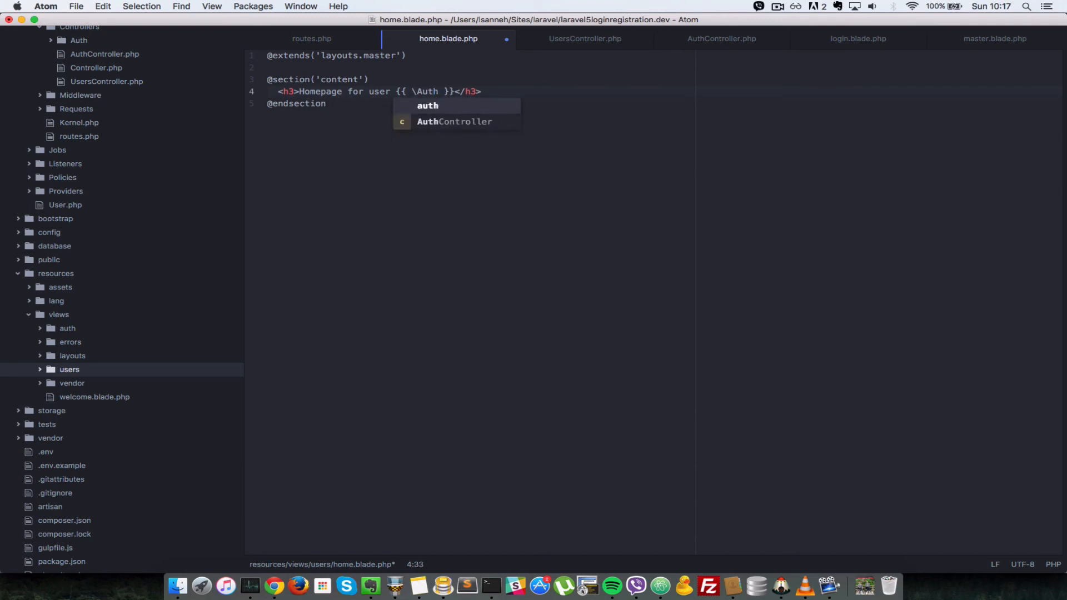
{"action": "type", "text": "::"}
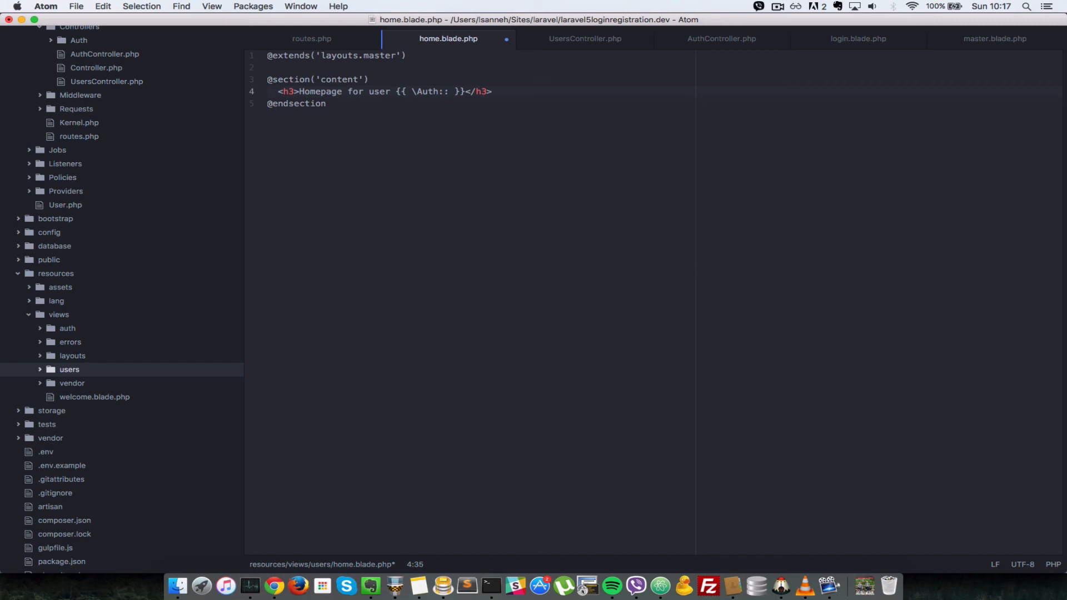
{"action": "type", "text": "user()"}
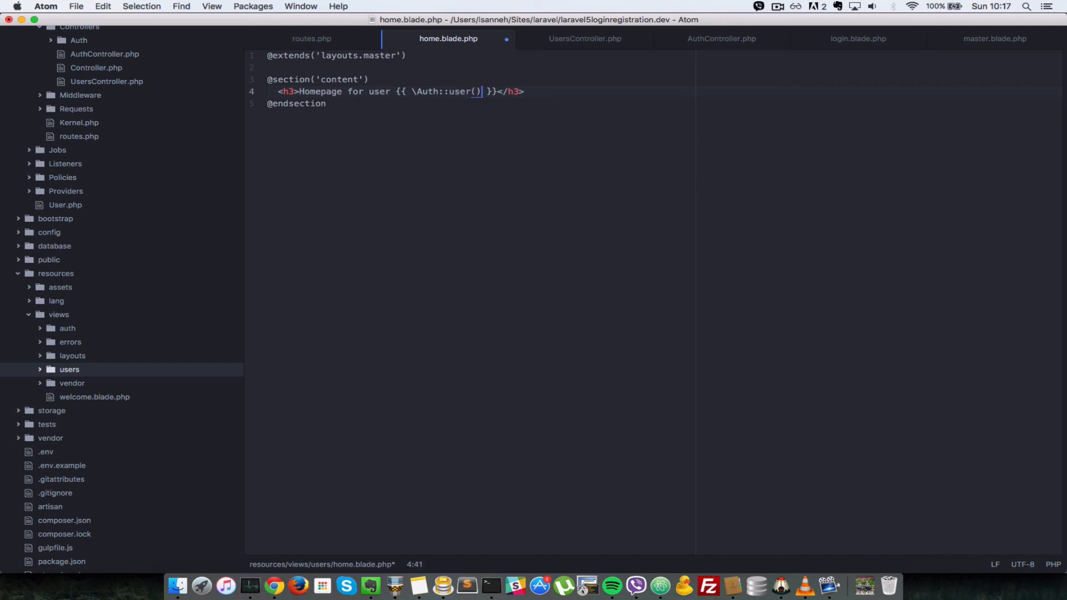
{"action": "type", "text": "->"}
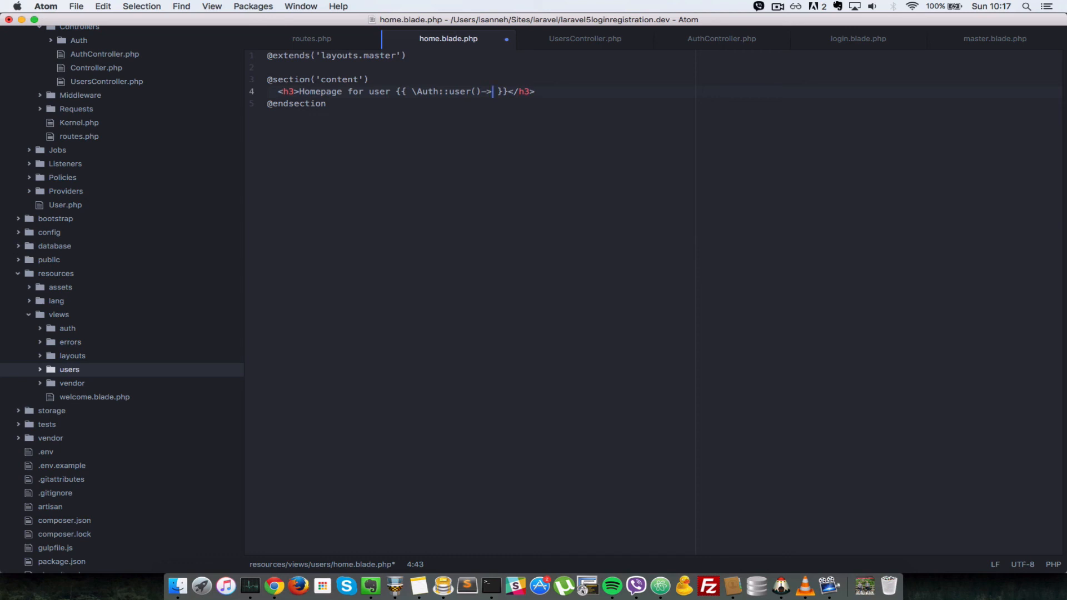
{"action": "type", "text": "na"}
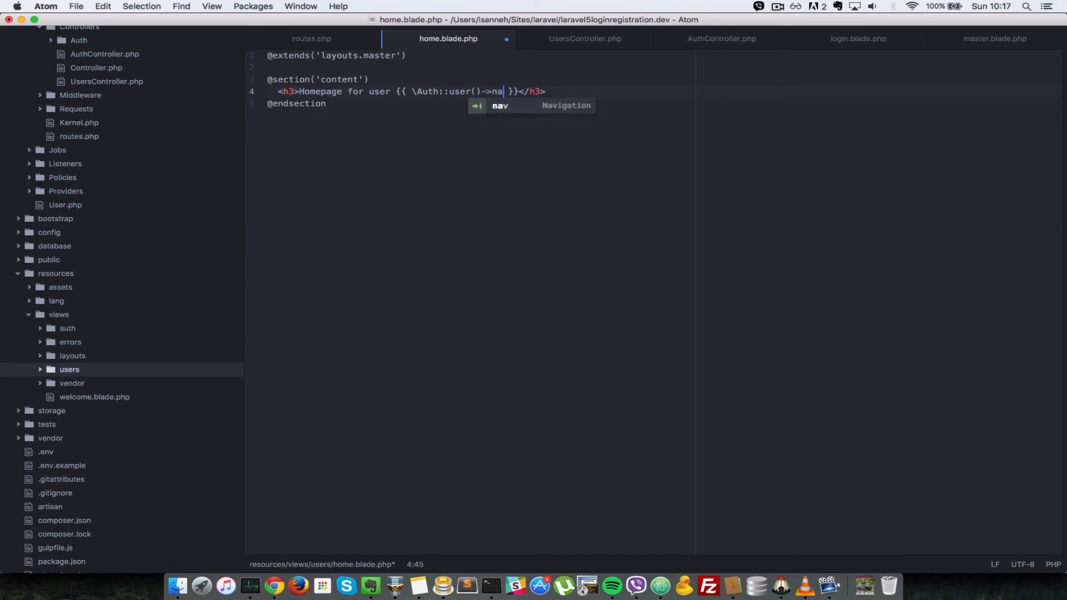
{"action": "type", "text": "me"}
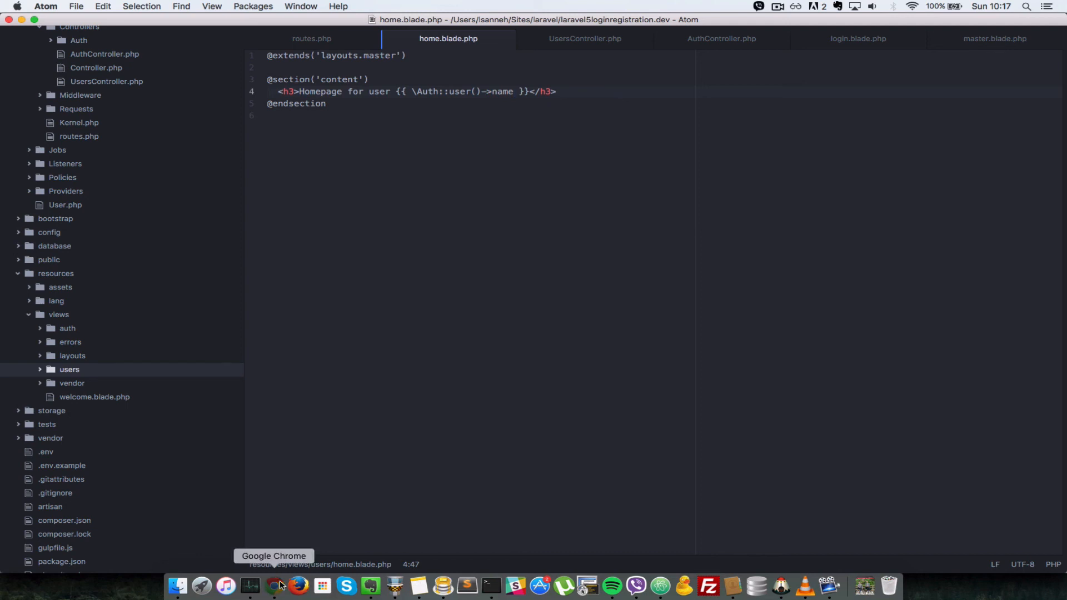
{"action": "left_click", "coordinate": [273, 585]}
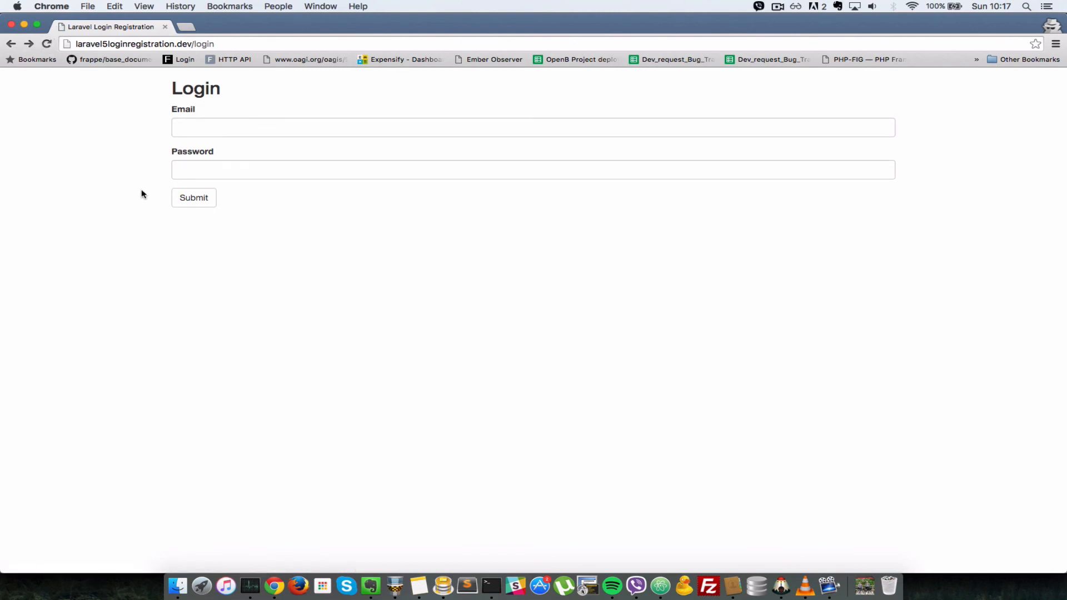
{"action": "type", "text": "lami"}
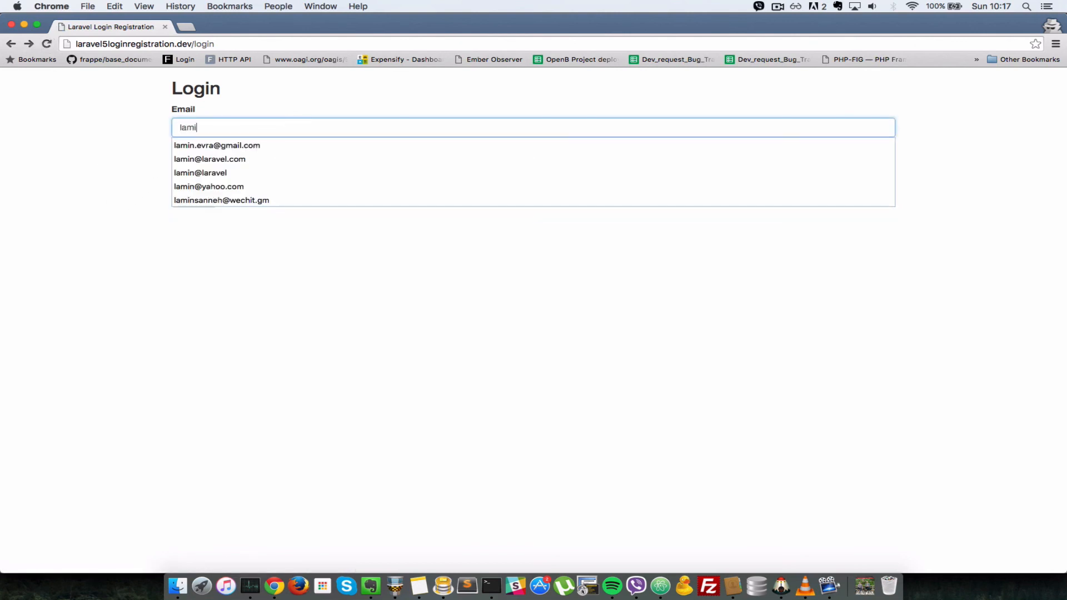
{"action": "left_click", "coordinate": [209, 159]}
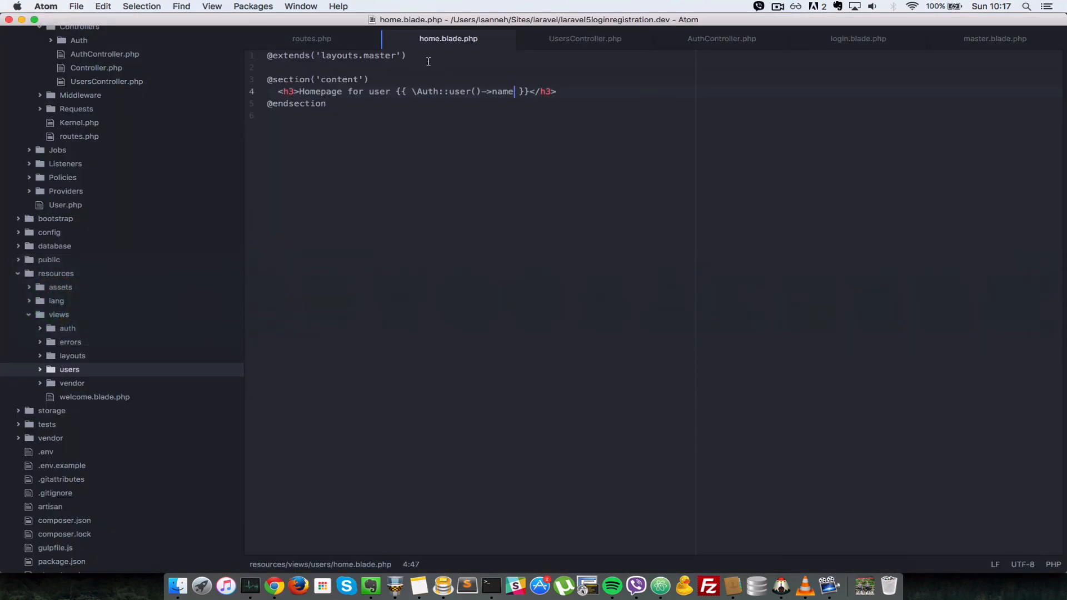
Review UsersController's home() and AuthController's handleLogin, then return to Chrome.
{"action": "left_click", "coordinate": [584, 38]}
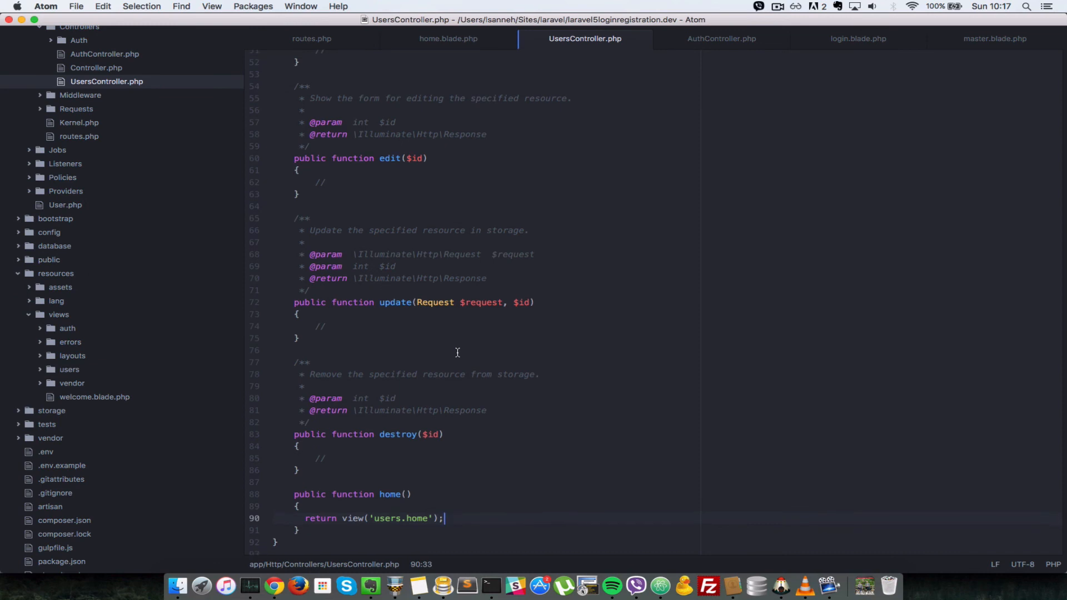
{"action": "left_click", "coordinate": [720, 38]}
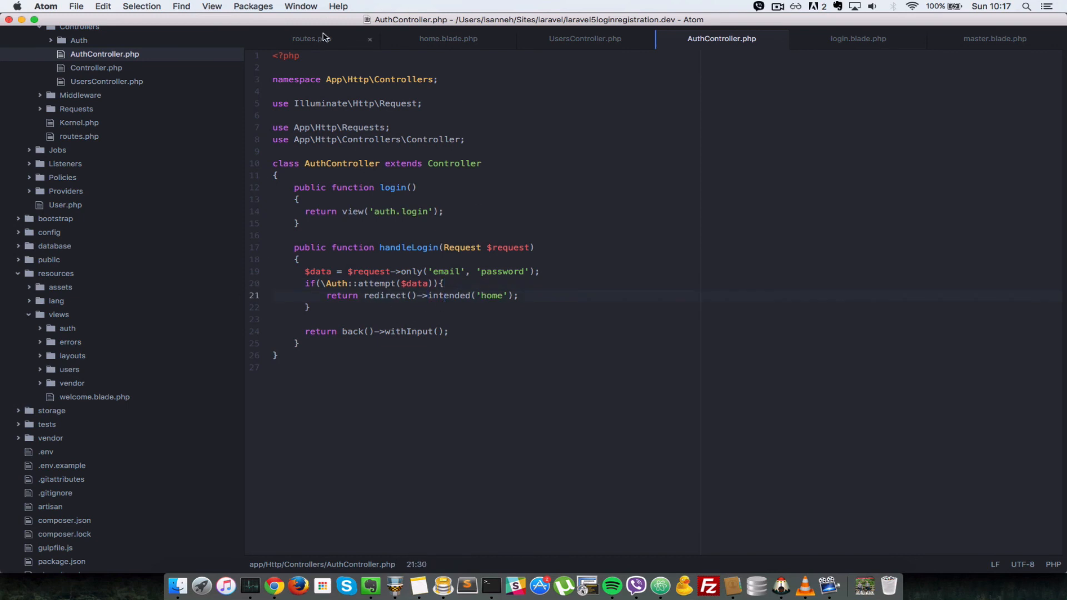
{"action": "left_click", "coordinate": [311, 39]}
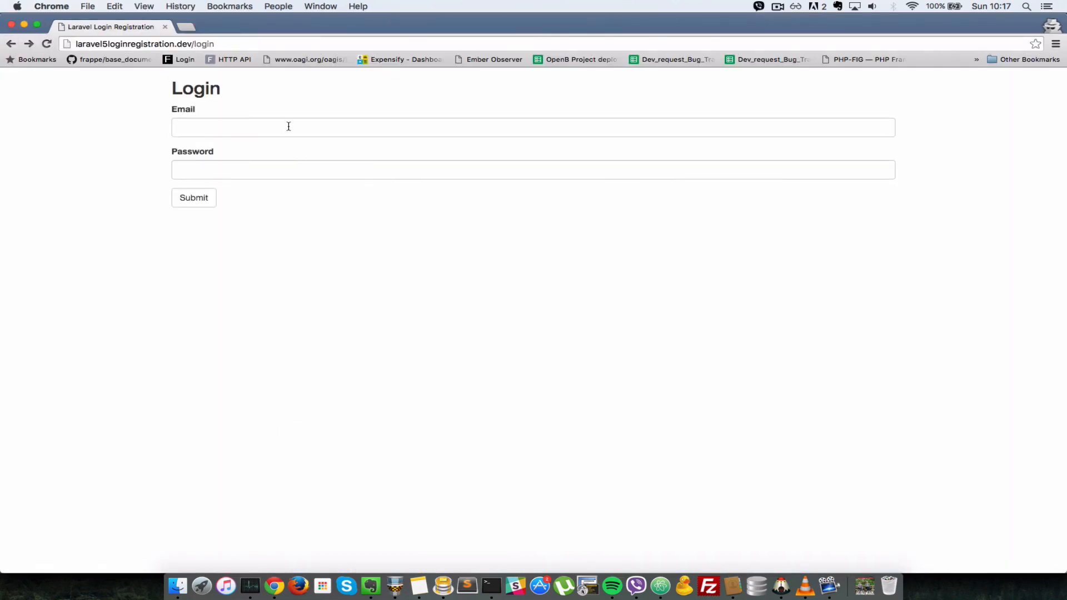
Log in with the autofilled lamin@l… email and submit the form.
{"action": "type", "text": "lamin@l"}
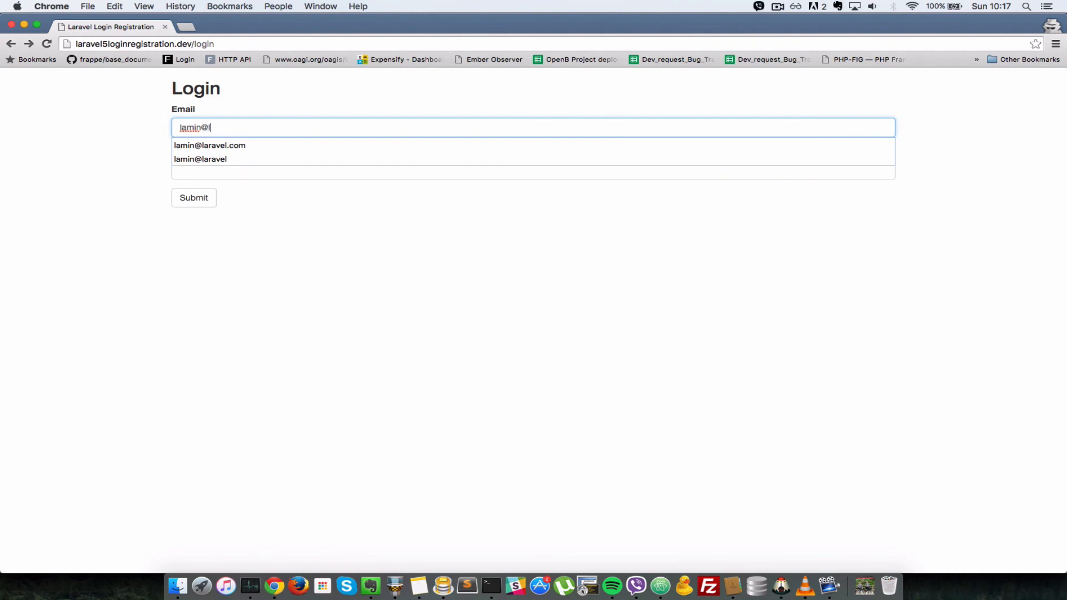
{"action": "left_click", "coordinate": [209, 145]}
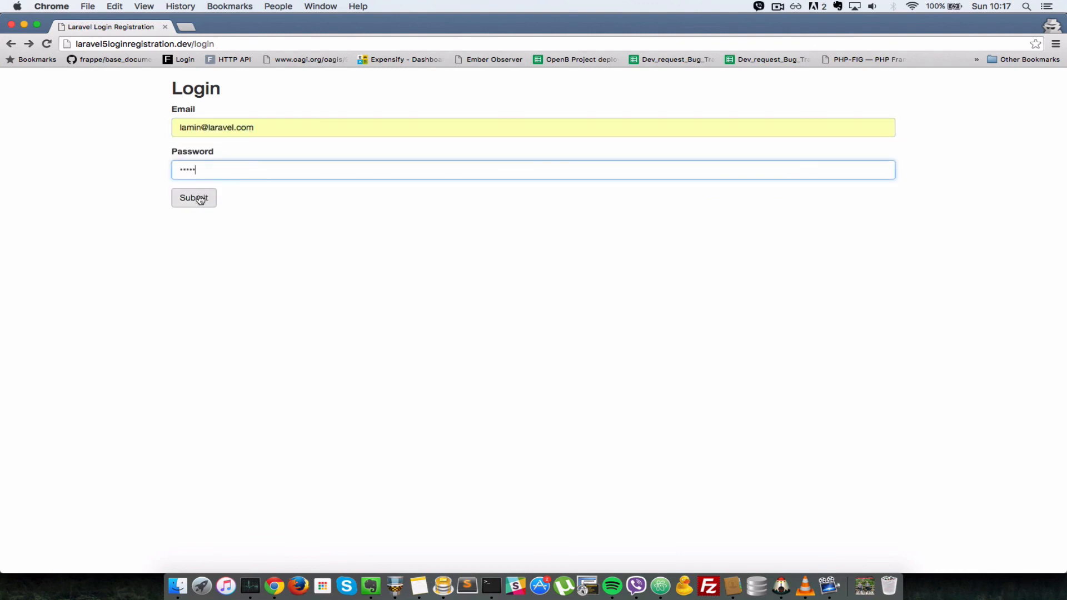
{"action": "left_click", "coordinate": [194, 197]}
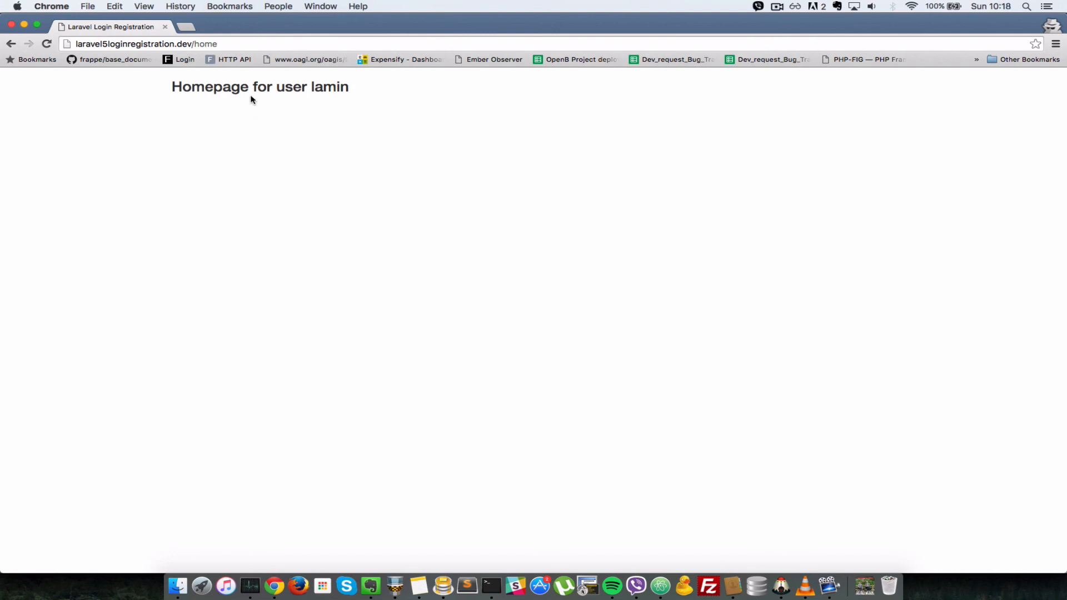
{"action": "mouse_move", "coordinate": [292, 227]}
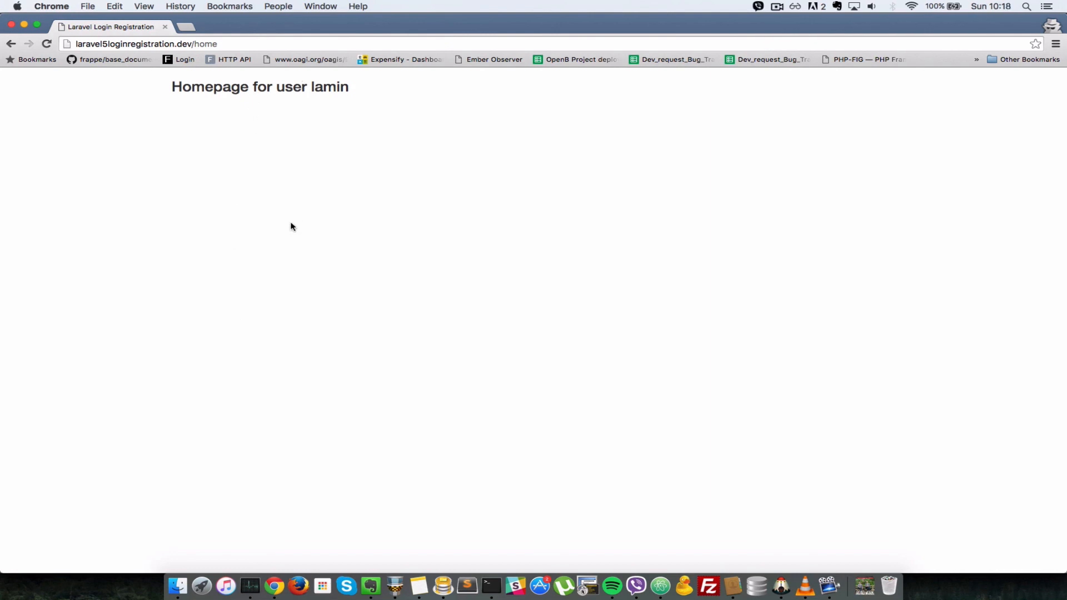